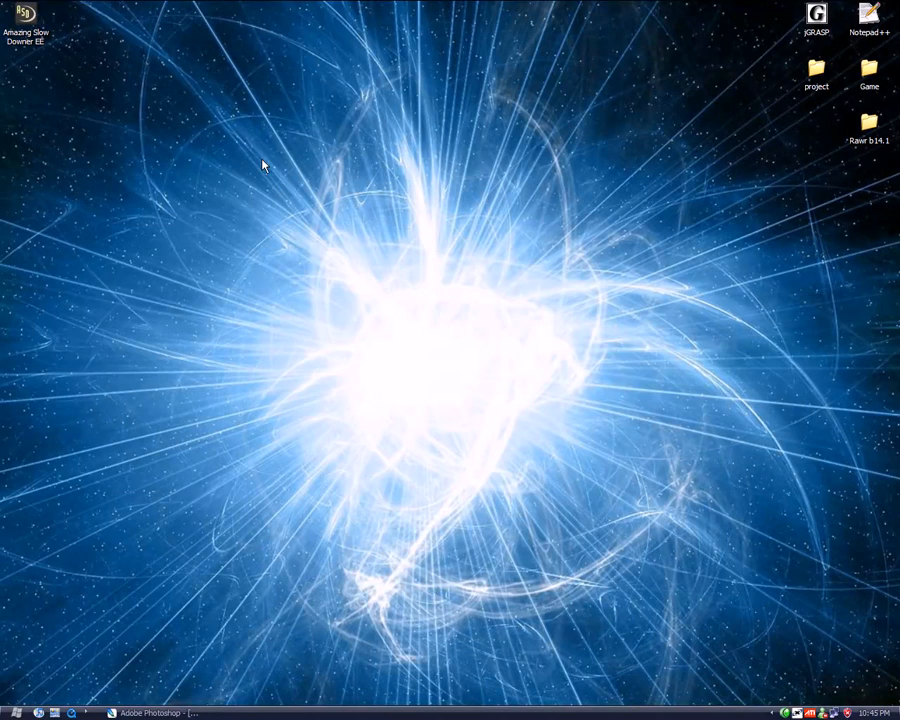
mouse_move(10, 118)
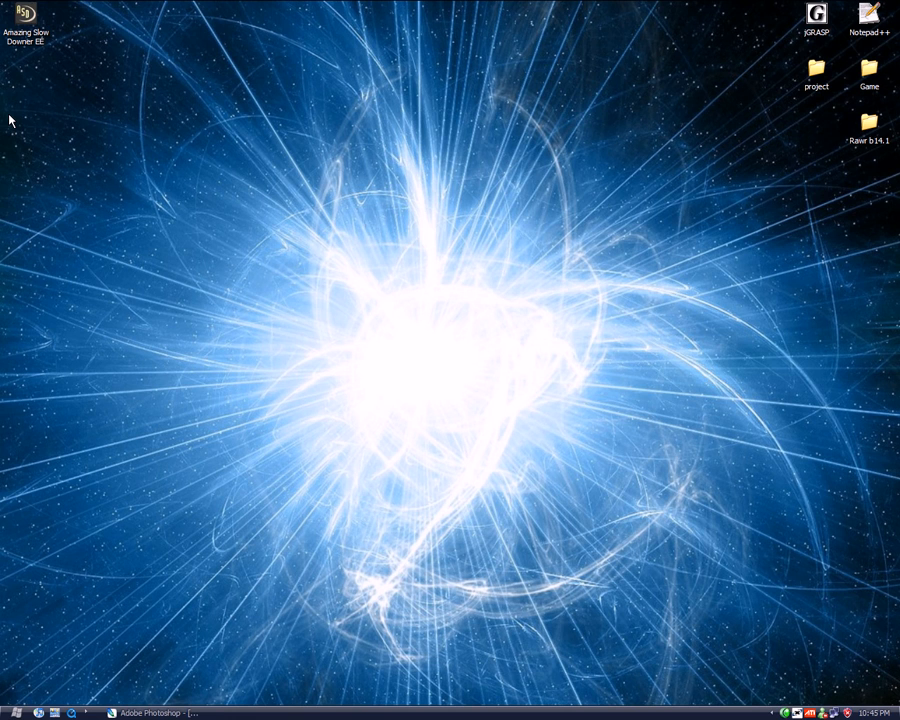
mouse_move(28, 104)
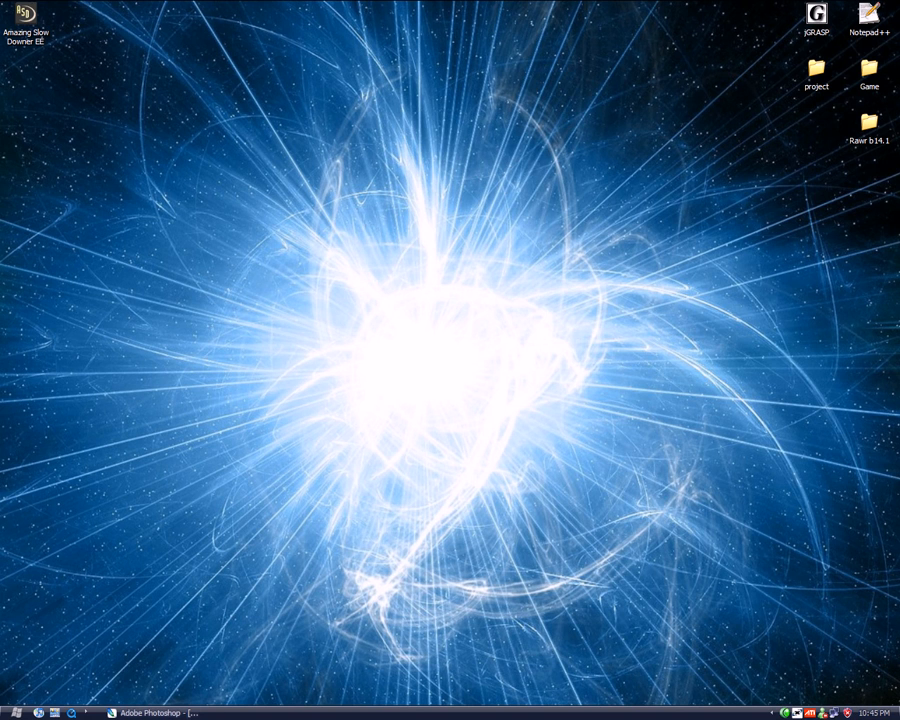
Step: Bring up the bridge concept sketch while 3ds Max 9 launches to an empty scene
click(155, 708)
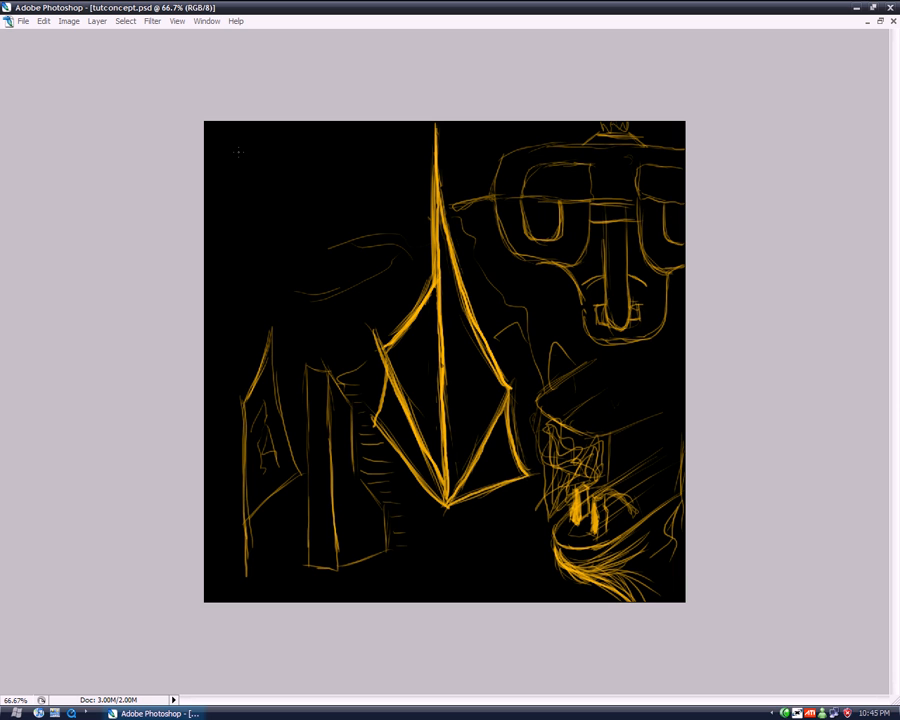
mouse_move(764, 75)
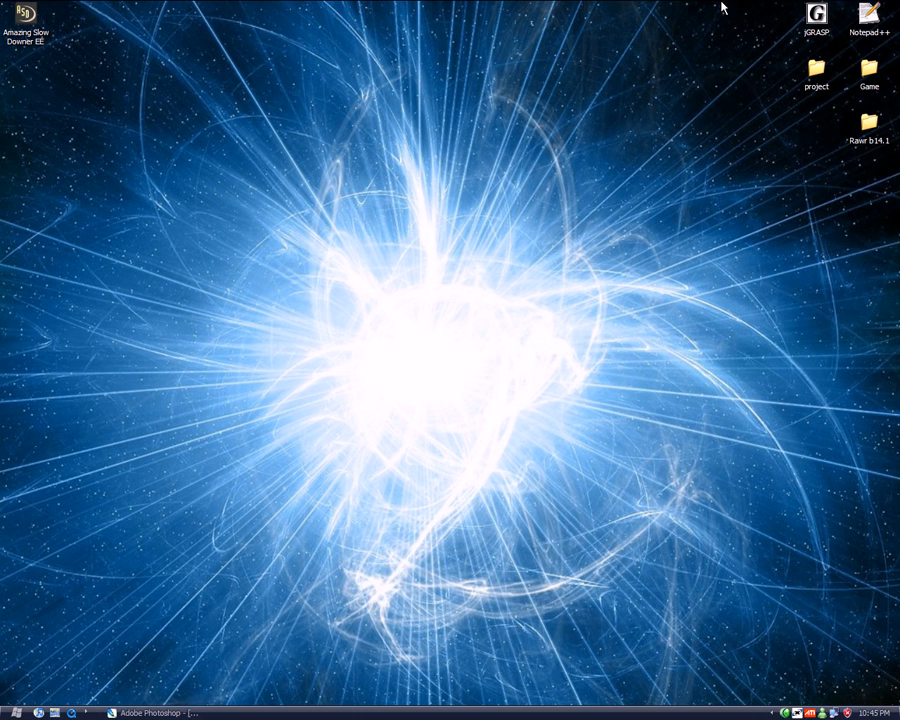
mouse_move(549, 283)
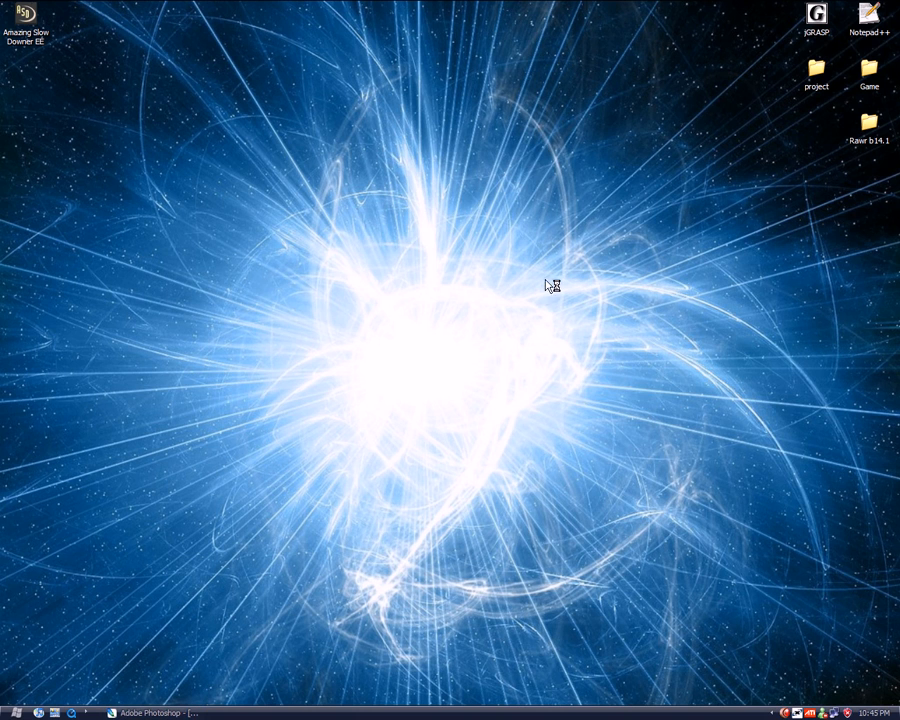
mouse_move(224, 345)
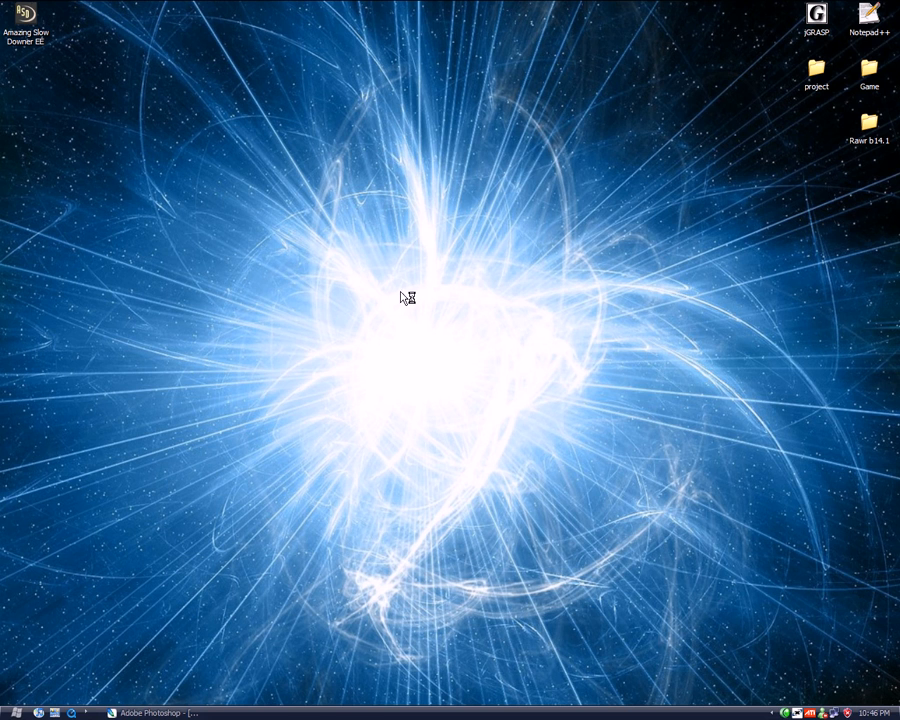
mouse_move(729, 565)
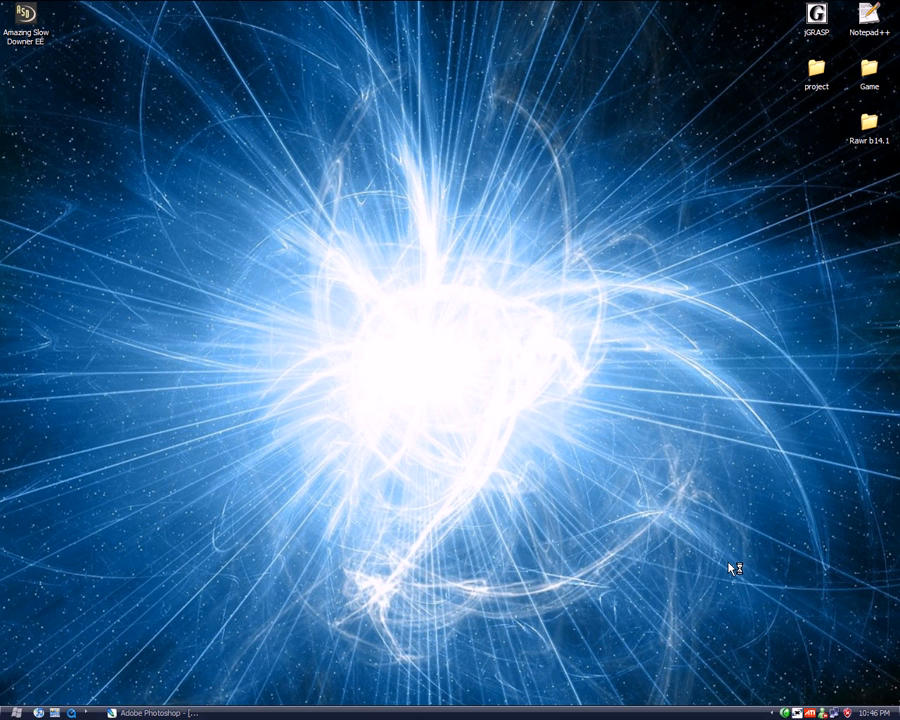
mouse_move(22, 279)
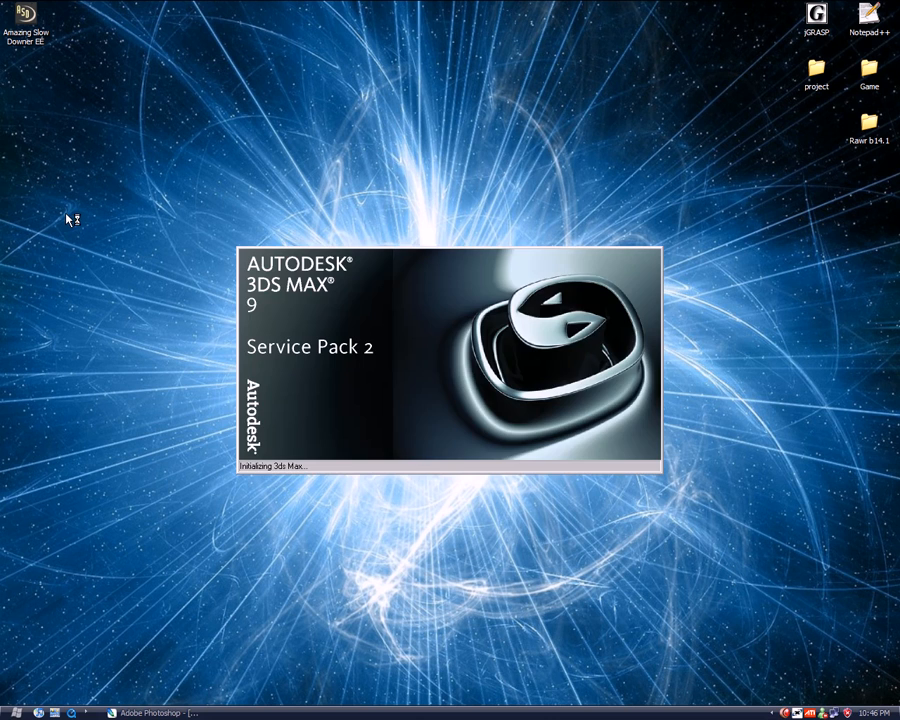
mouse_move(213, 221)
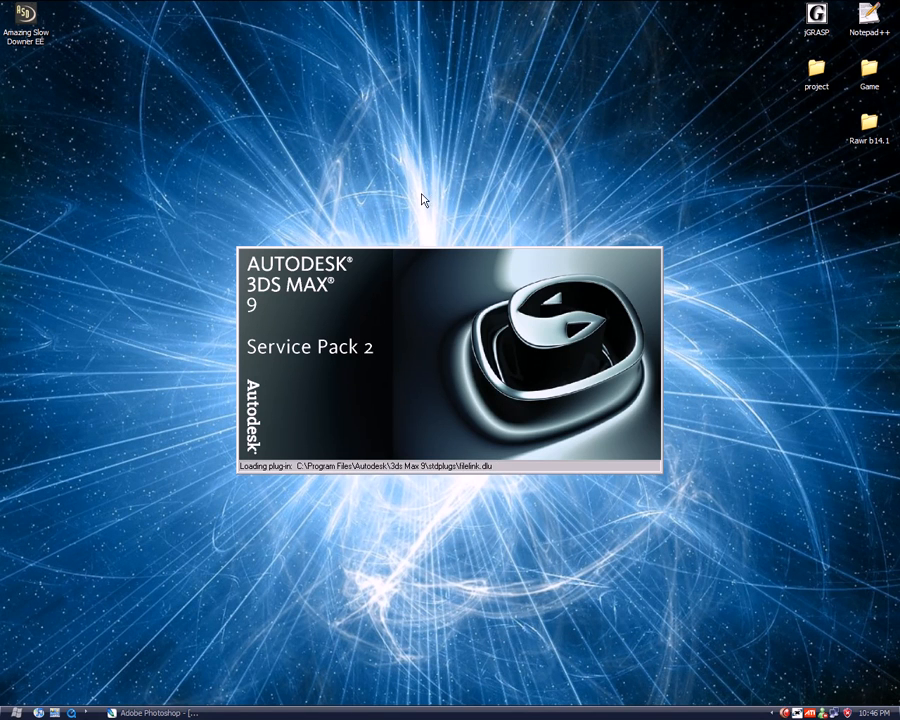
mouse_move(485, 201)
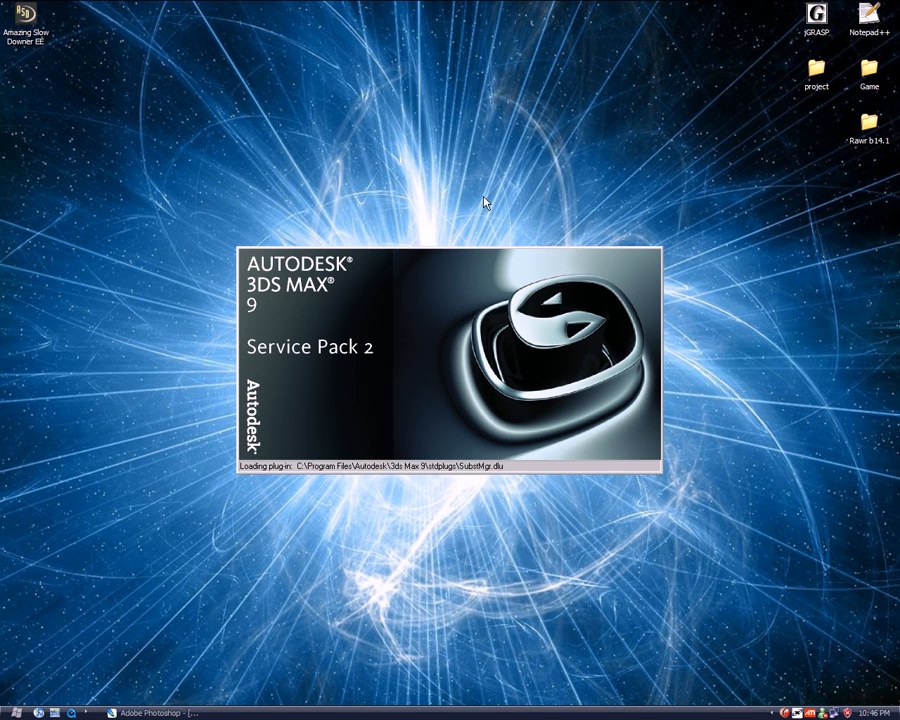
mouse_move(72, 190)
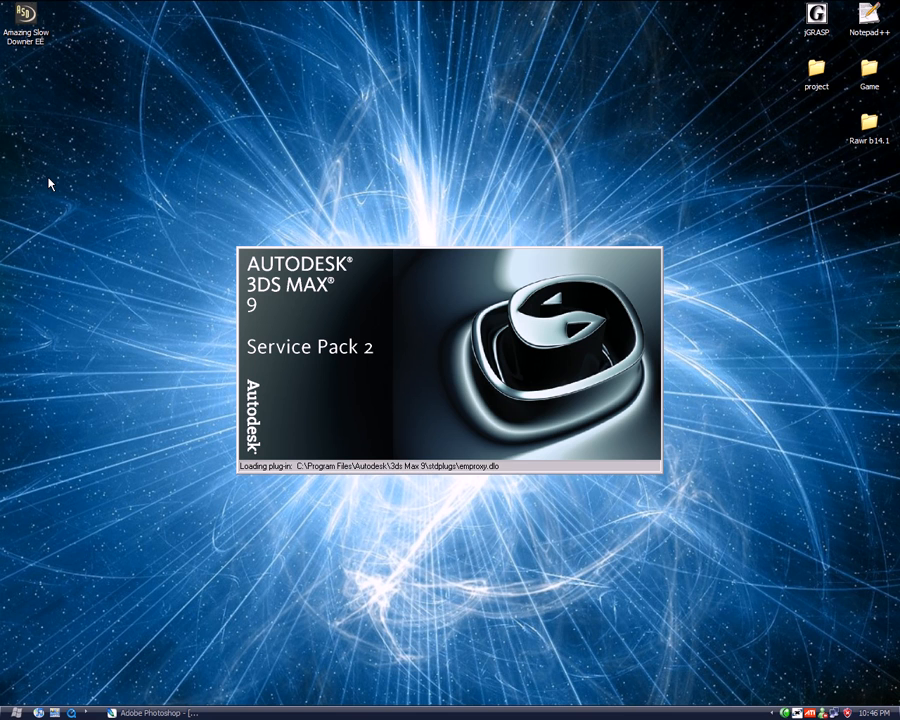
mouse_move(18, 158)
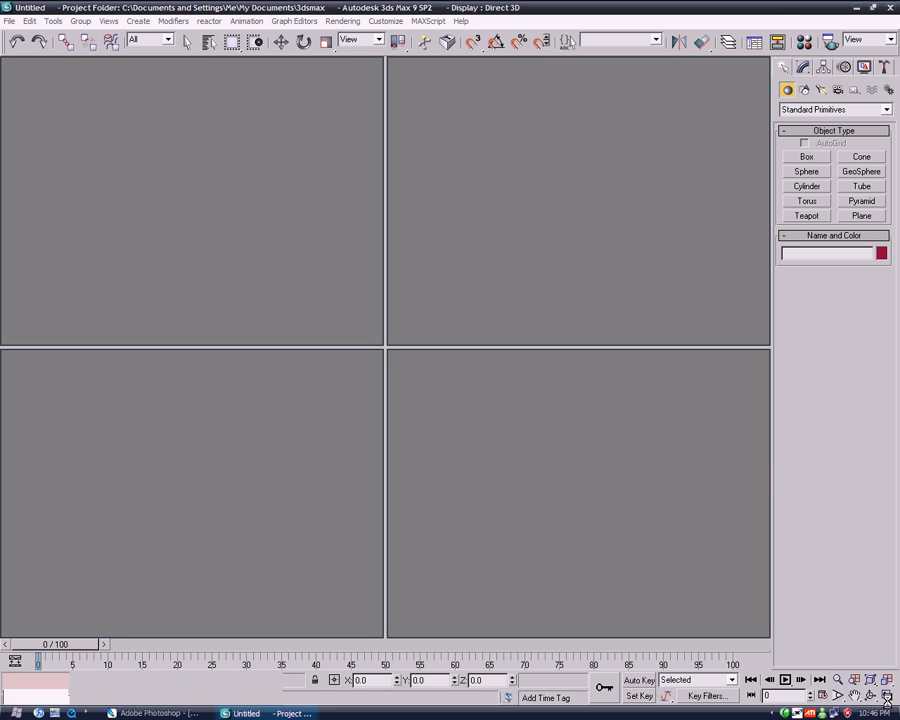
Step: Maximize the Perspective viewport and create a flat plane, Plane01
click(578, 495)
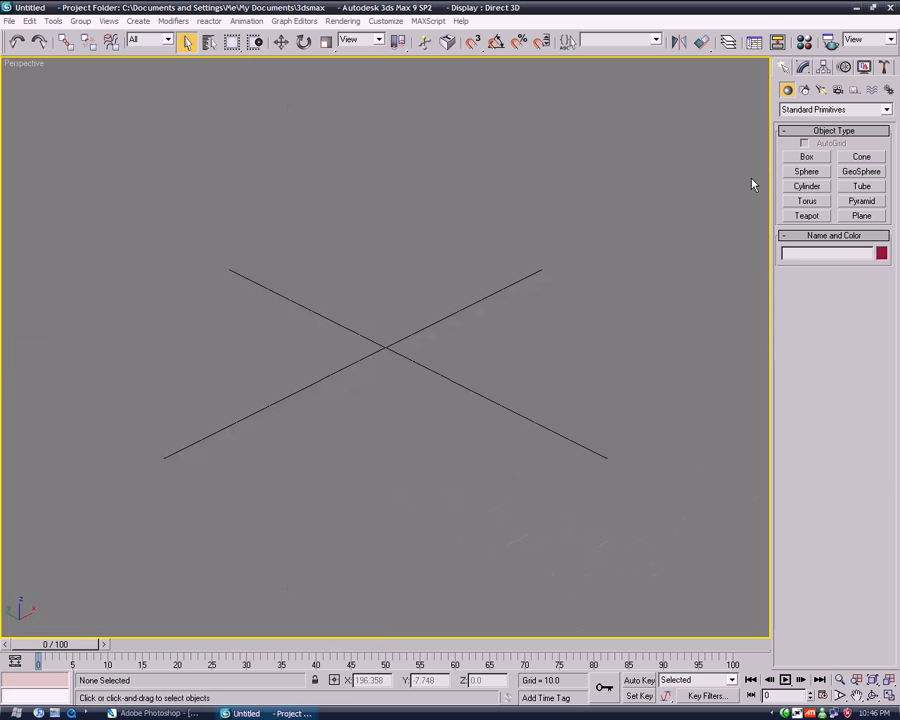
click(861, 215)
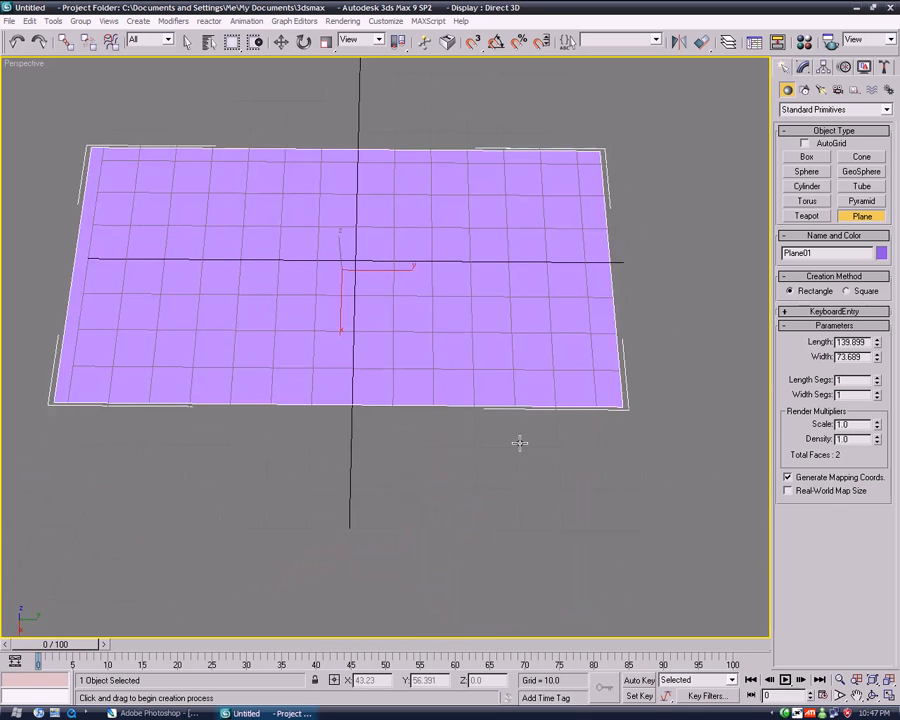
Step: Convert Plane01 to an Editable Poly via its quad menu
click(186, 40)
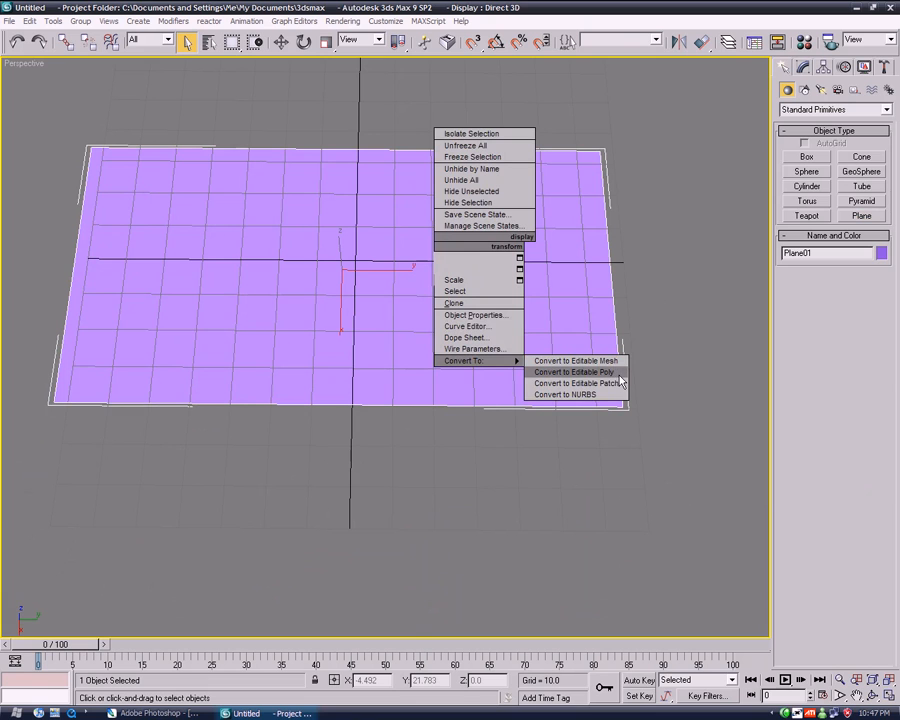
mouse_move(575, 360)
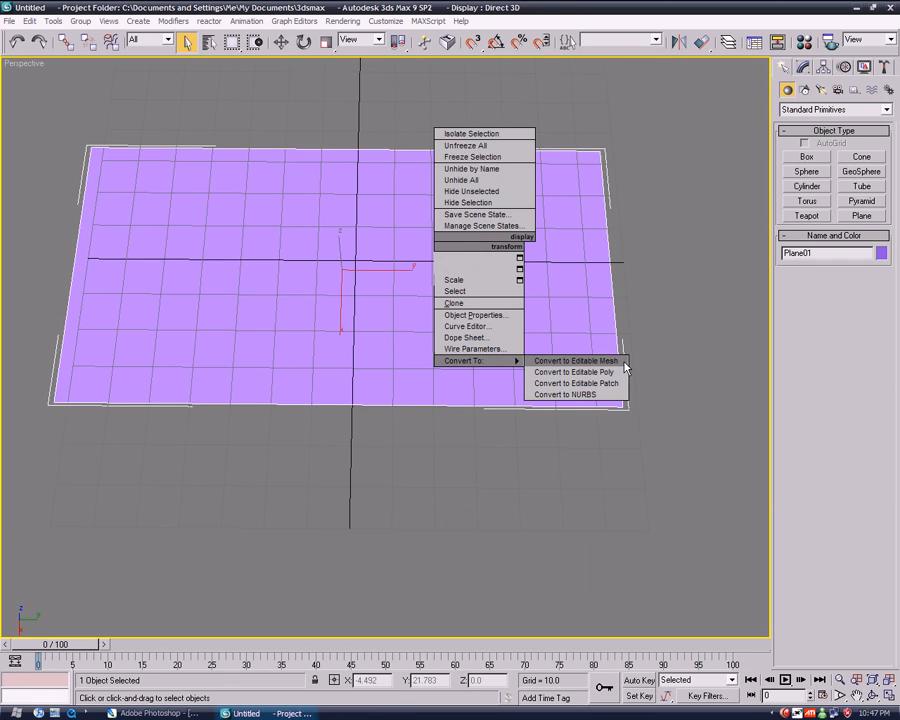
click(575, 360)
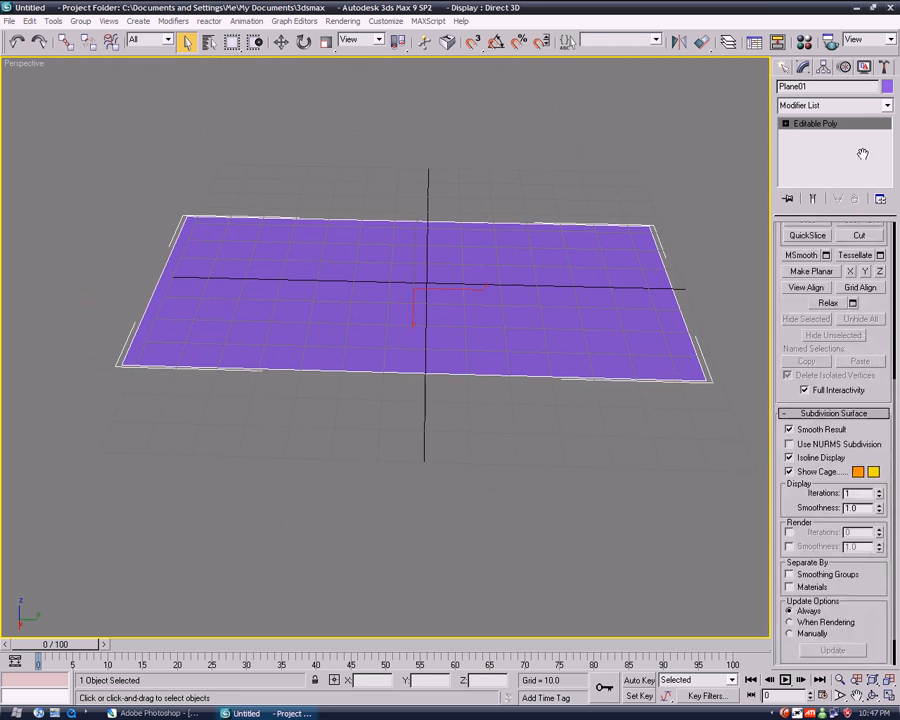
Step: Connect the plane's two long edges with 4 segments, dividing it into five strips
click(782, 123)
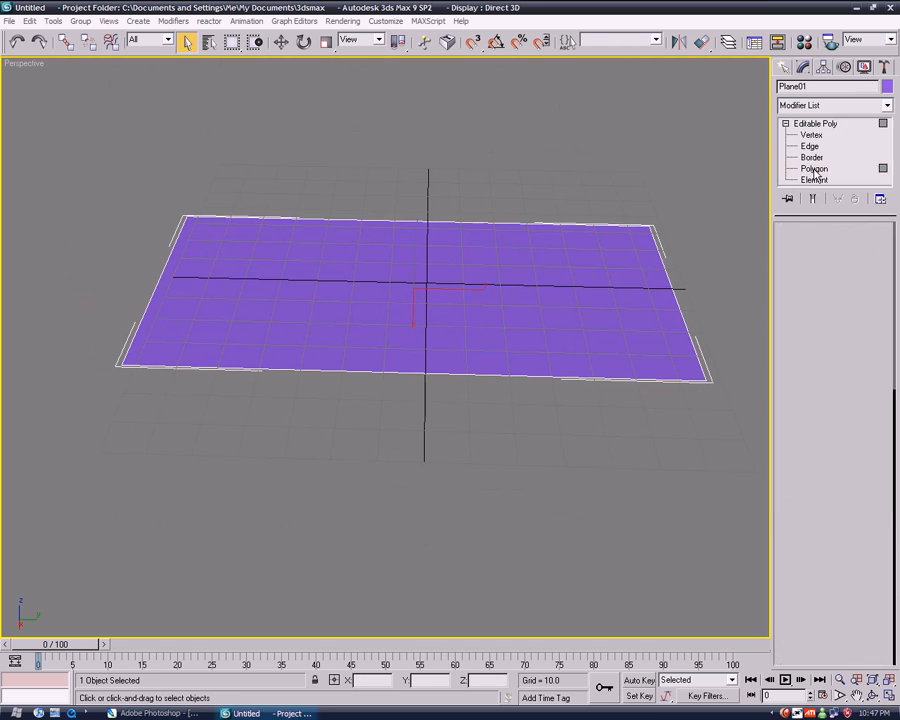
click(808, 168)
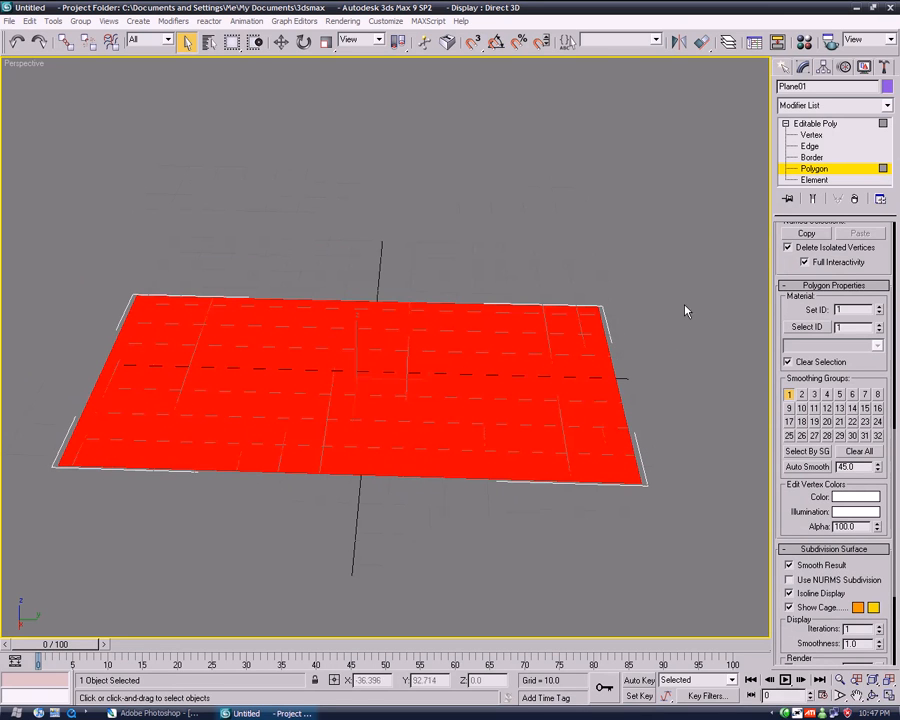
click(805, 149)
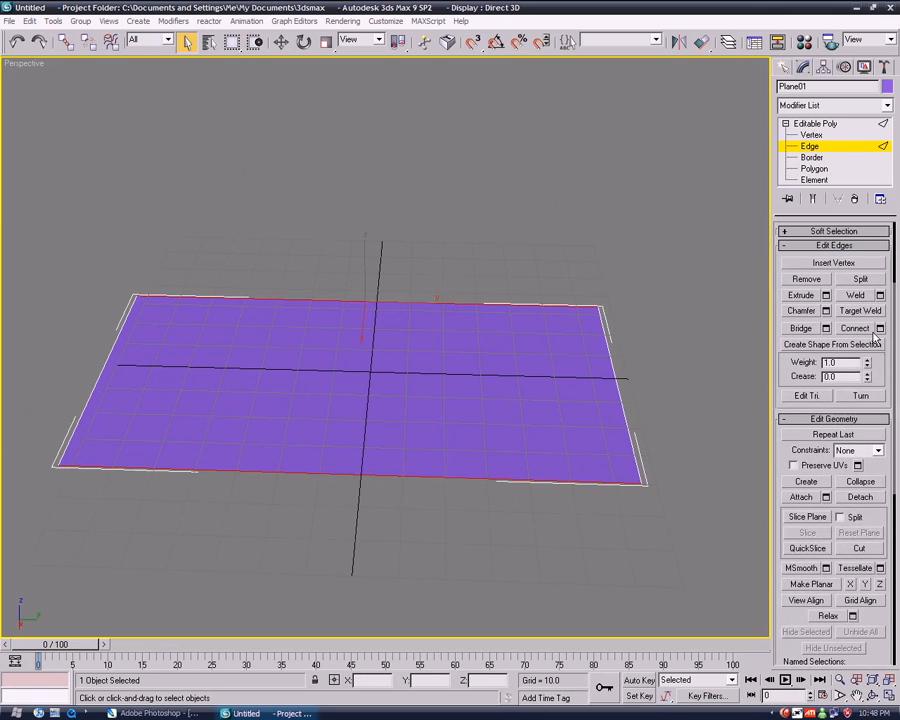
click(878, 328)
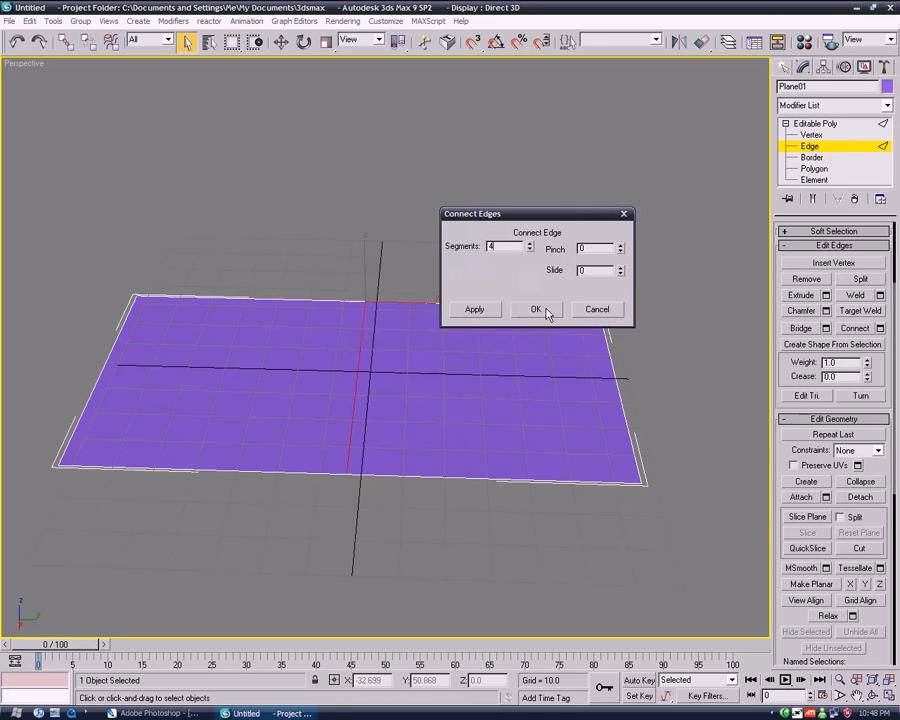
click(537, 309)
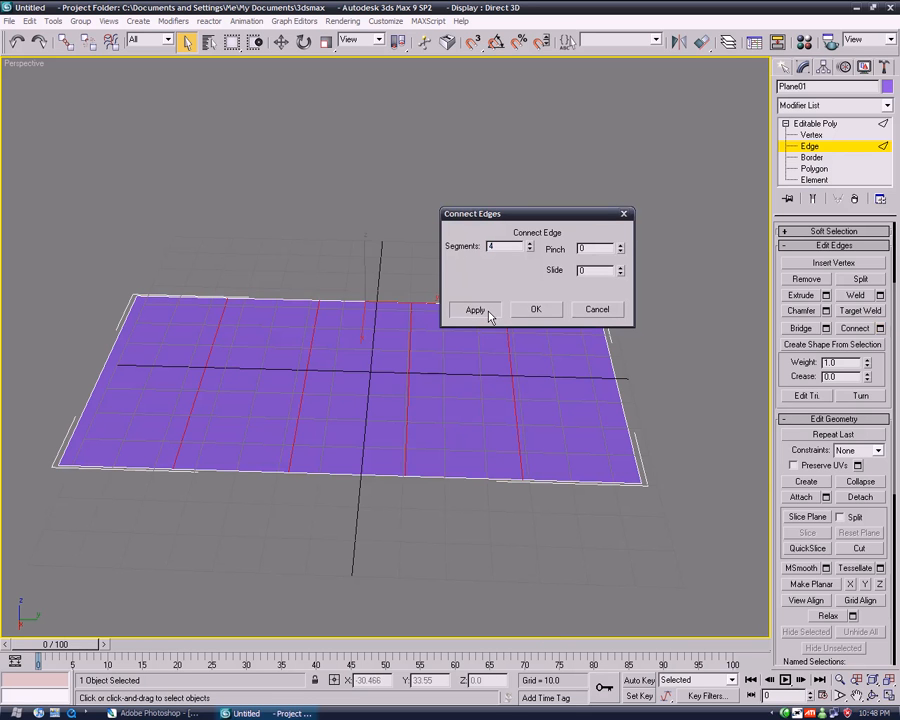
click(536, 309)
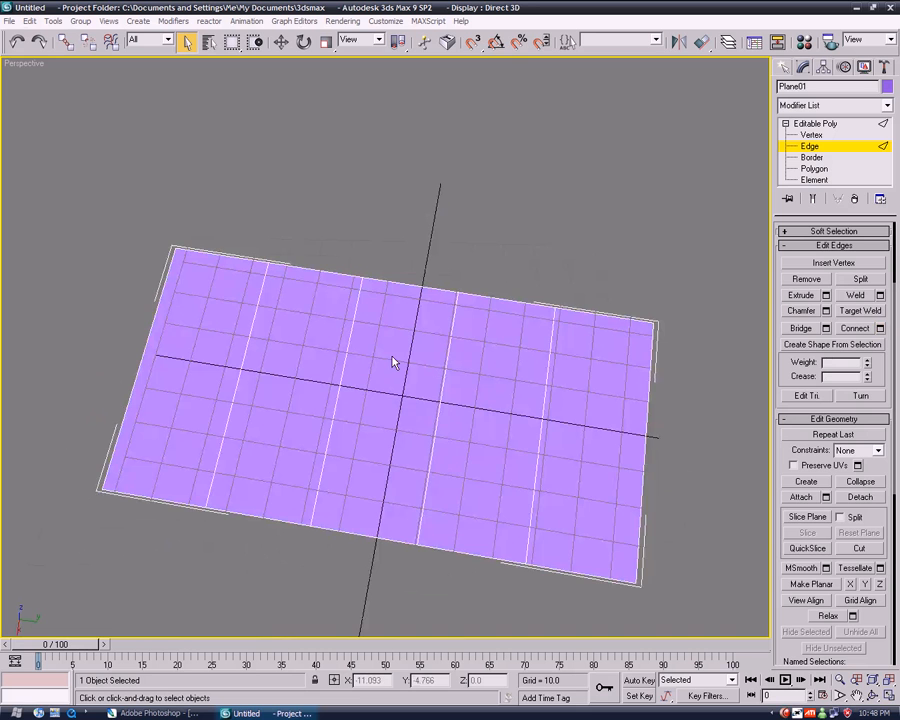
drag(393, 362, 449, 418)
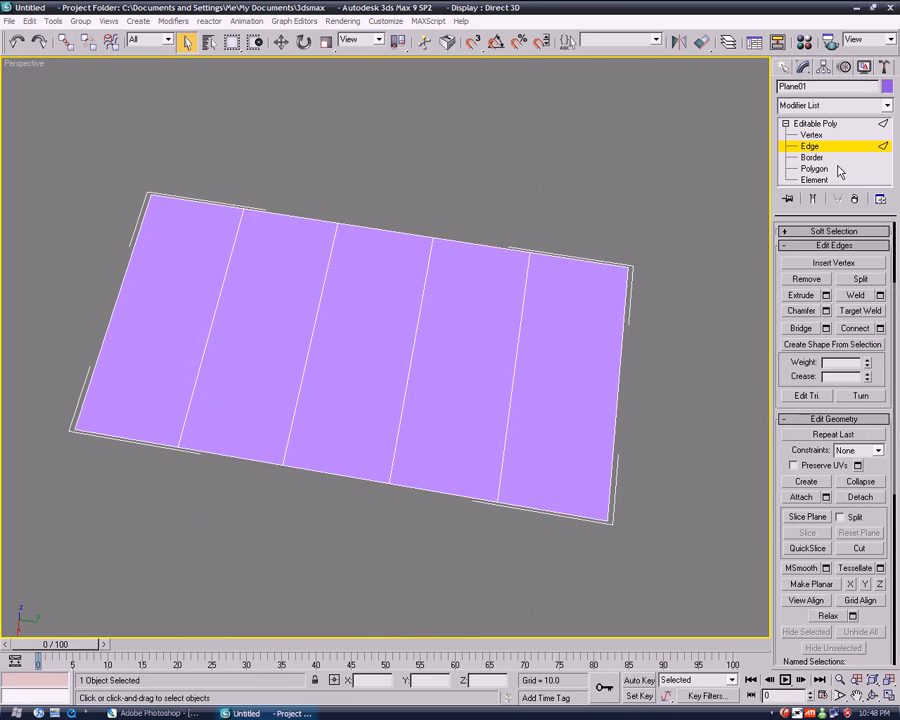
Step: Lift the strips into a test arch shape, then delete Plane01 leaving the scene empty
click(803, 167)
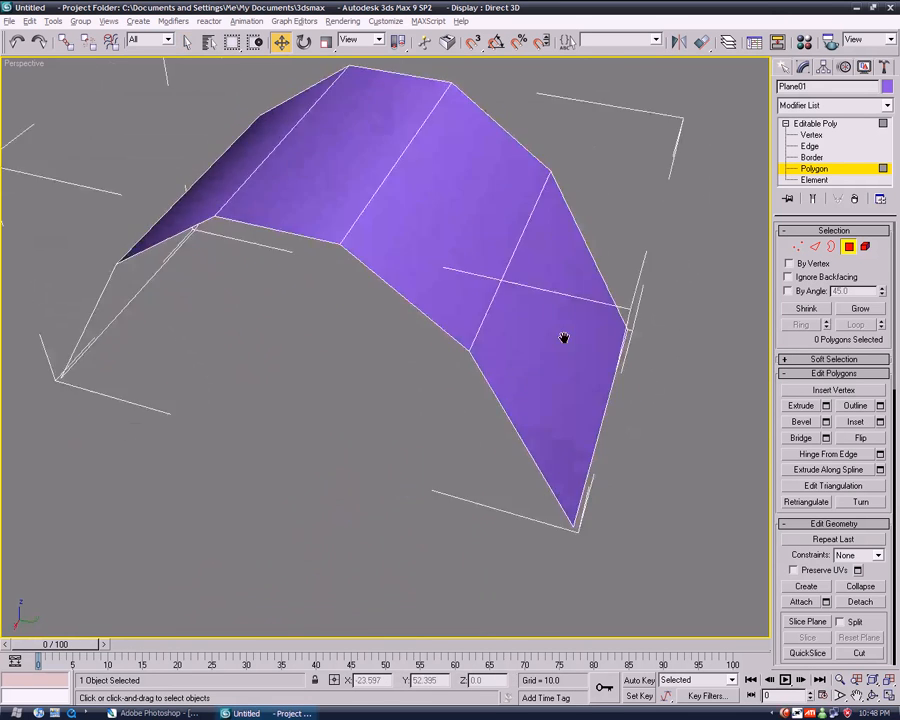
drag(564, 338, 335, 295)
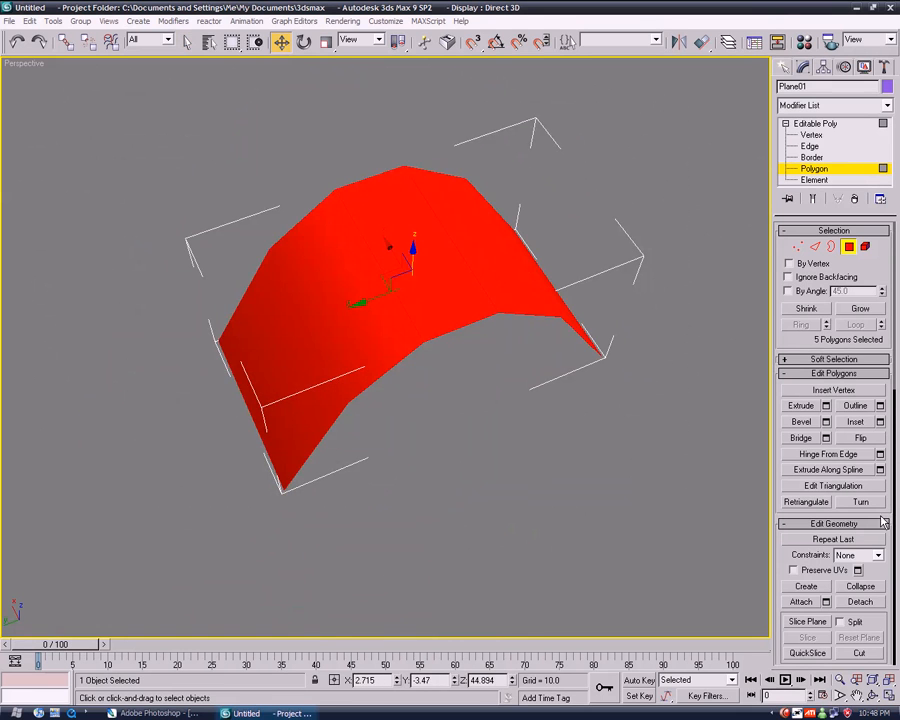
click(880, 199)
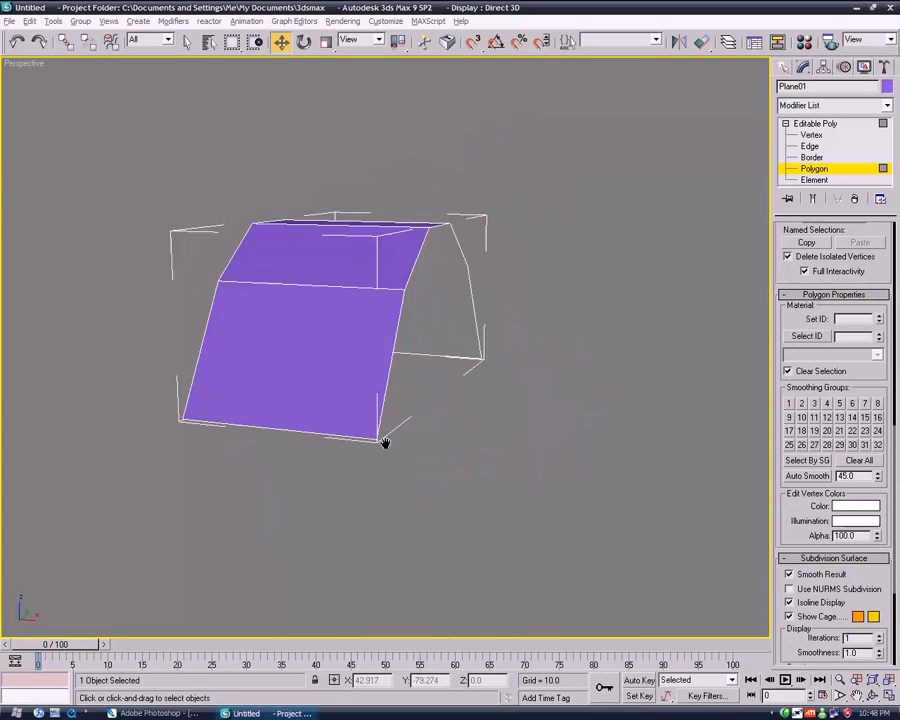
drag(385, 443, 56, 516)
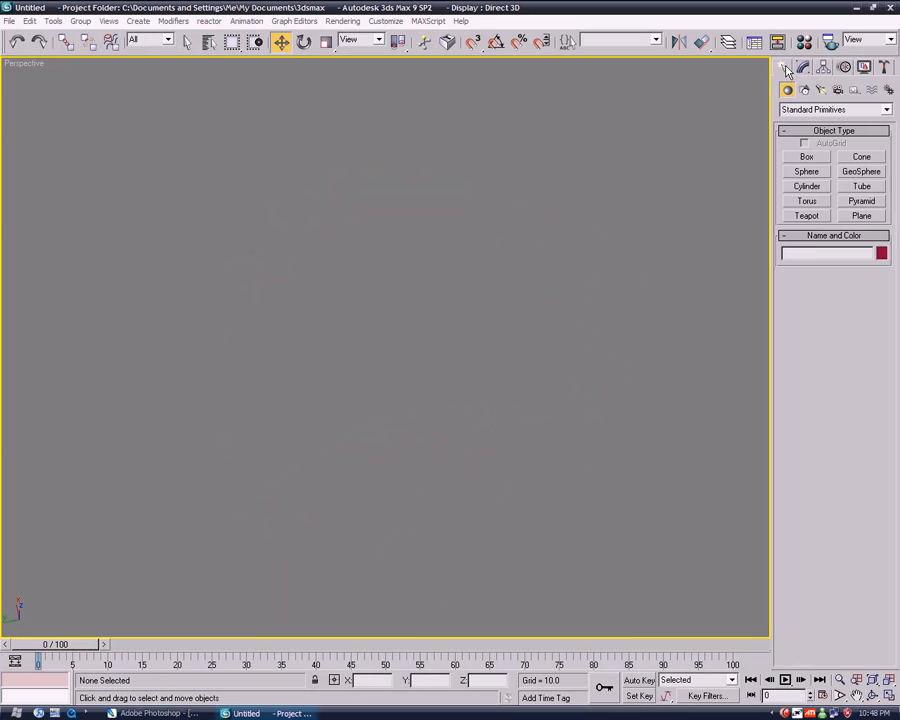
Step: Draw a fresh green Plane01, convert it to Editable Poly and expand its sub-object levels
drag(200, 265, 330, 370)
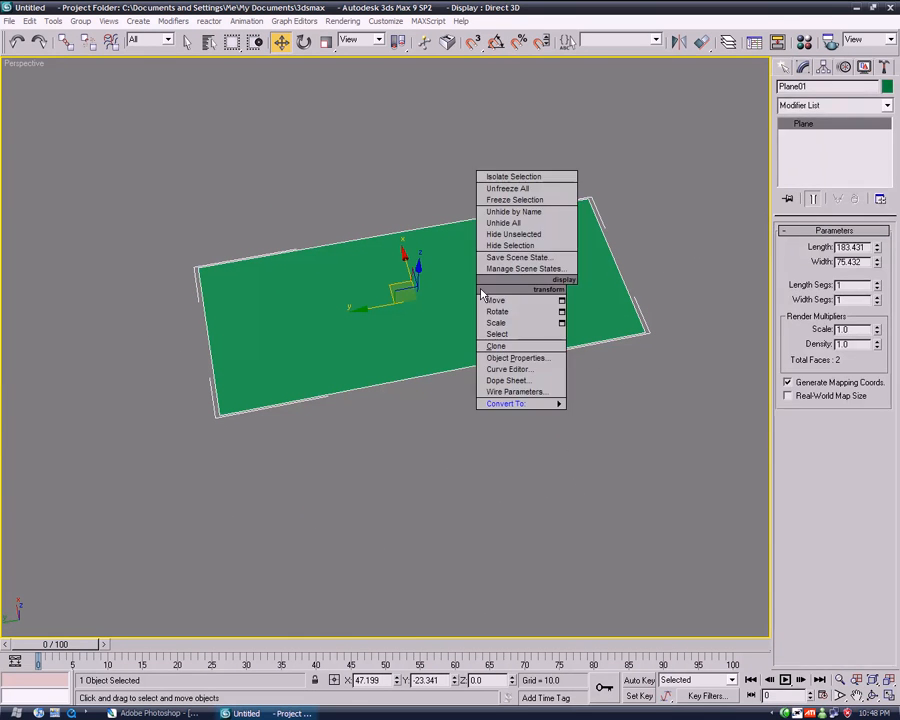
click(505, 403)
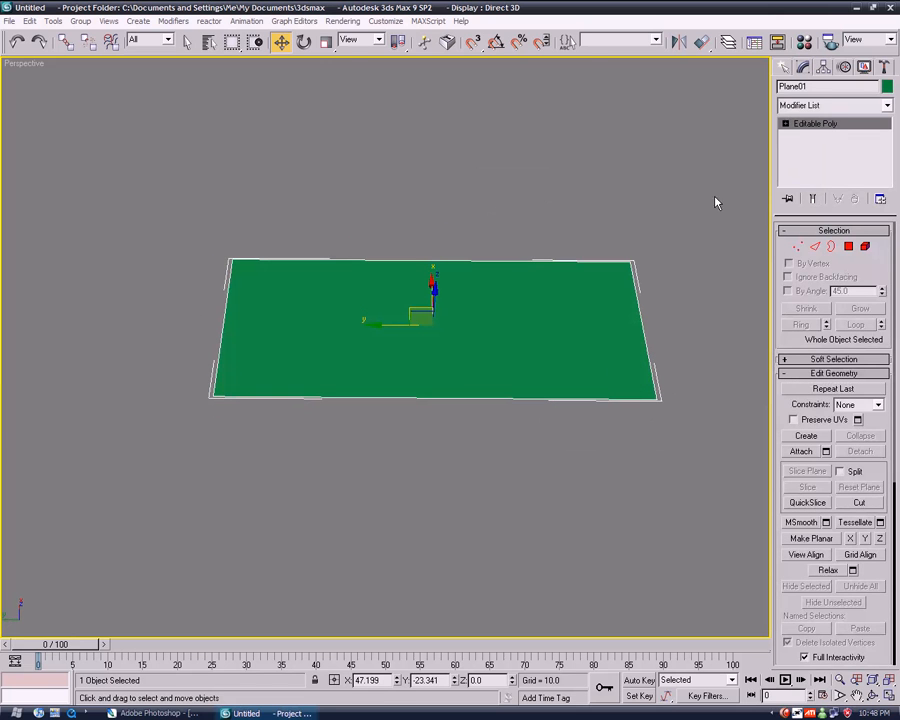
click(155, 714)
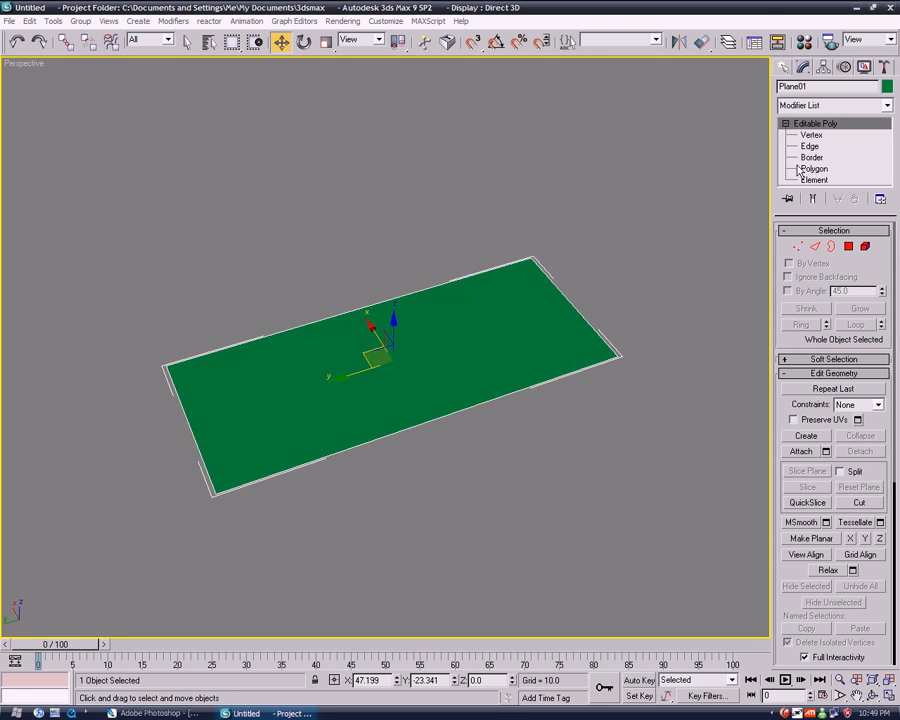
Step: Select the plane's two long edges at Edge level and bring up the Connect settings
click(816, 168)
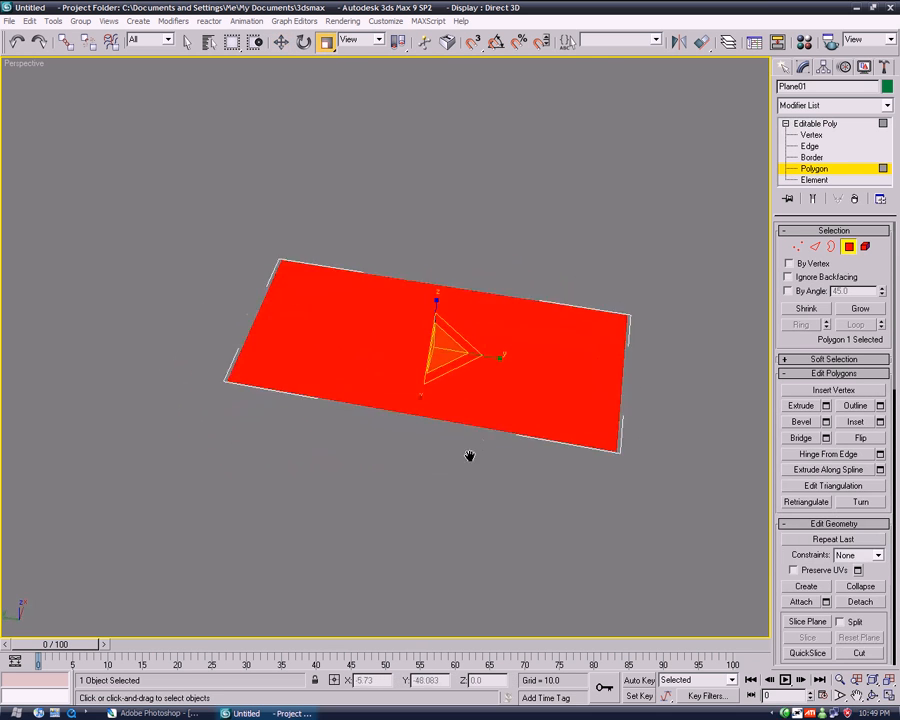
mouse_move(324, 42)
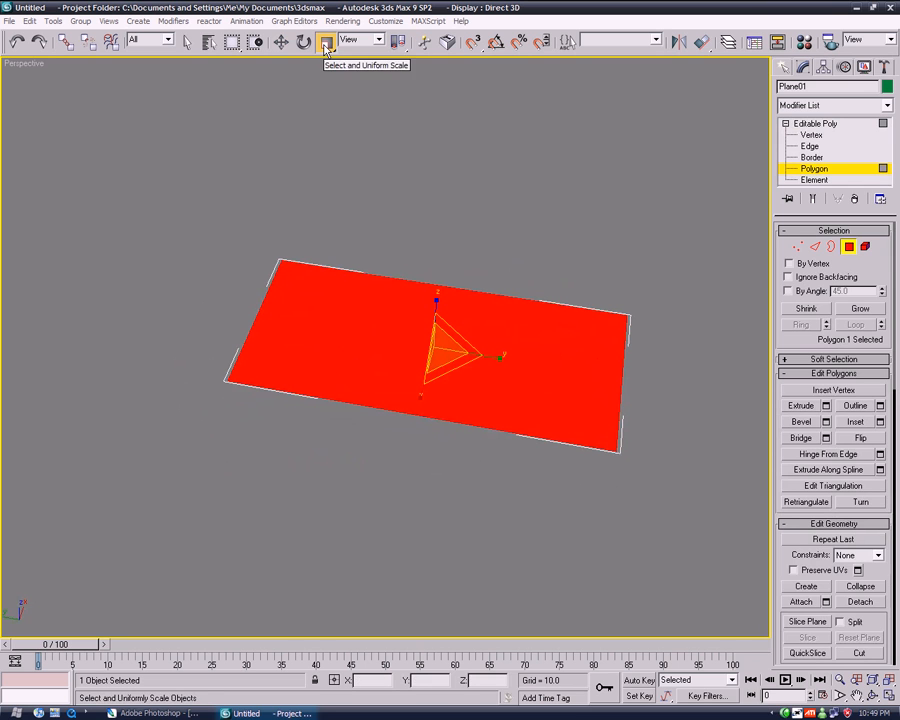
mouse_move(294, 40)
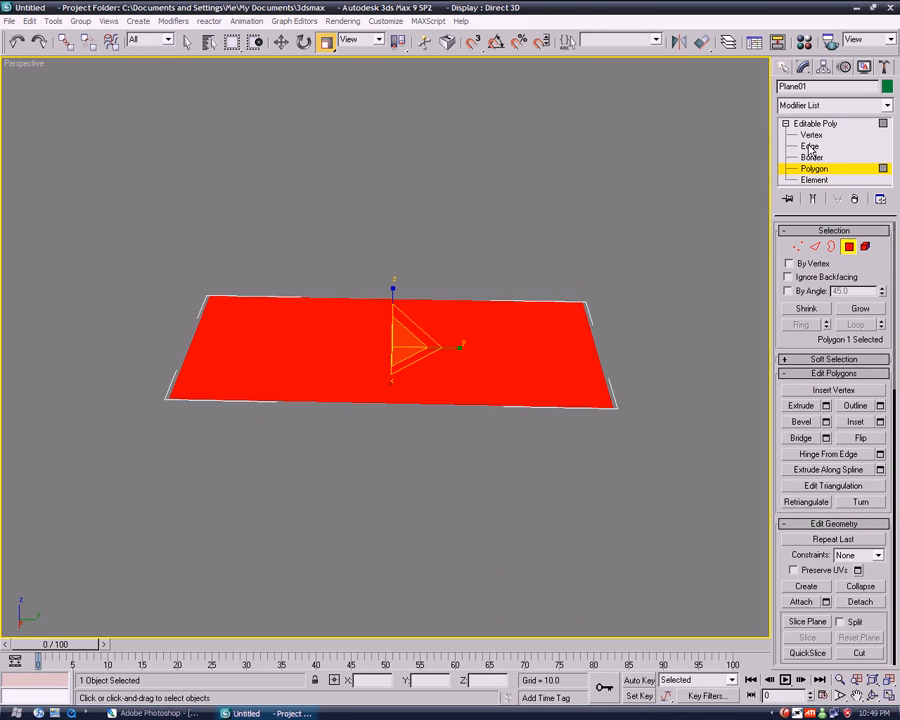
click(810, 146)
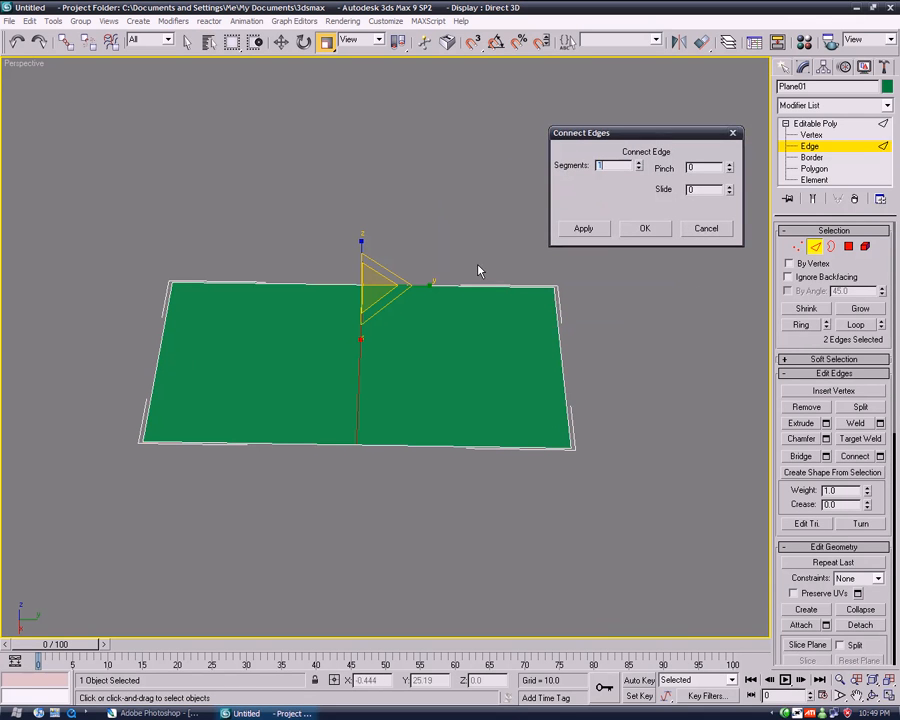
Step: Connect with 2 segments and Pinch about 63, cutting two loops near the ends
click(638, 164)
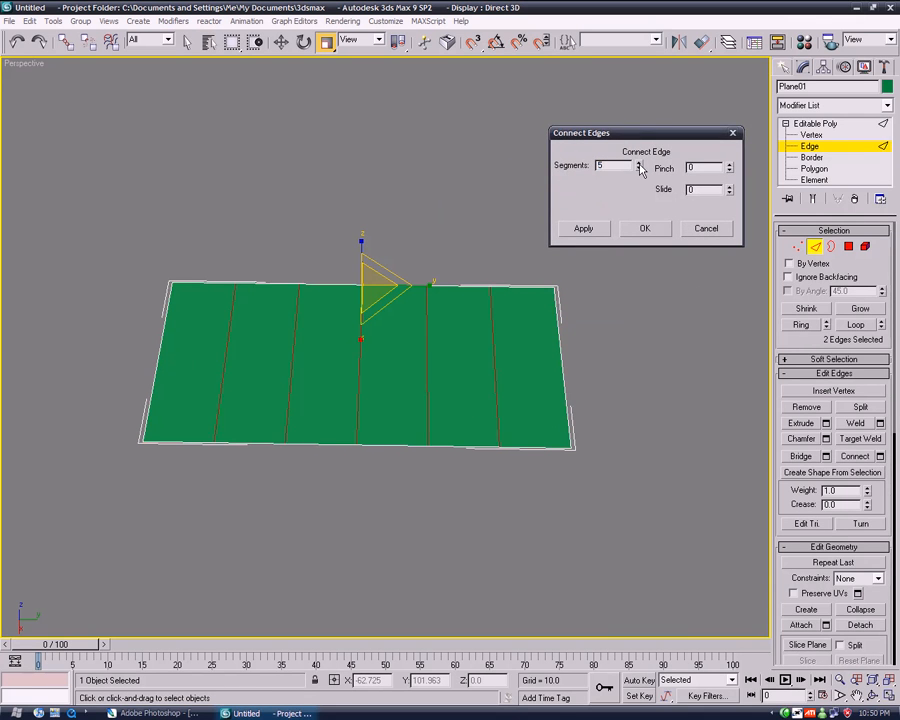
click(612, 162)
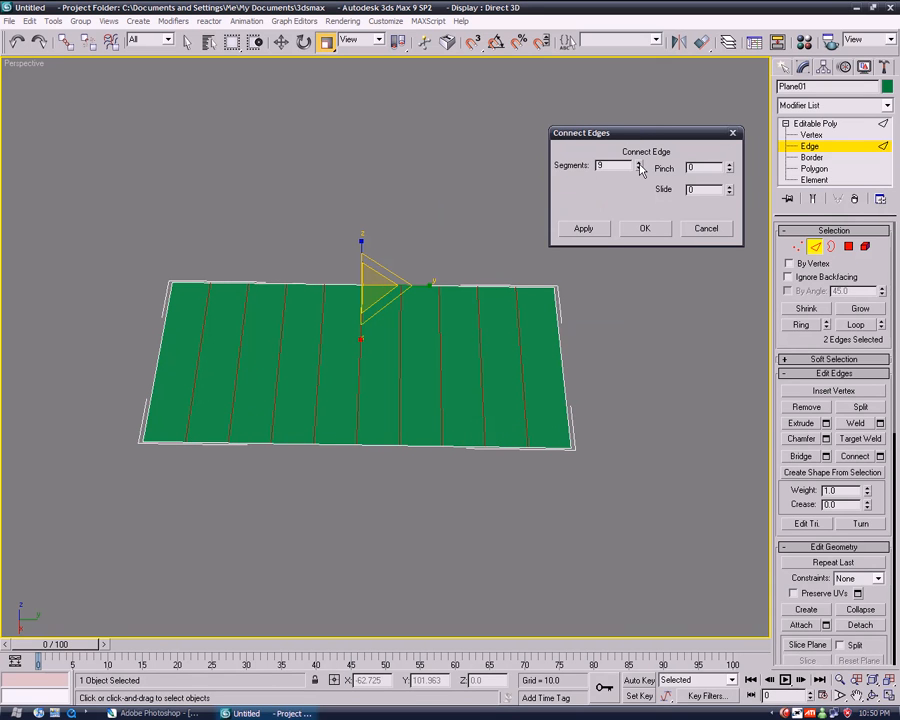
click(637, 163)
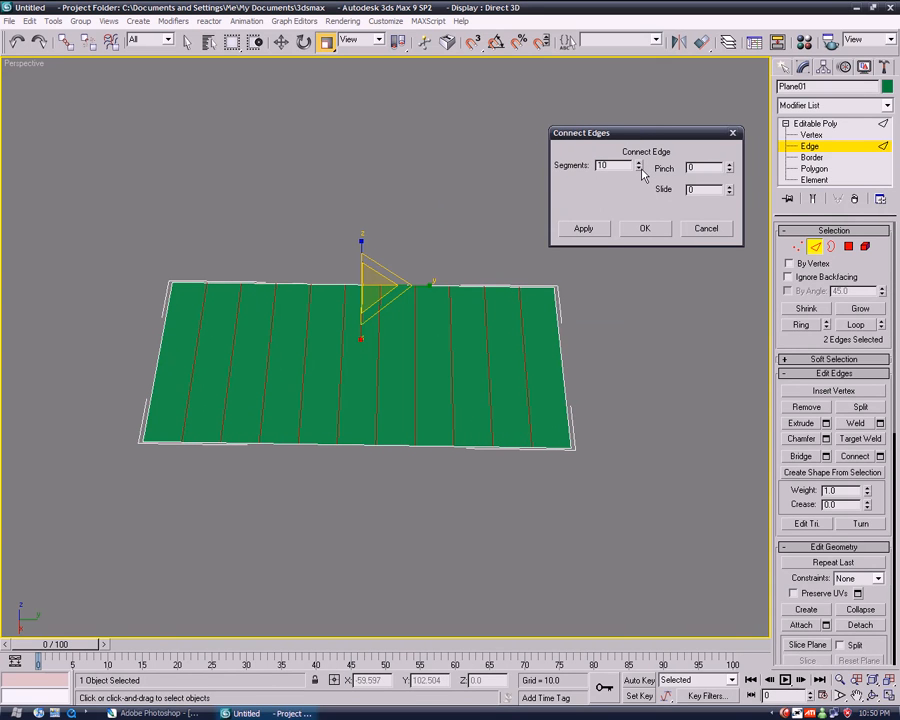
click(636, 170)
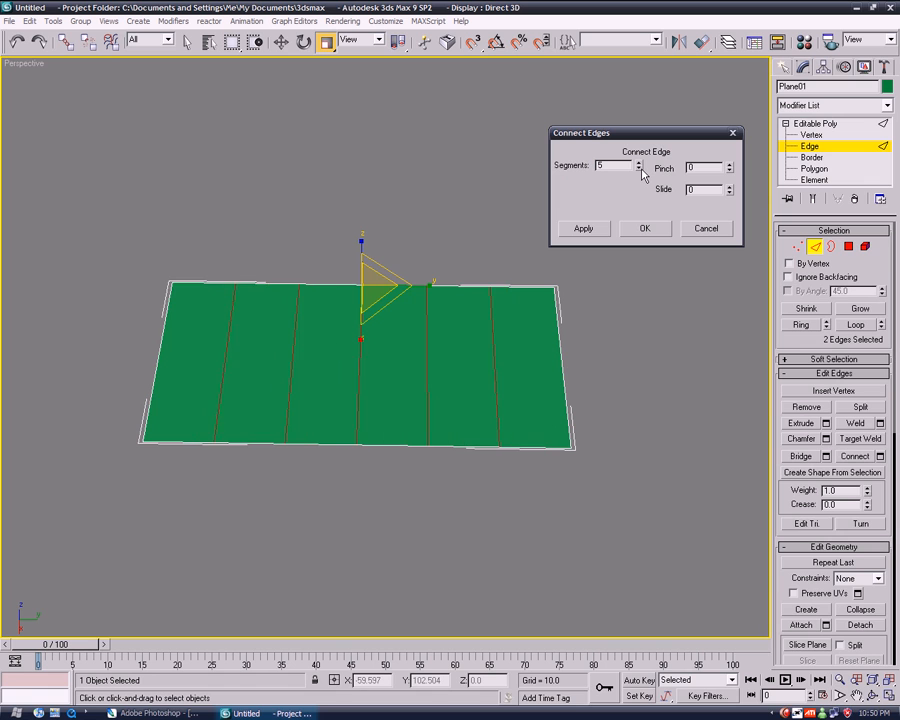
click(638, 170)
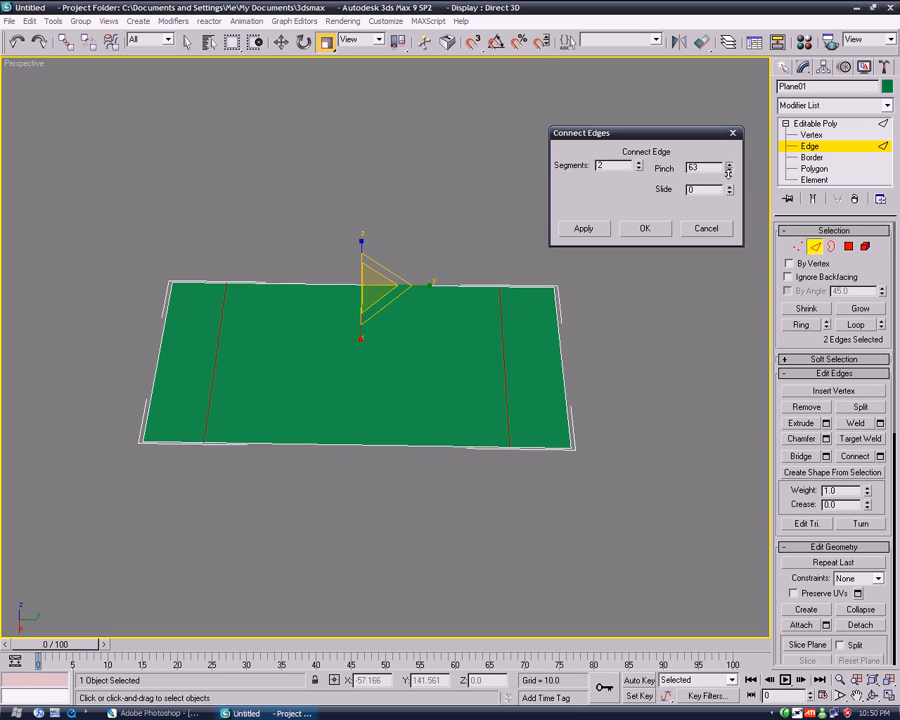
click(645, 228)
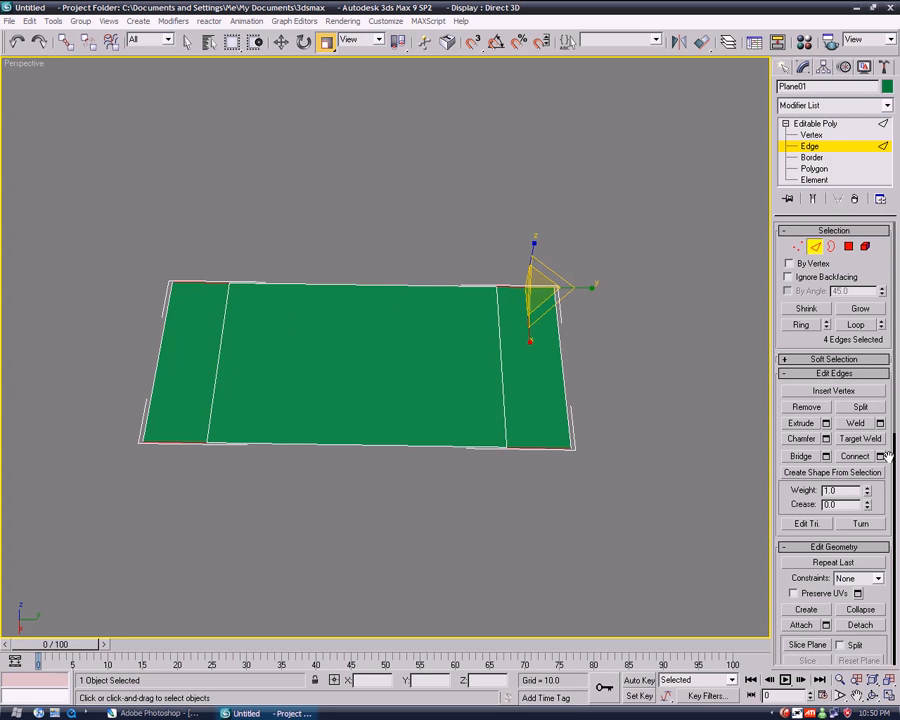
Step: Connect again with 1 segment and Pinch about 61, giving five strips, then go to Polygon level
click(882, 456)
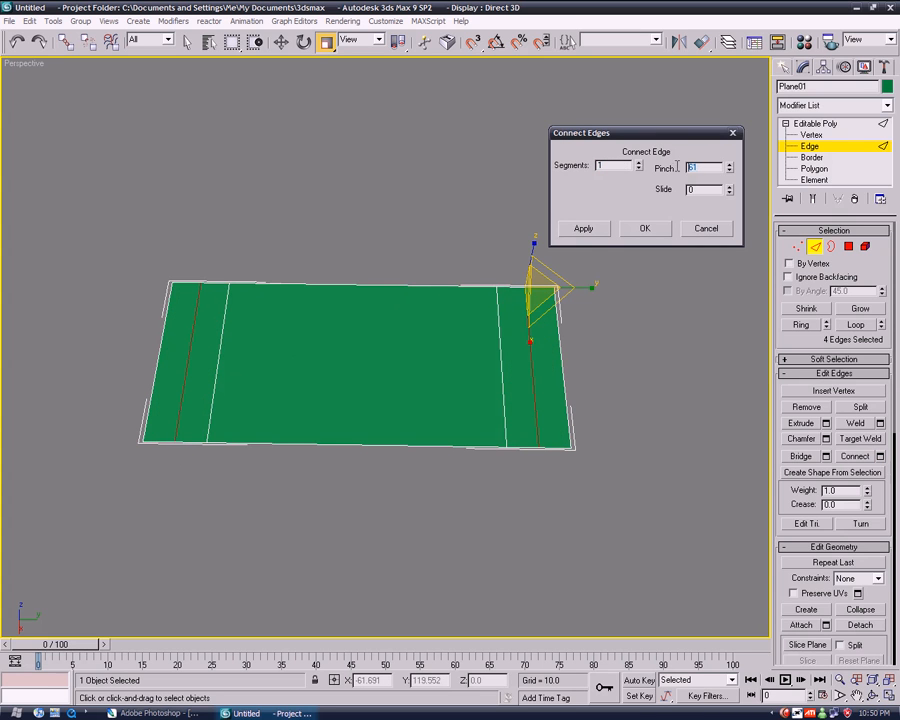
click(644, 228)
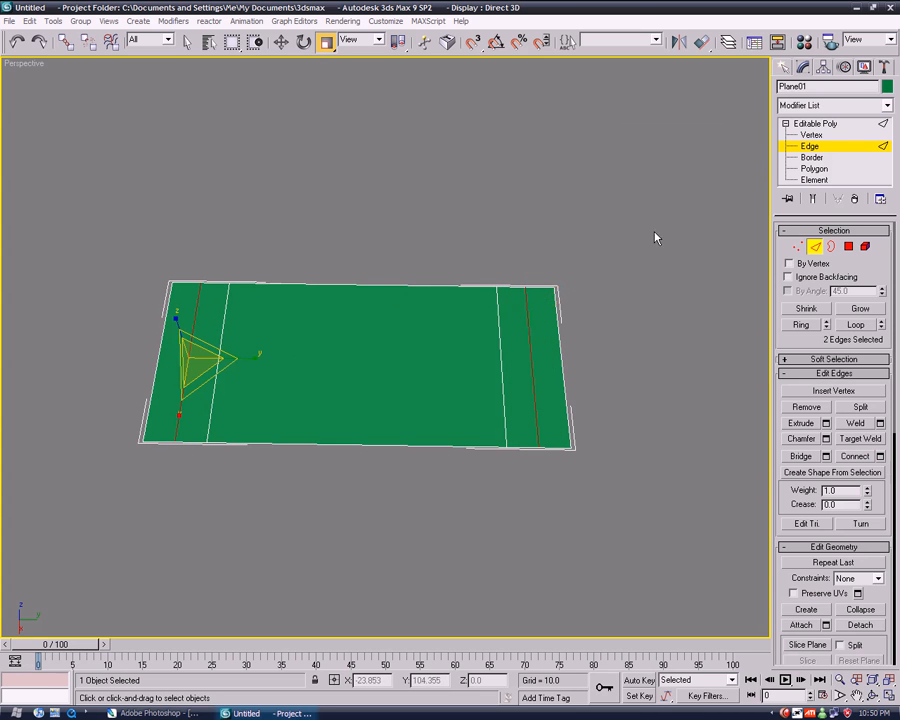
click(811, 168)
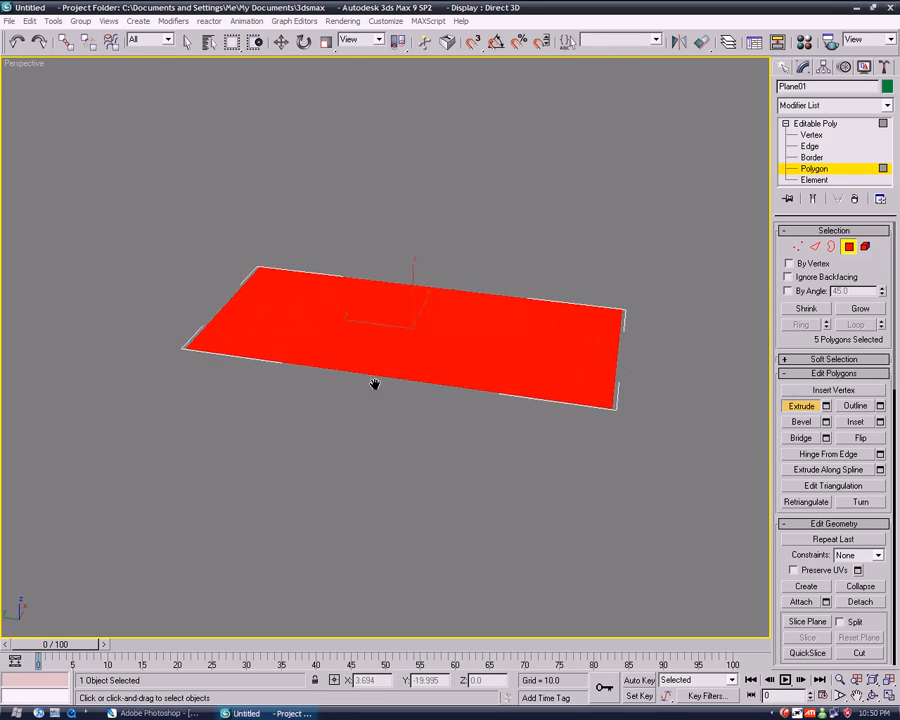
Step: Extrude all five polygons upward to give the plane a thin slab thickness
drag(375, 385, 442, 358)
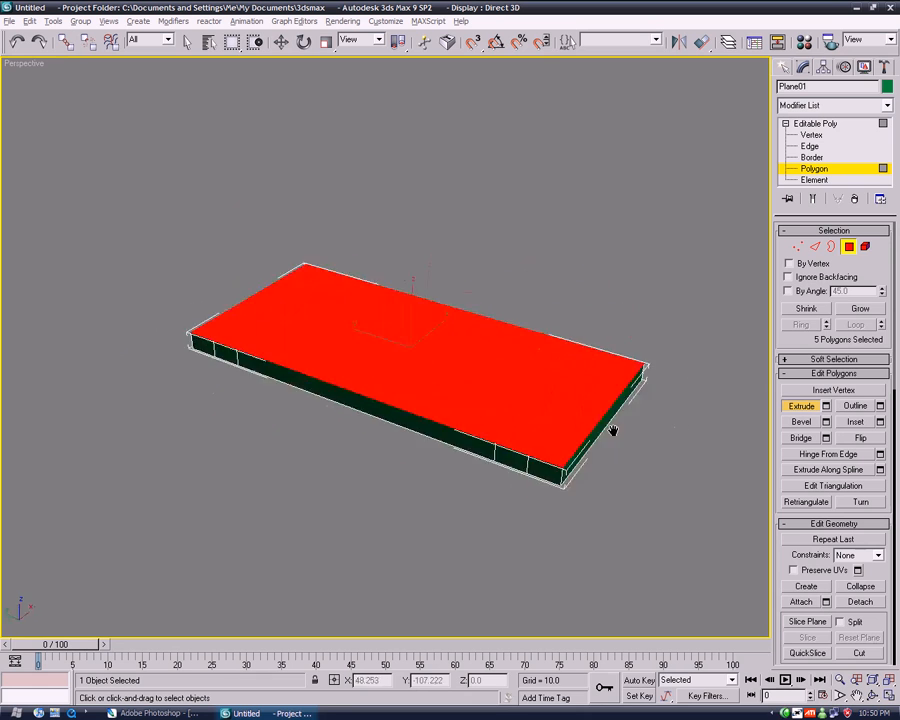
drag(610, 430, 143, 405)
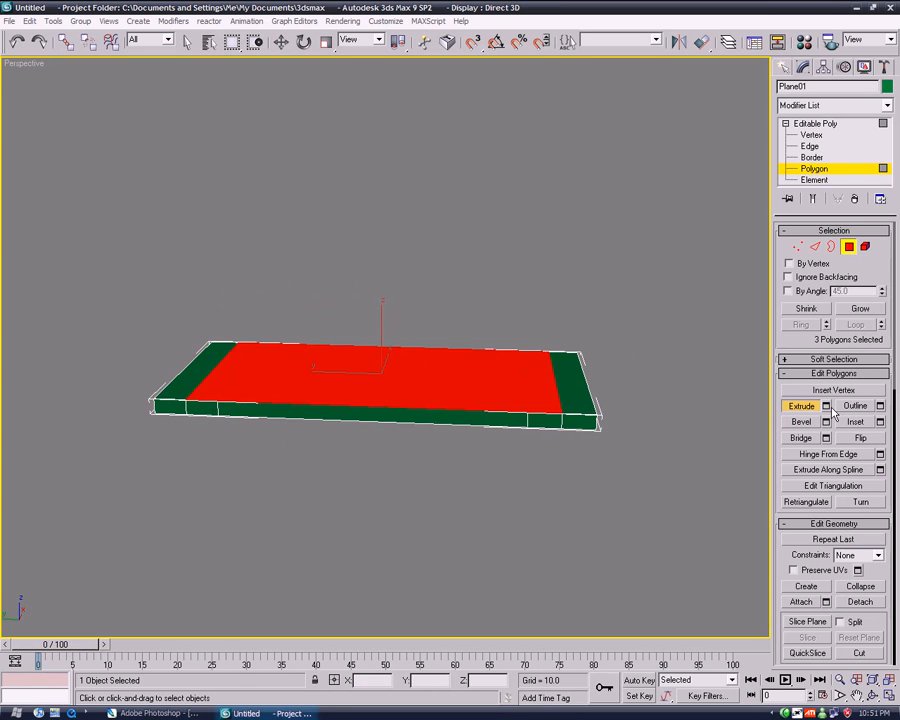
Step: Extrude the middle three strips by 5.917, test Local Normal and By Polygon, then cancel
click(824, 405)
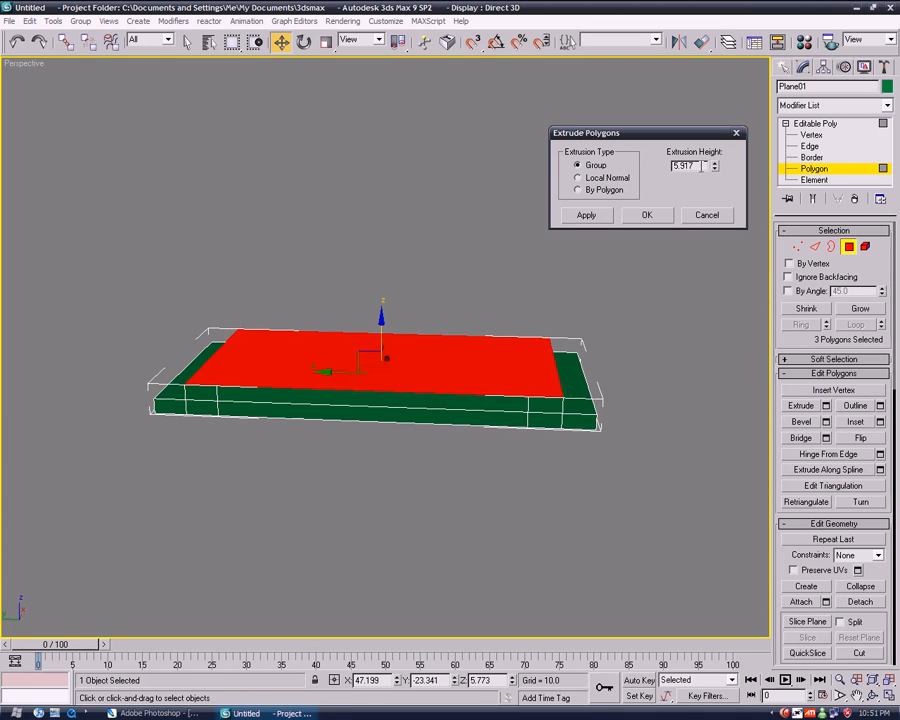
mouse_move(516, 430)
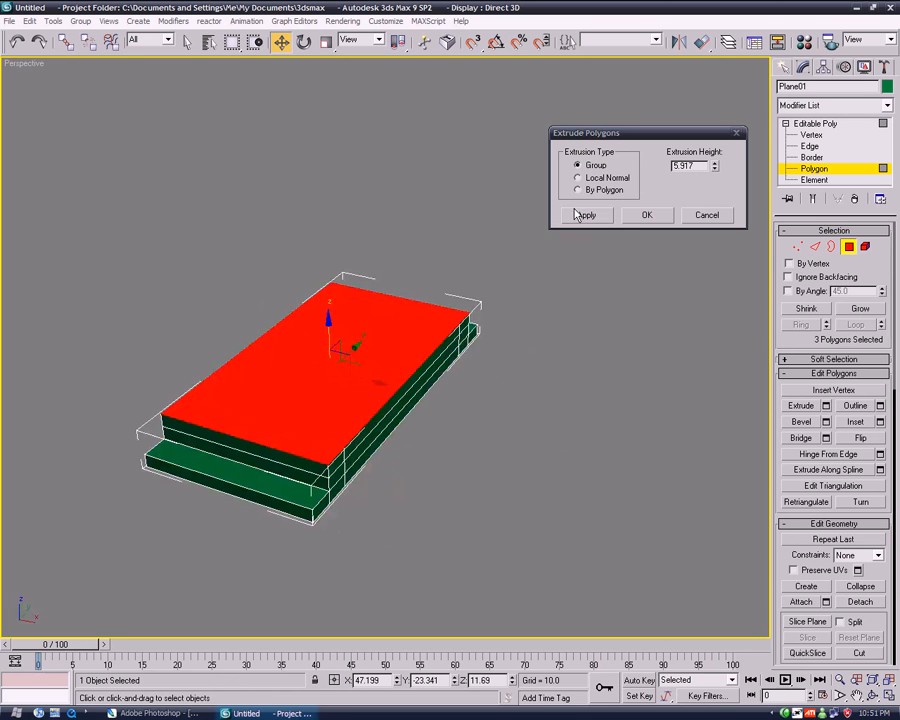
mouse_move(590, 196)
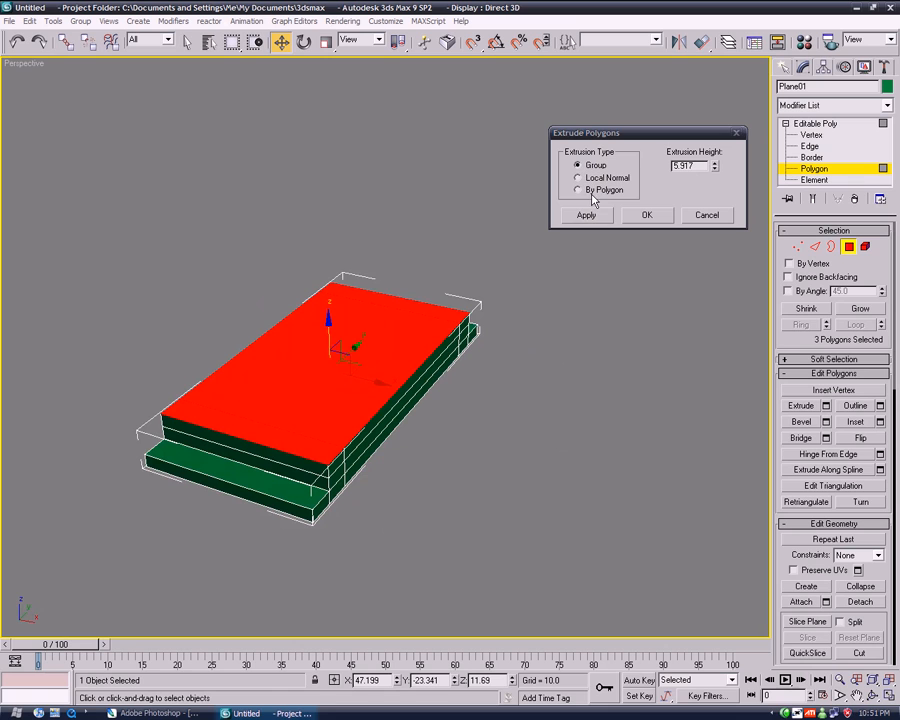
mouse_move(320, 402)
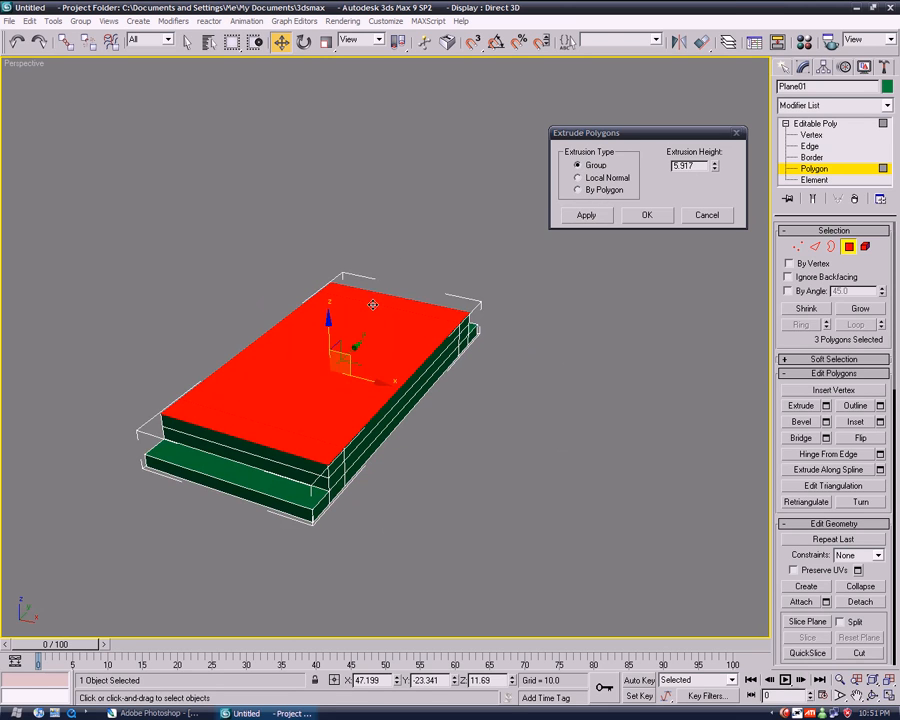
click(576, 178)
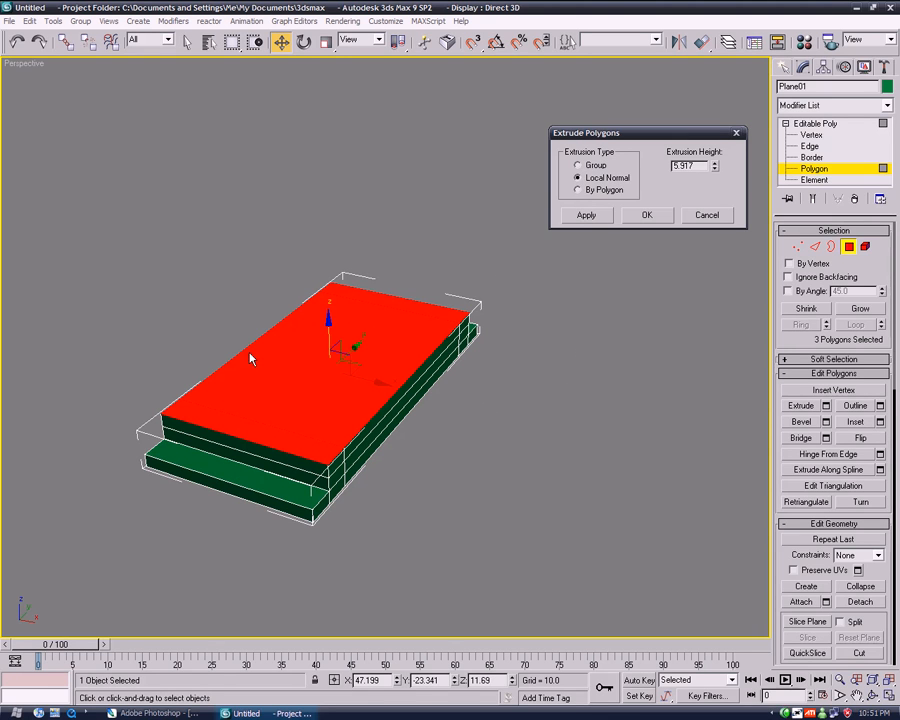
mouse_move(544, 457)
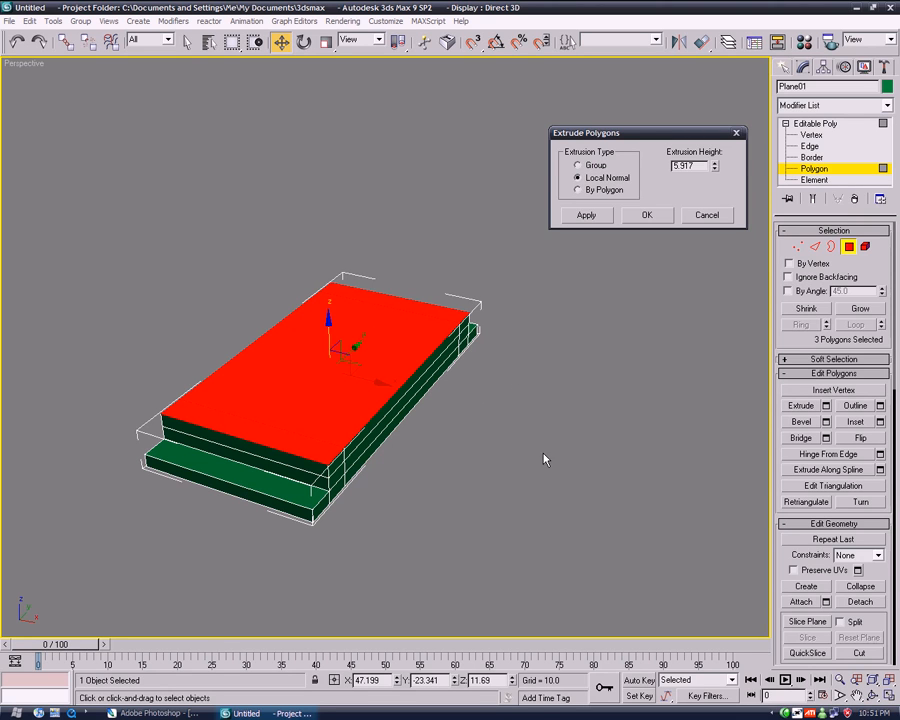
click(578, 190)
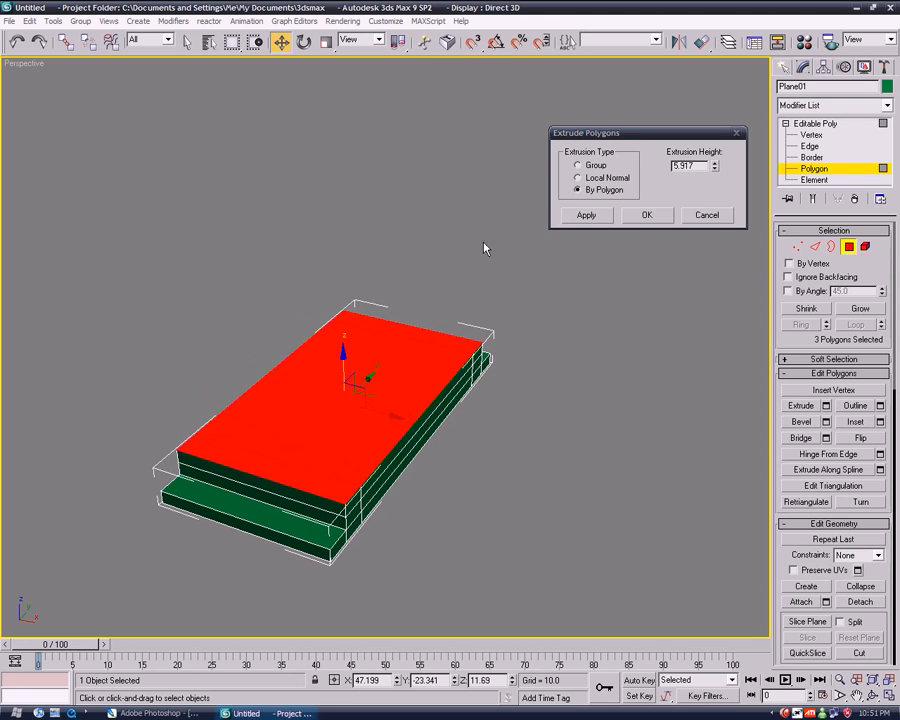
mouse_move(690, 251)
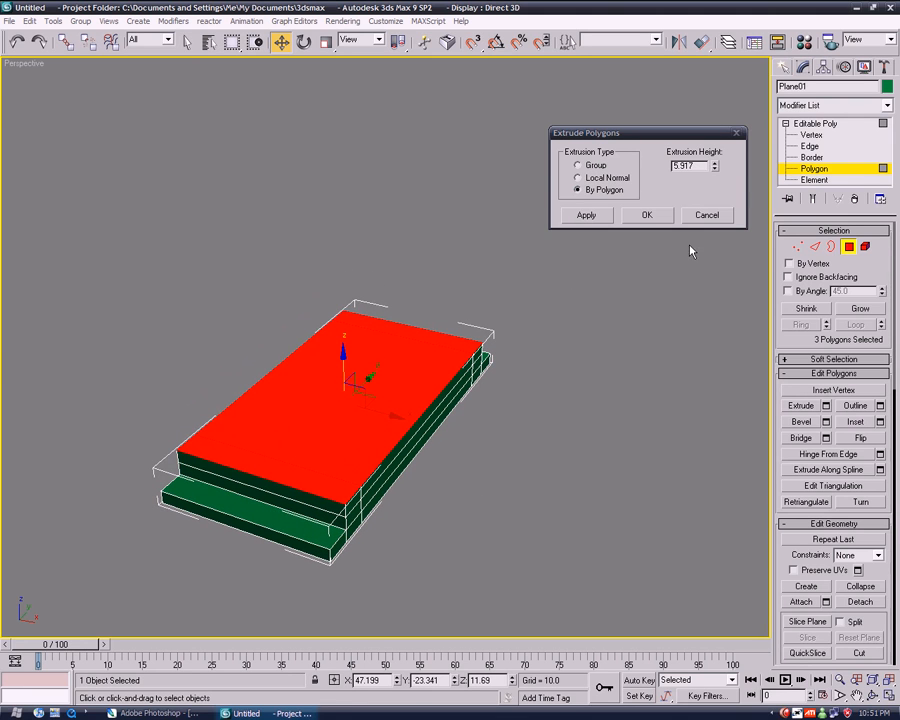
mouse_move(655, 314)
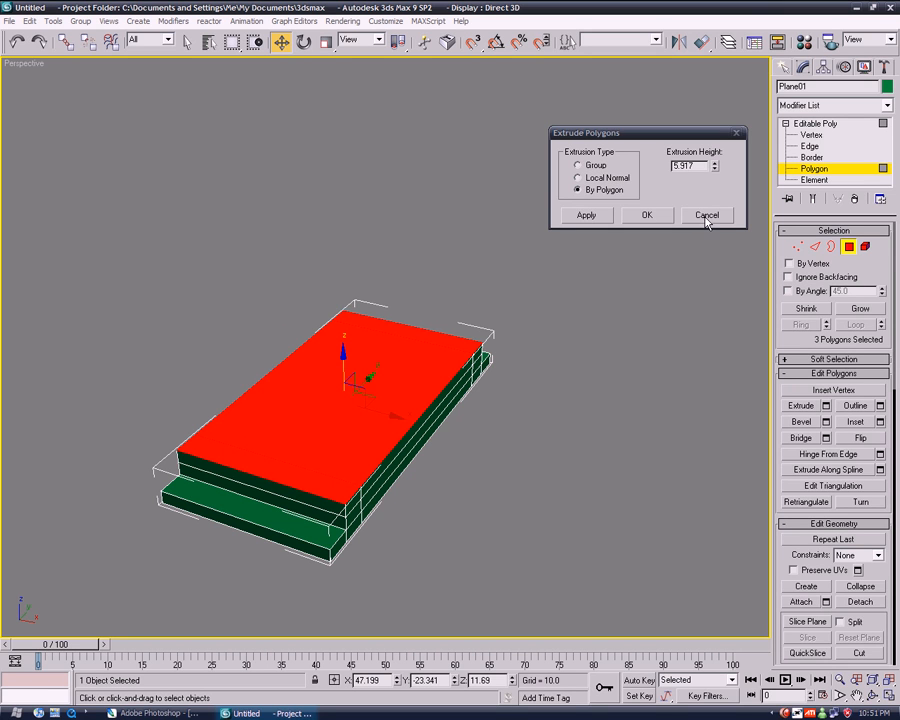
click(707, 215)
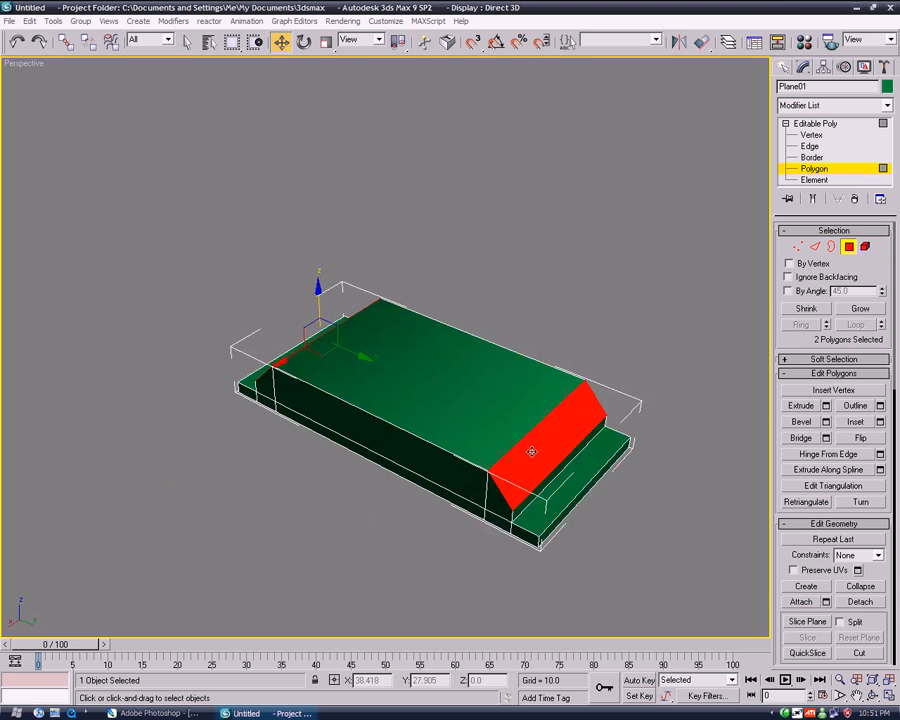
Step: Extrude the three top polygons with Local Normal in the Extrude Polygons dialog and confirm
click(786, 409)
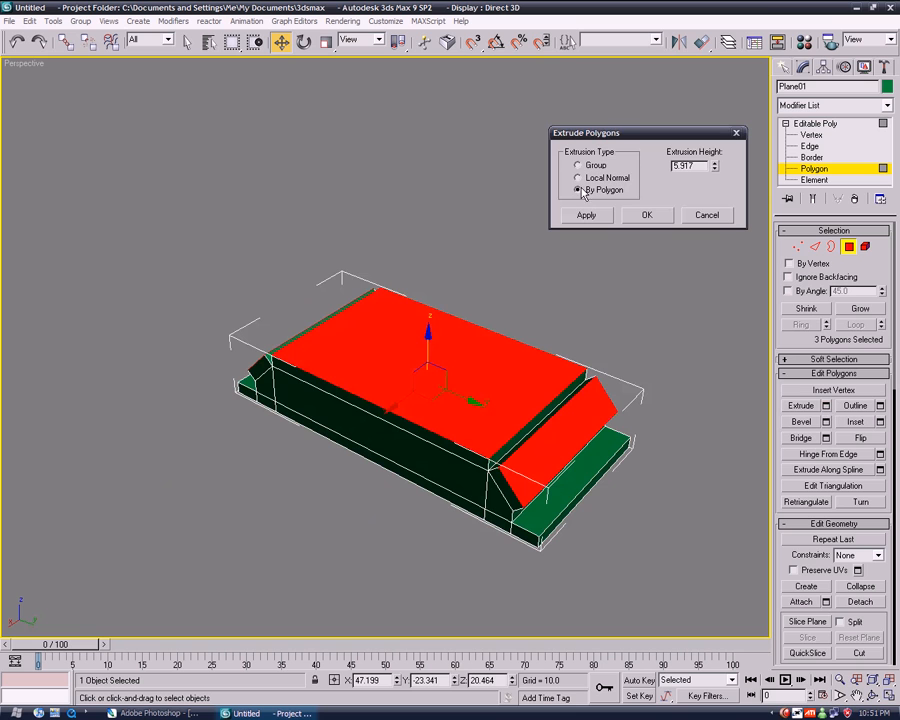
click(578, 177)
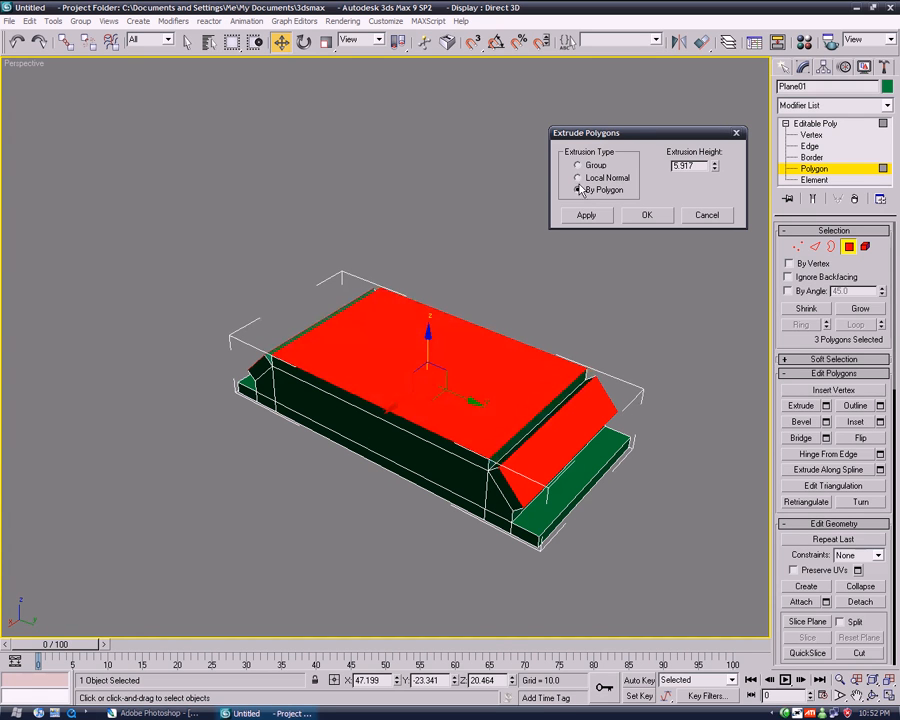
click(577, 177)
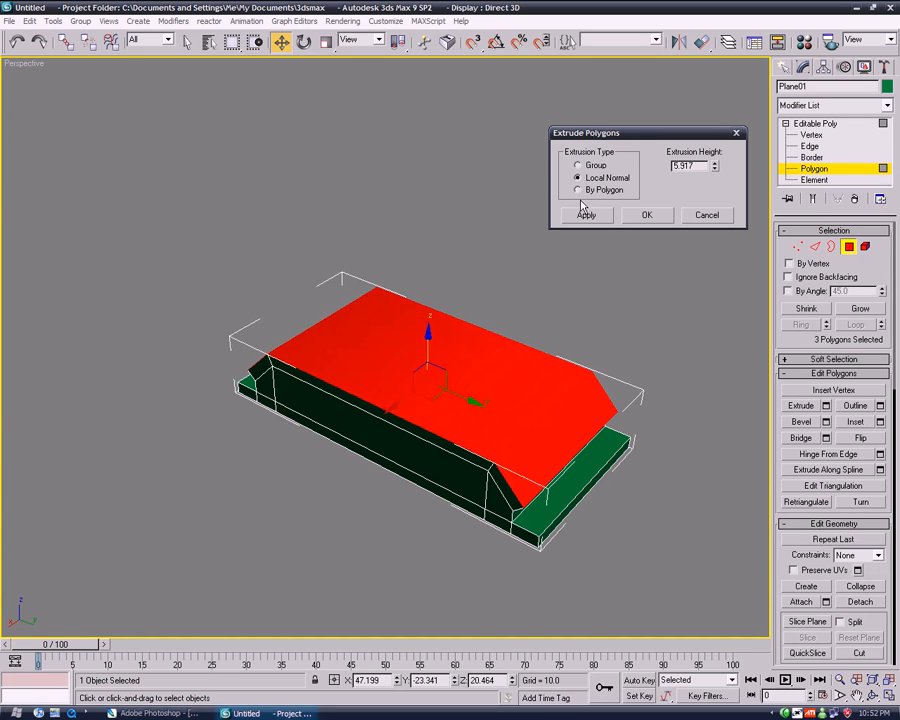
mouse_move(695, 216)
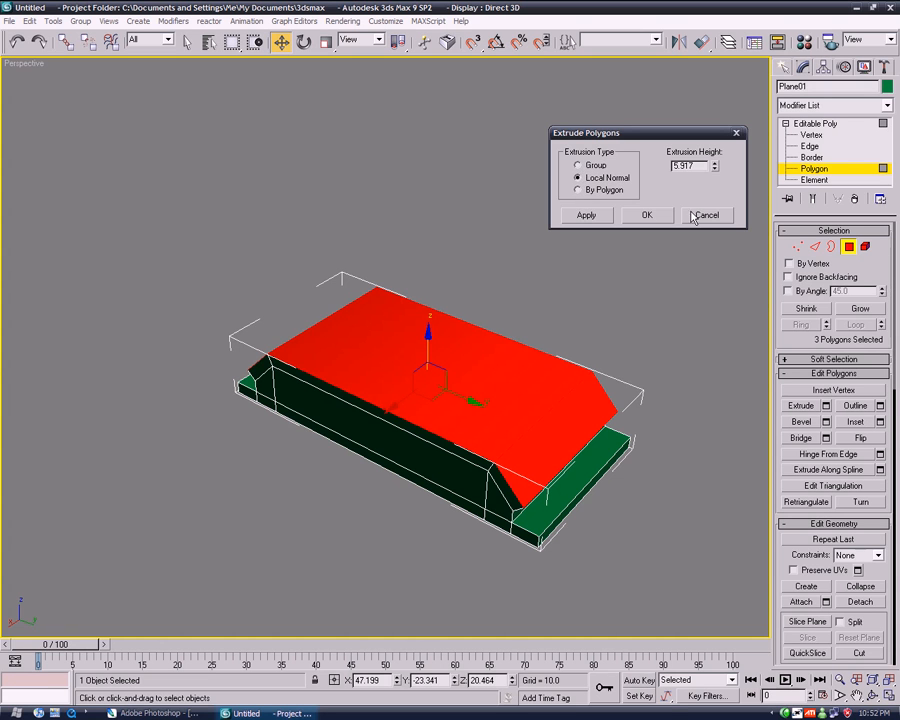
click(707, 215)
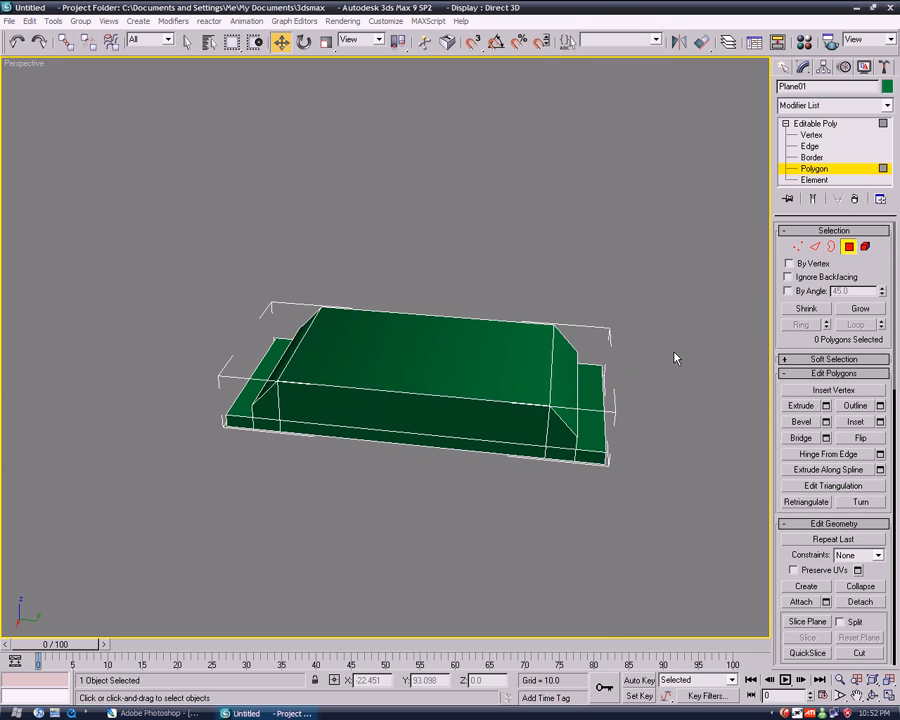
click(420, 350)
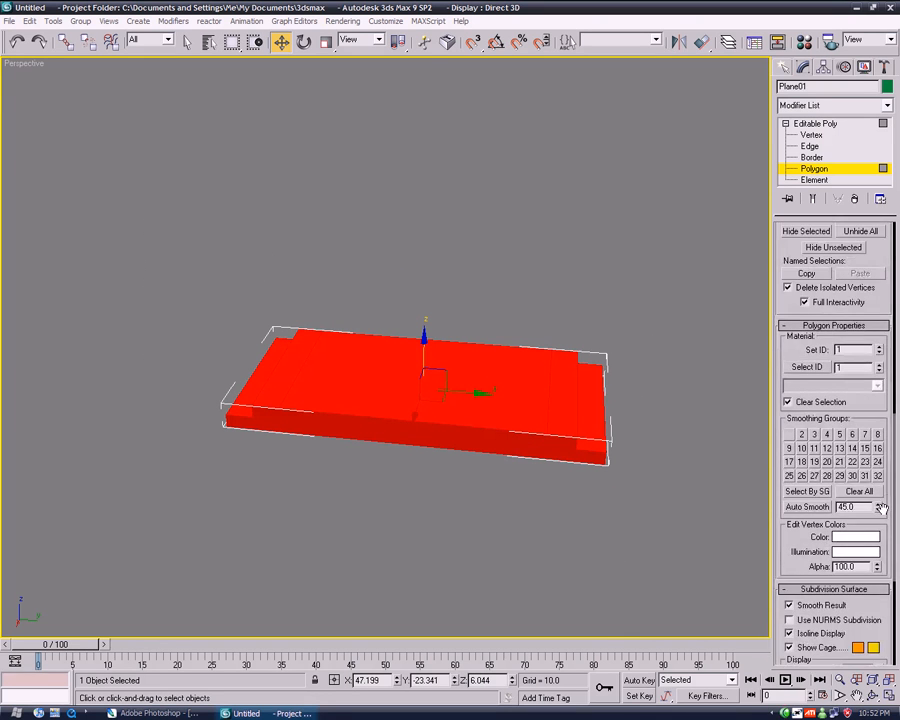
mouse_move(814, 197)
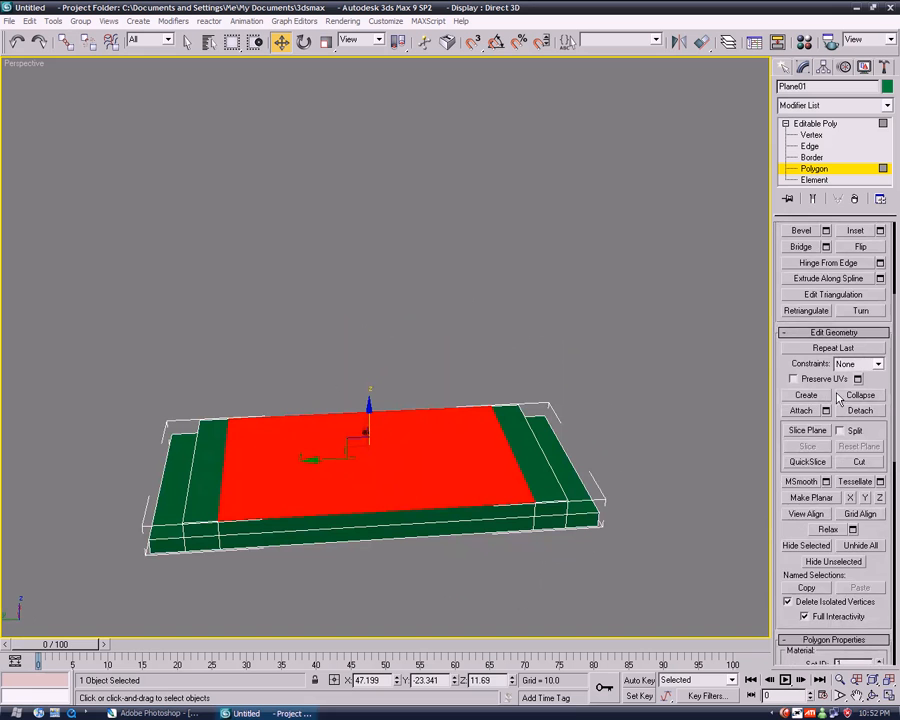
Step: Extrude further step levels so each end climbs in tiers to the raised centre
click(825, 352)
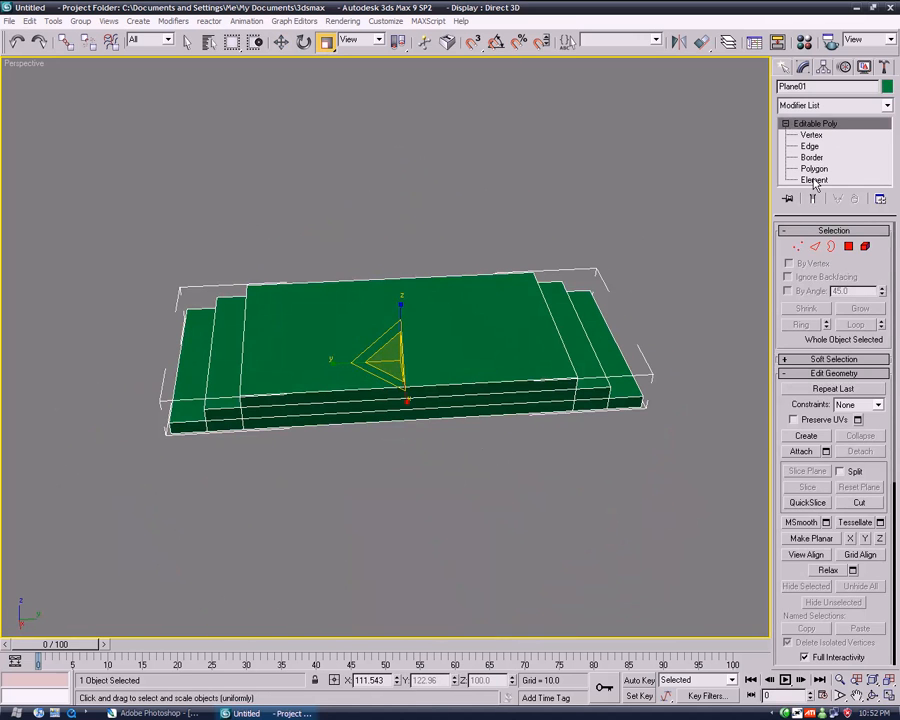
Step: Target-weld the bottom corner vertices at the left stair end and zoom in on it
click(808, 167)
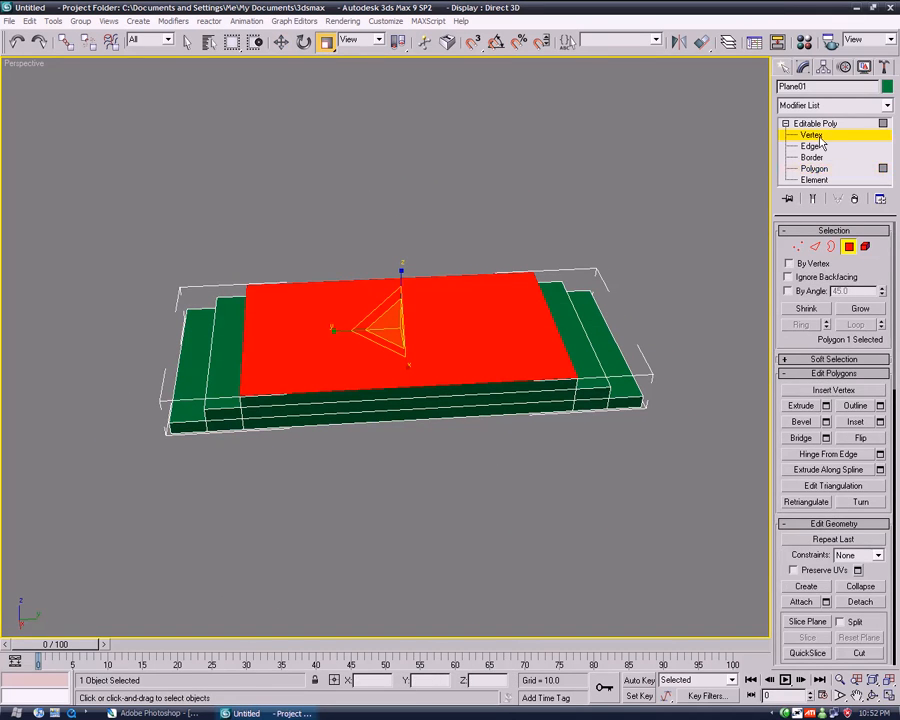
click(811, 135)
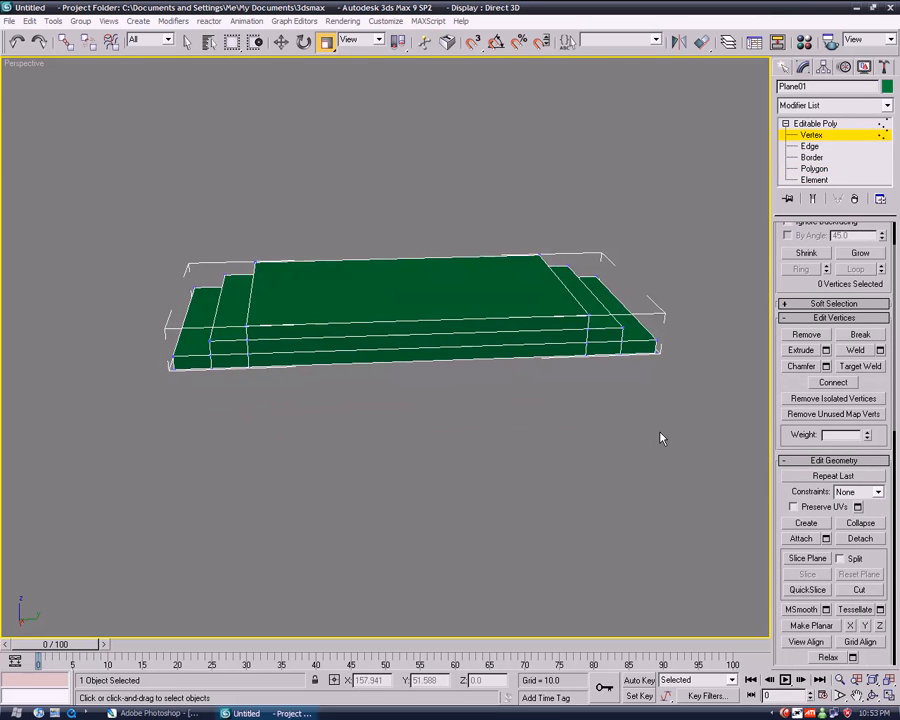
click(861, 366)
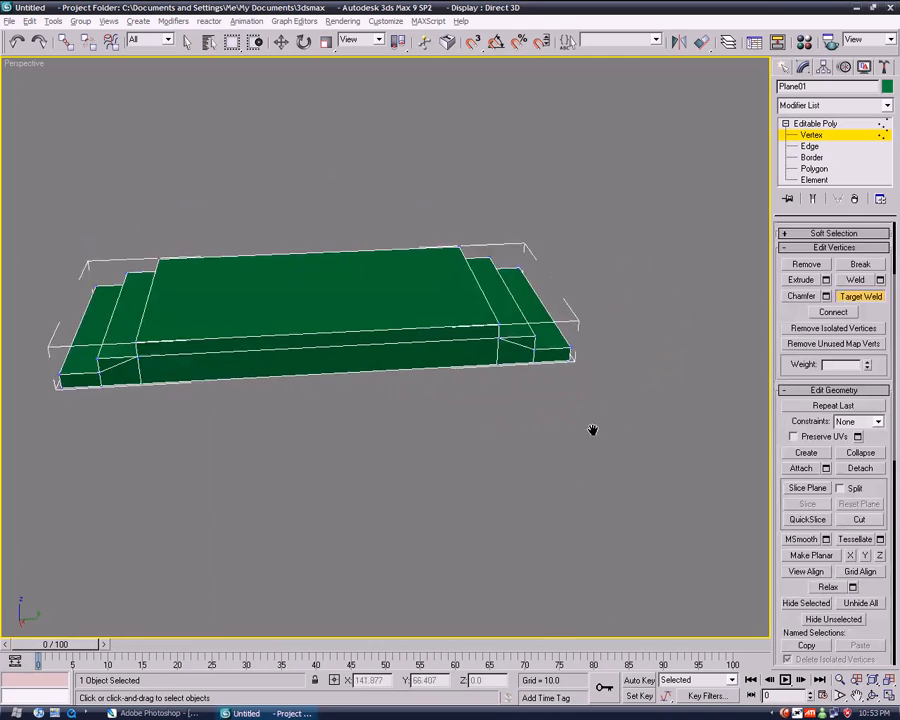
drag(592, 430, 278, 428)
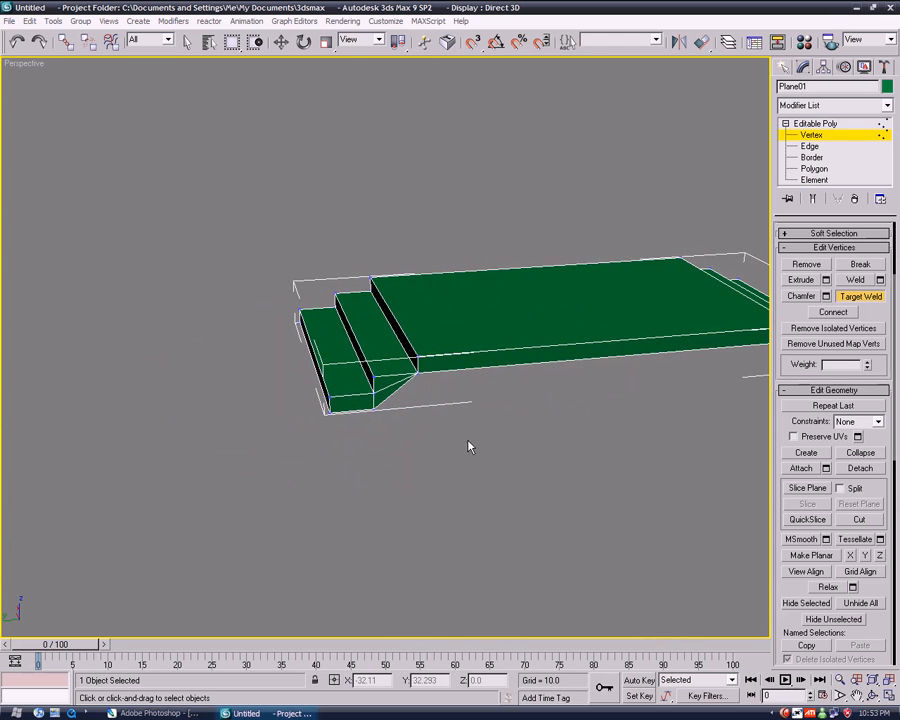
drag(470, 445, 464, 467)
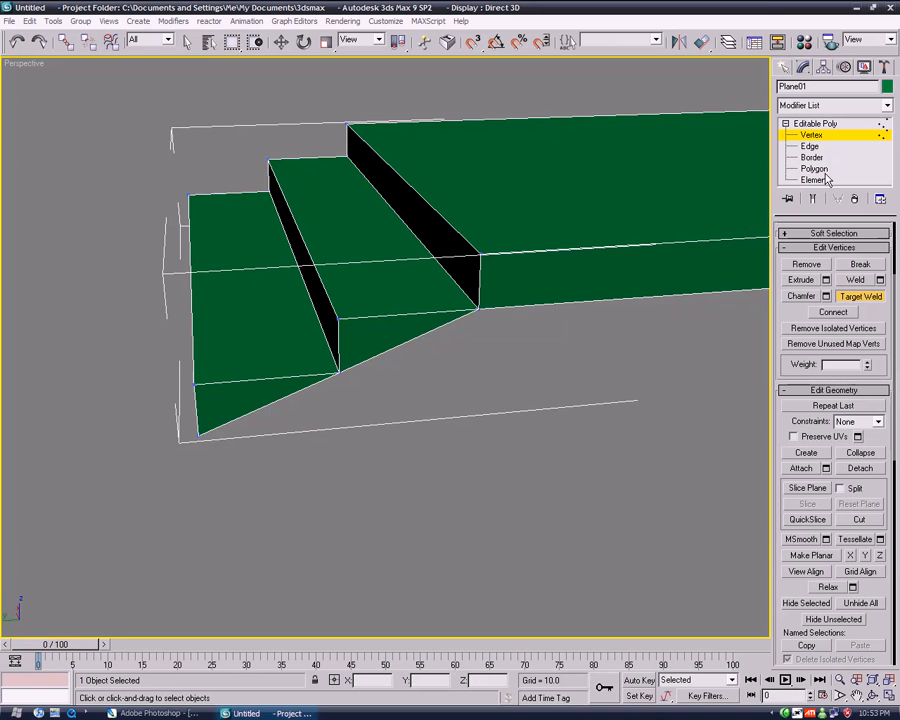
Step: Select the triangular underside polygon, target-weld its vertices and return to Polygon mode
click(815, 168)
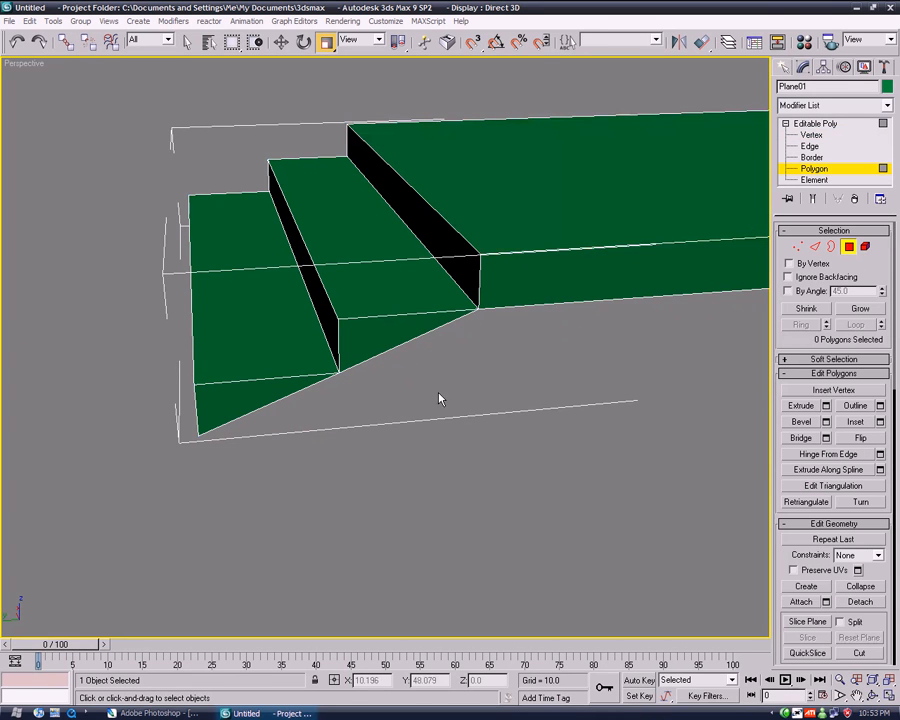
click(400, 335)
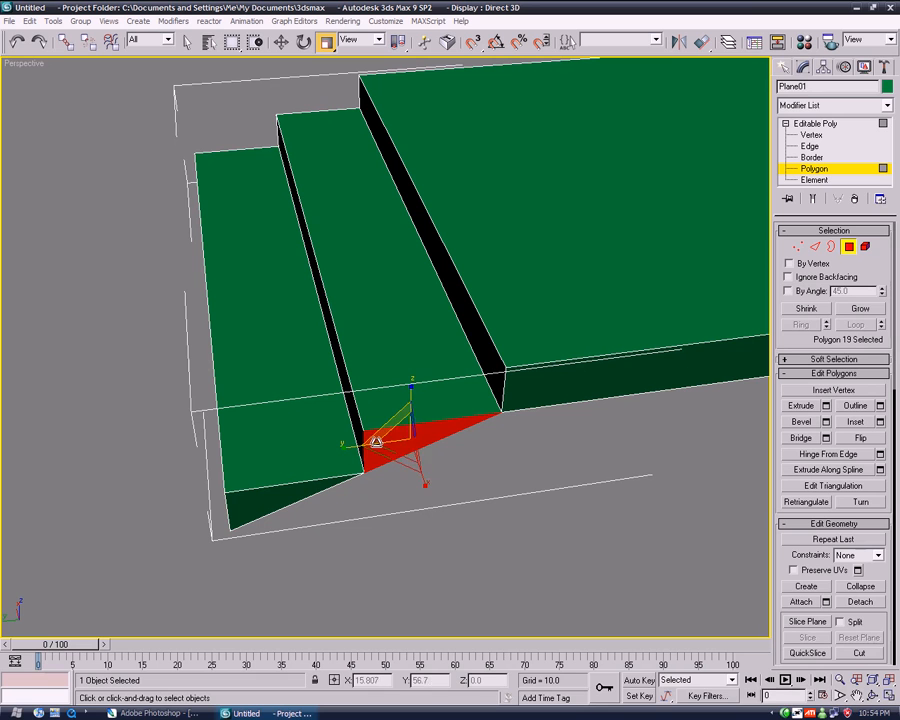
drag(375, 440, 430, 425)
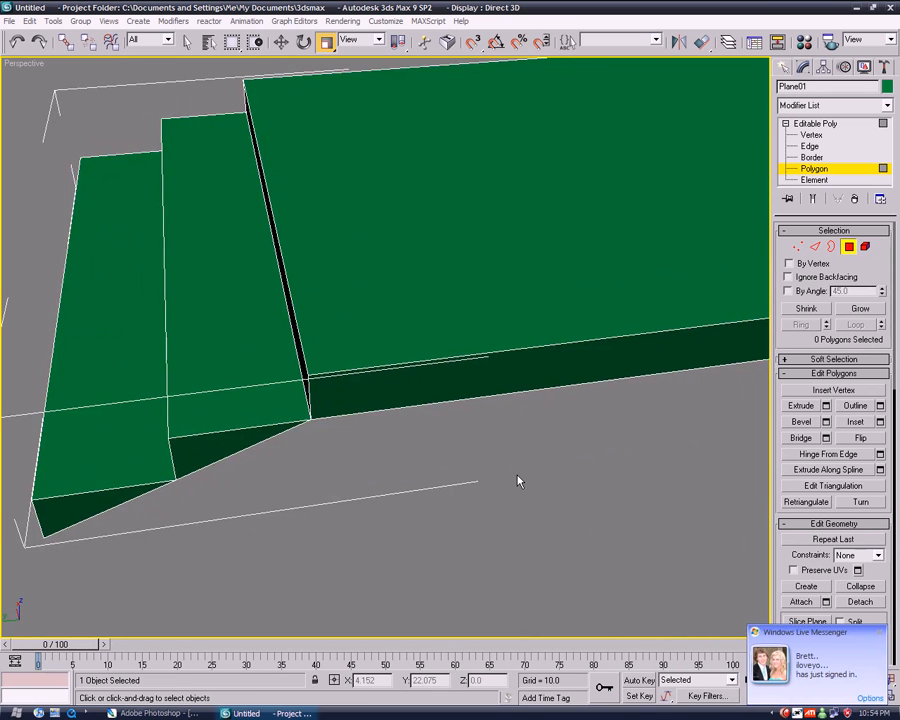
drag(518, 481, 413, 461)
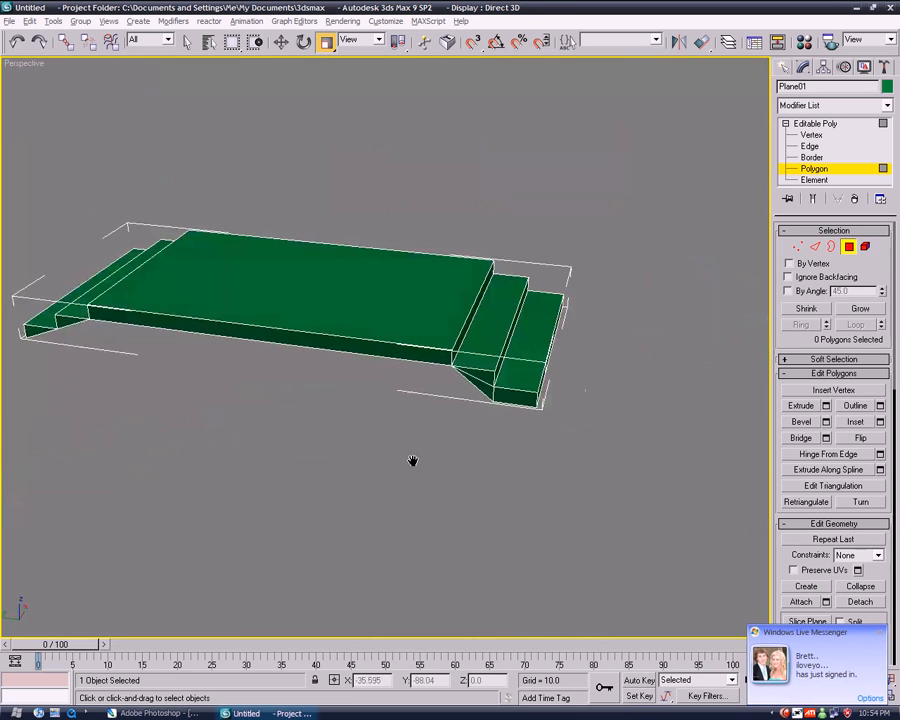
click(811, 146)
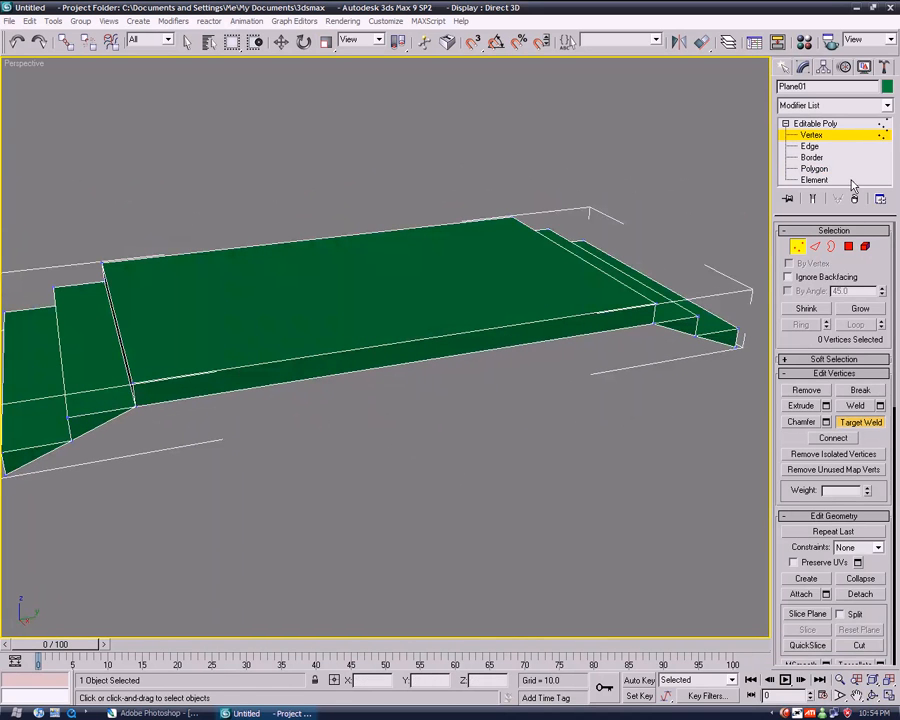
click(811, 168)
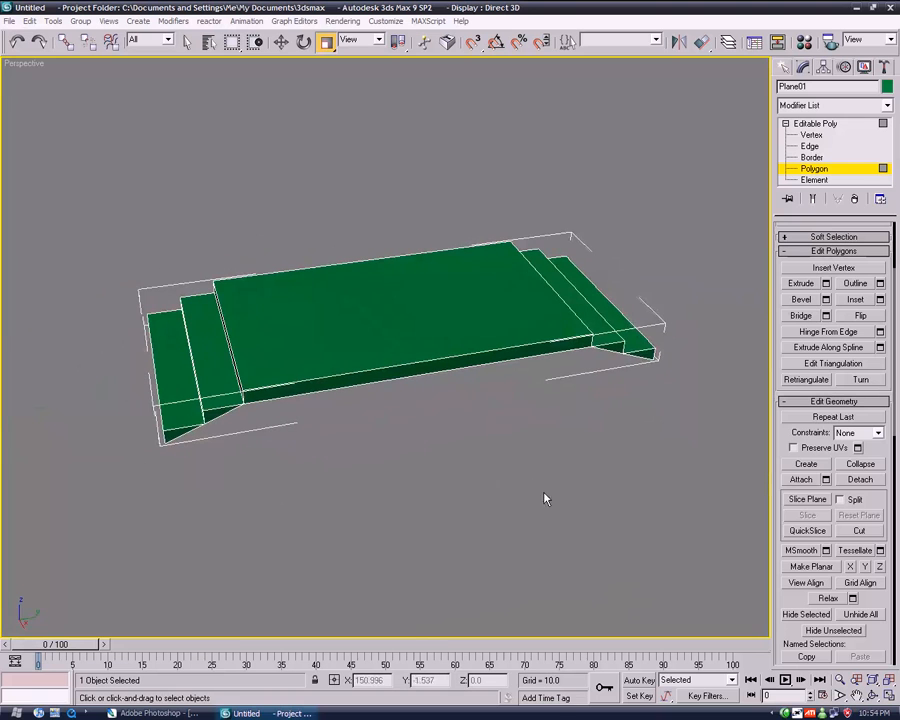
mouse_move(475, 490)
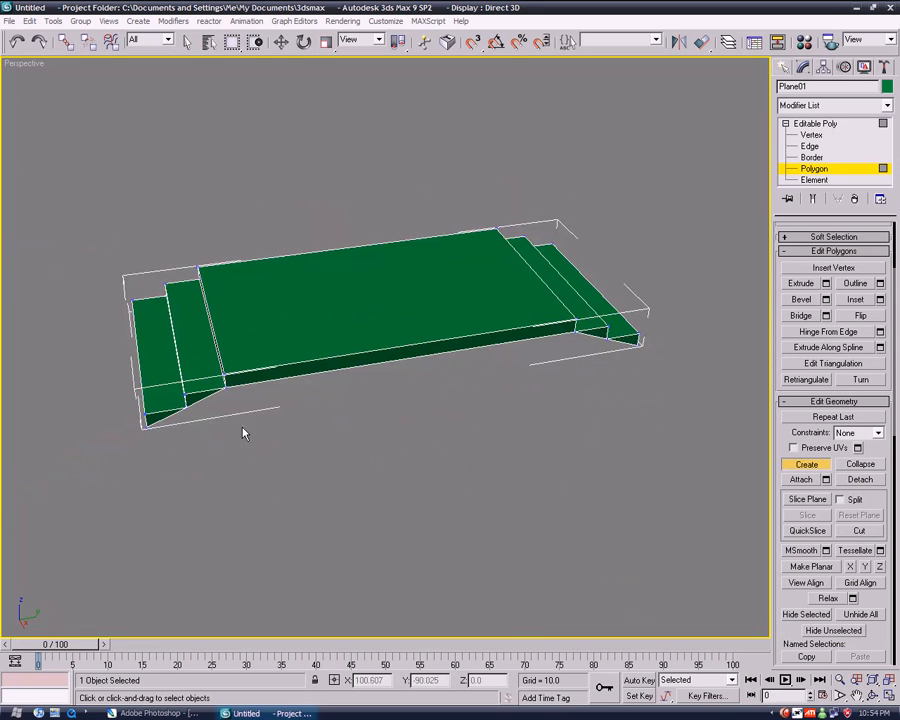
mouse_move(239, 298)
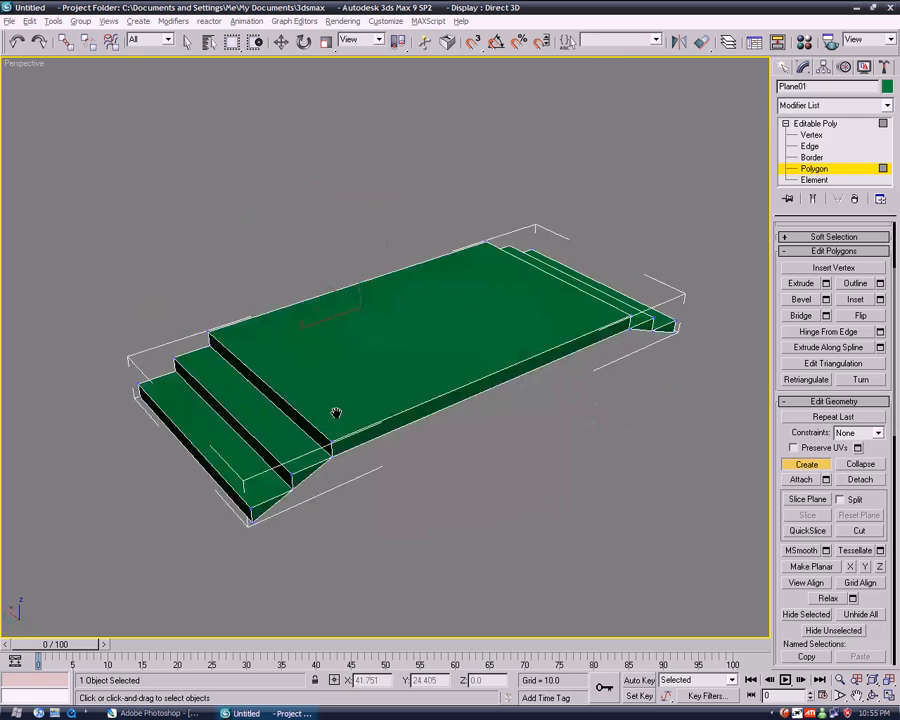
Step: Orbit to inspect the closed stair ends from the side and end-on, then resume vertex editing
drag(336, 413, 675, 419)
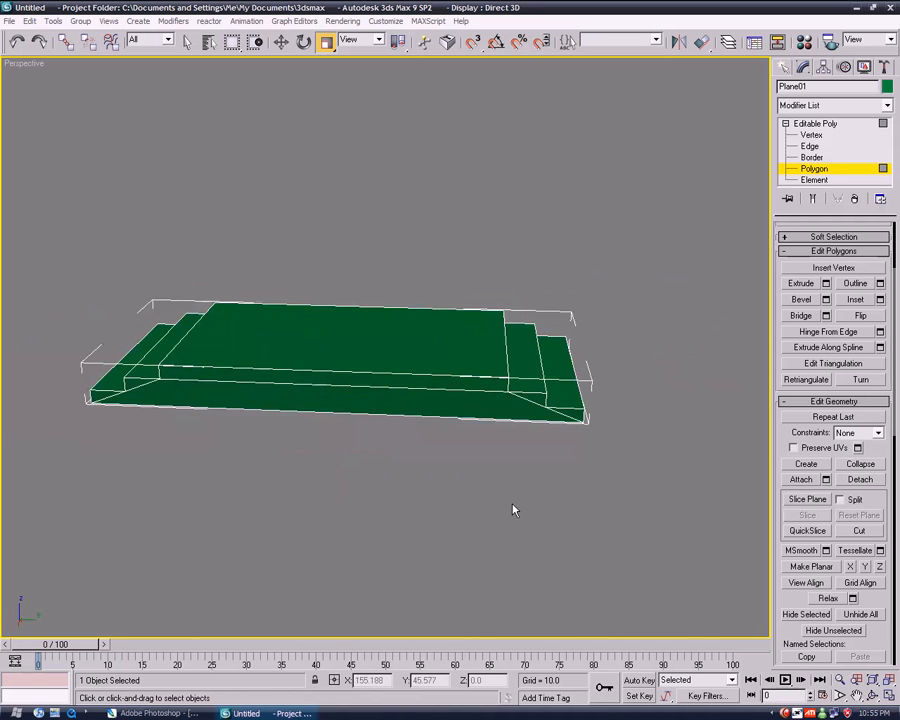
drag(513, 509, 549, 497)
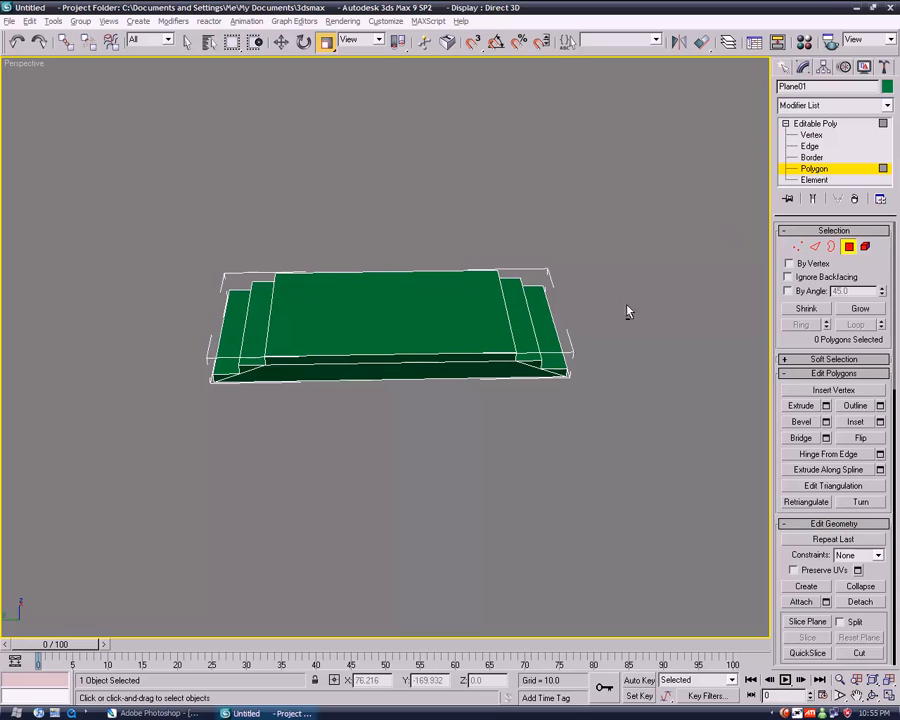
click(806, 135)
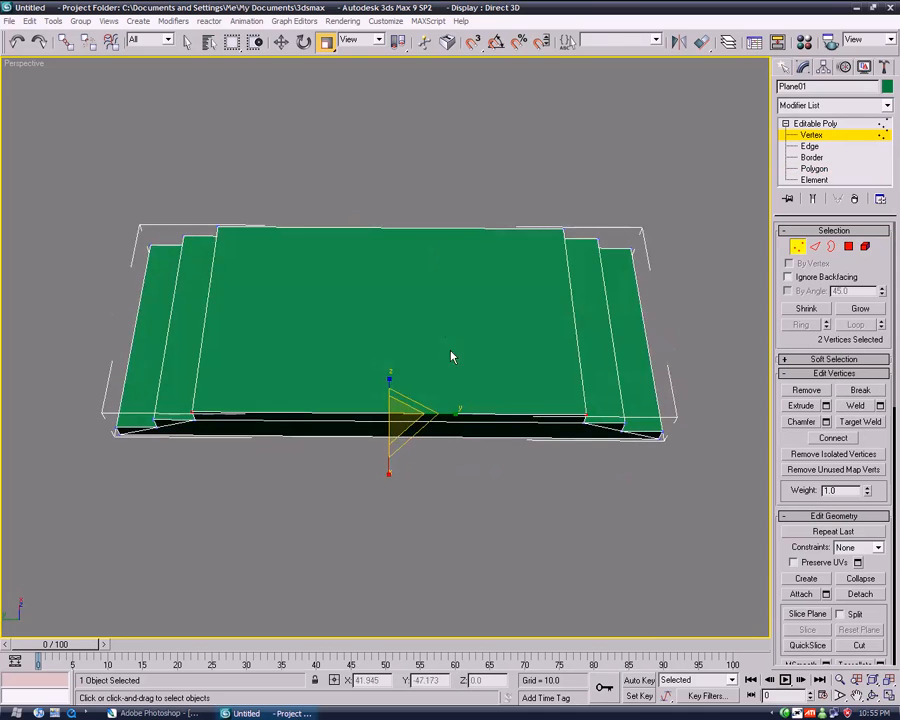
Step: View the tutconcept.psd concept sketch in Photoshop and return to the 3ds Max model
click(148, 712)
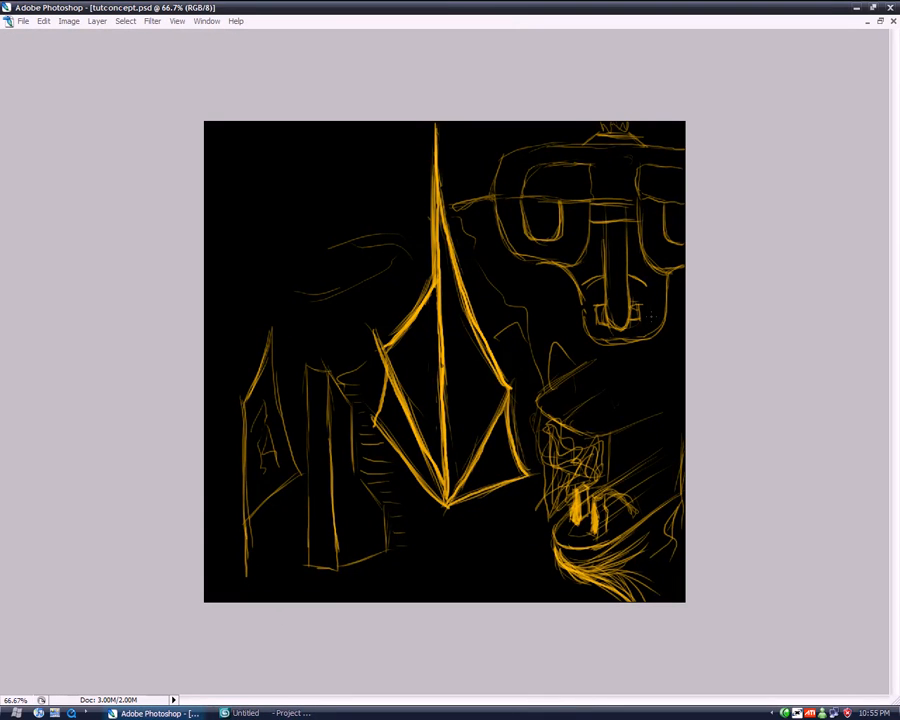
click(253, 715)
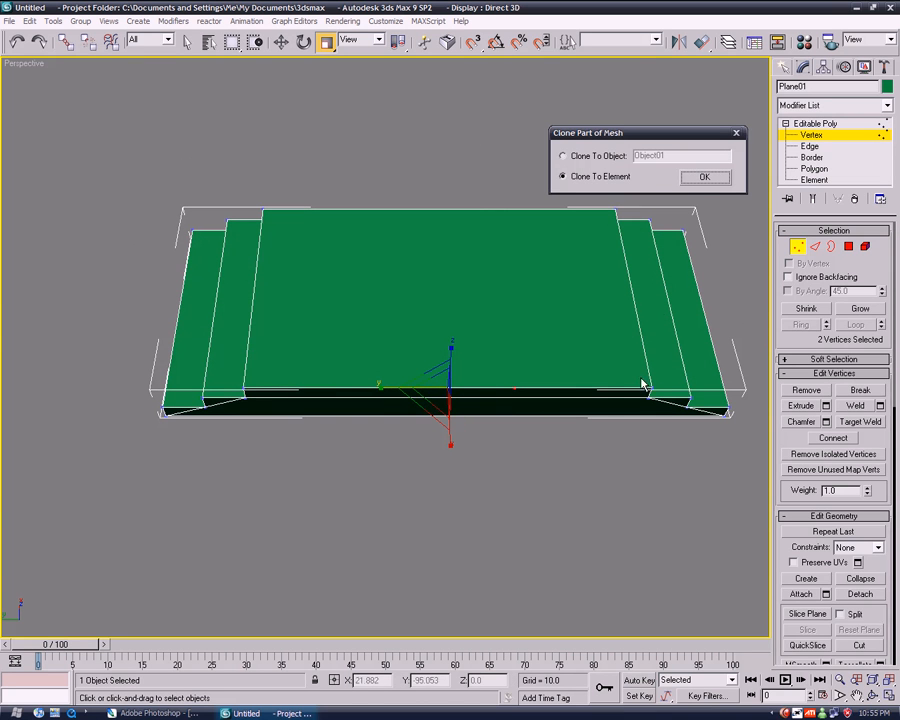
Step: Confirm Clone To Element for the two bottom vertices and pick the long central polygon
click(704, 176)
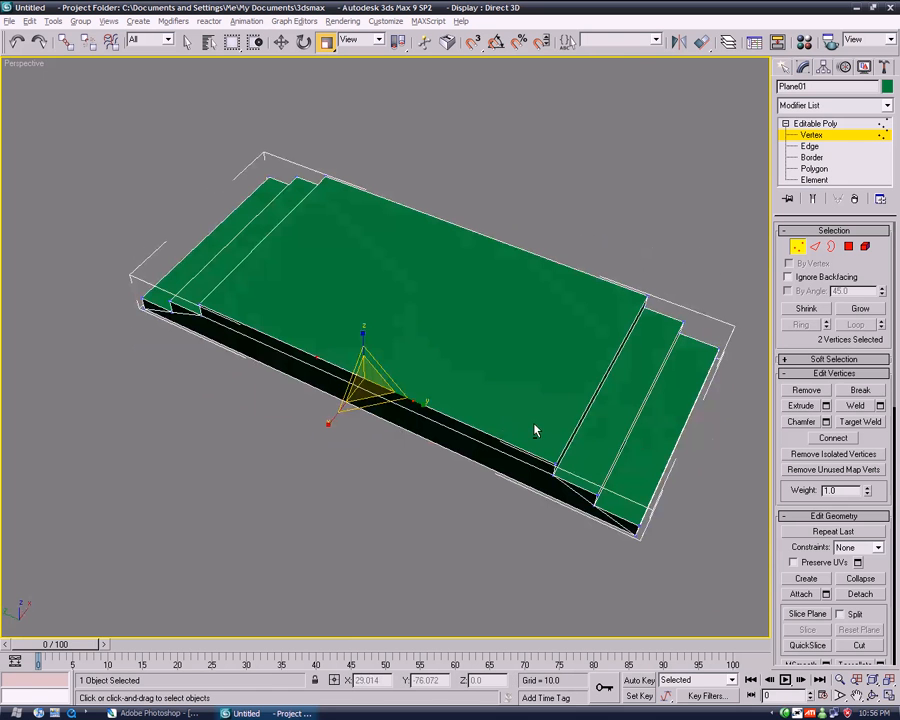
drag(535, 430, 454, 395)
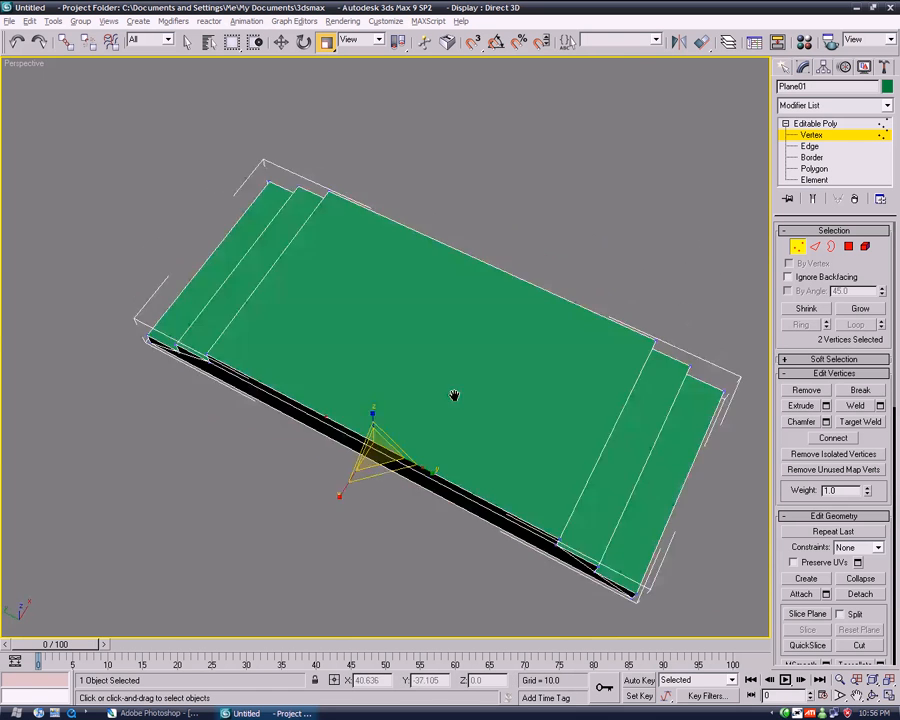
drag(454, 395, 417, 457)
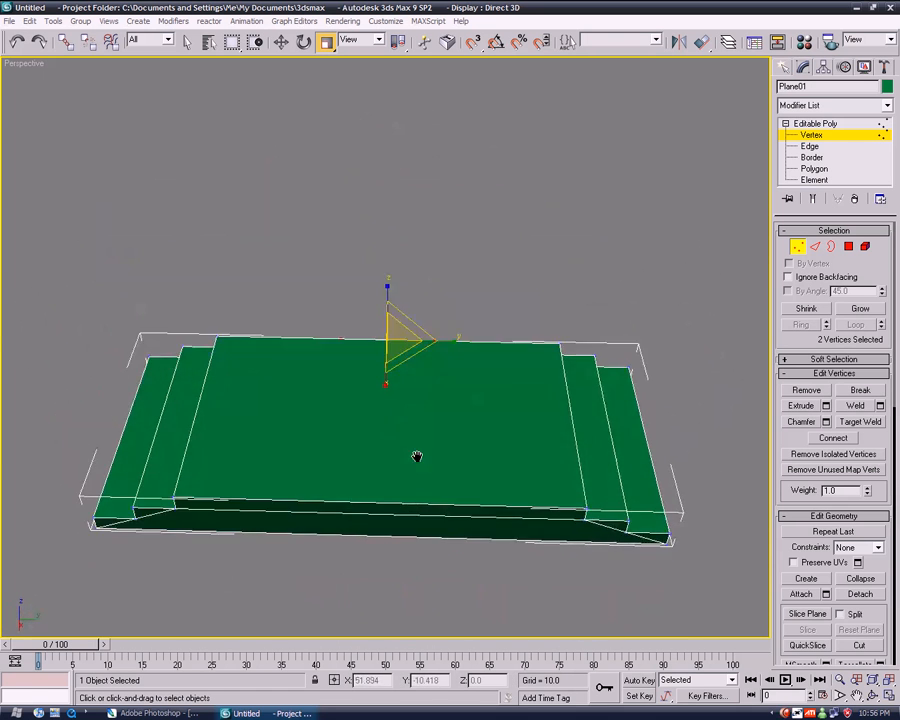
click(807, 169)
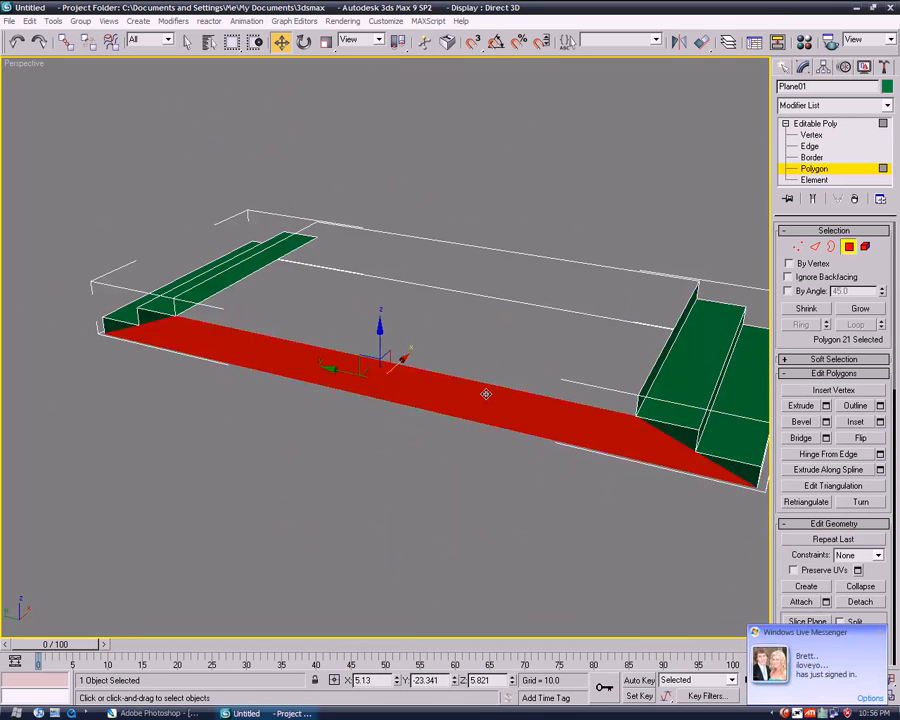
Step: Extrude the pillar faces upward into a tall box-shaped block beside the deck
click(808, 135)
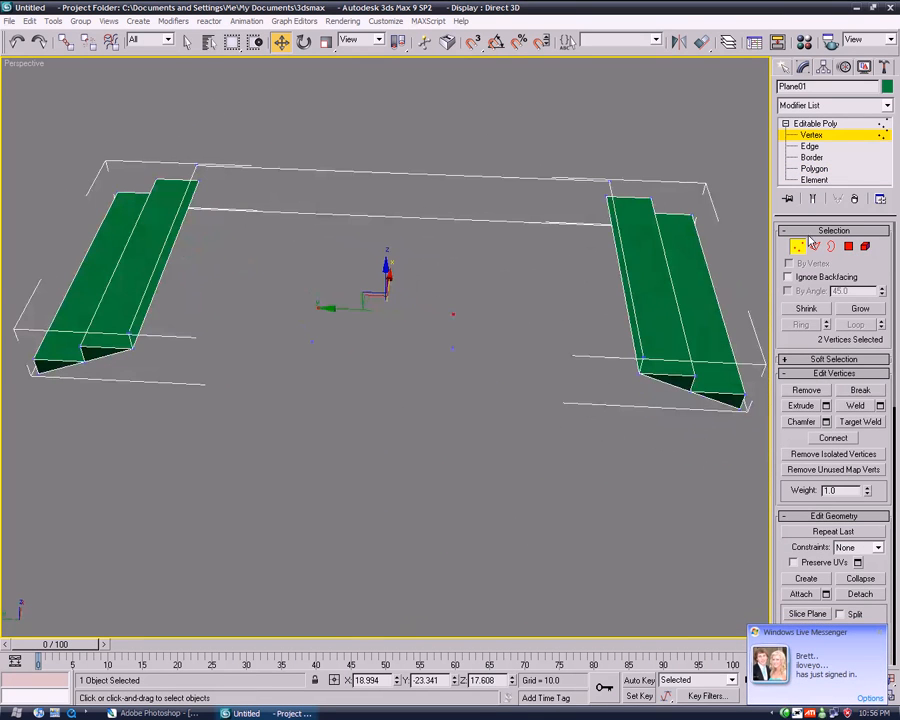
click(819, 167)
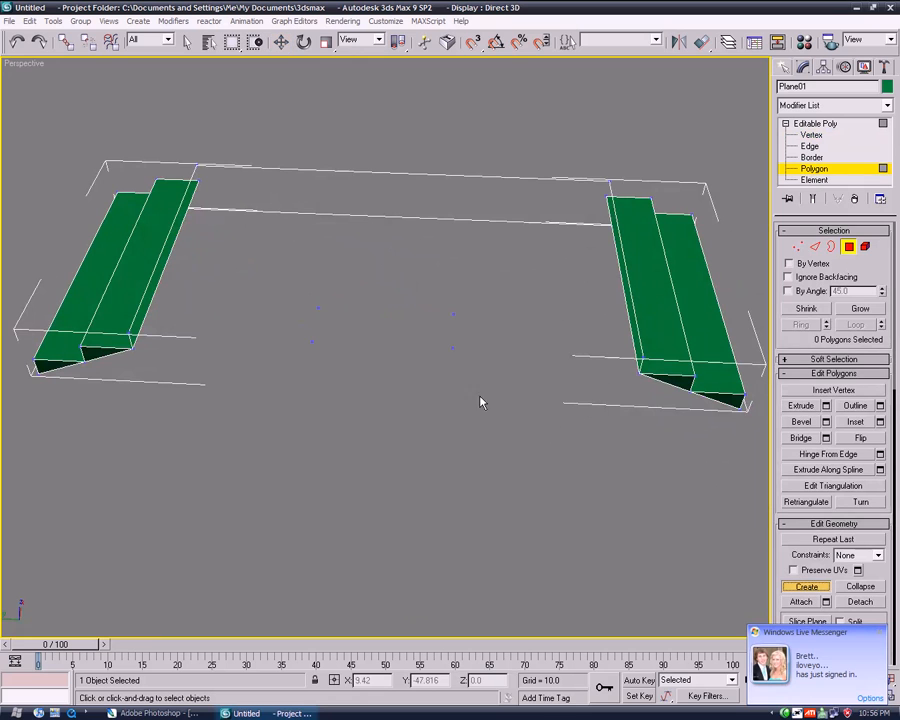
drag(318, 307, 452, 340)
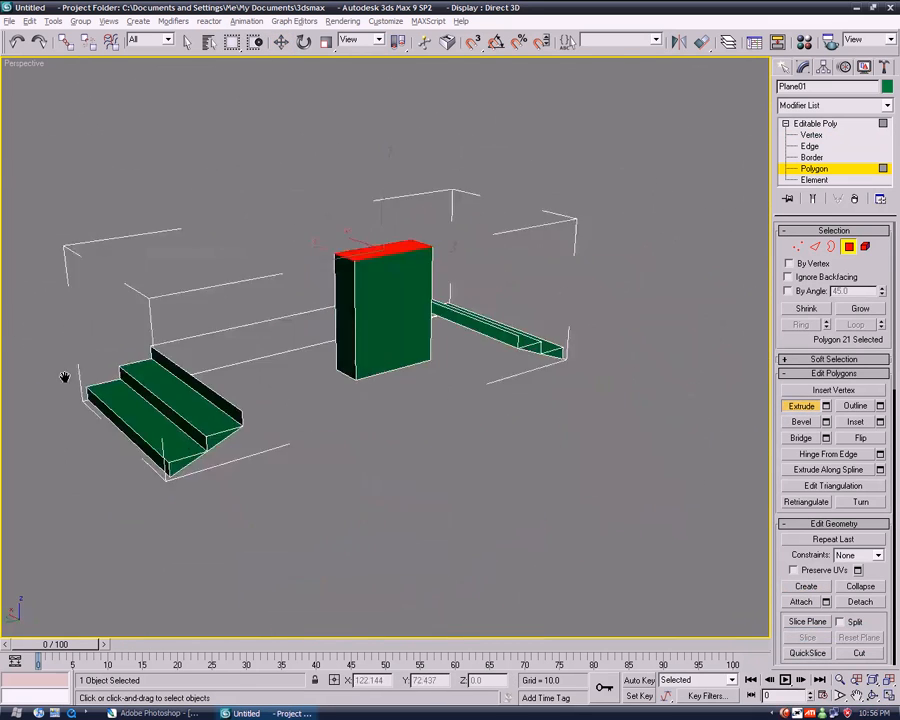
drag(65, 378, 391, 237)
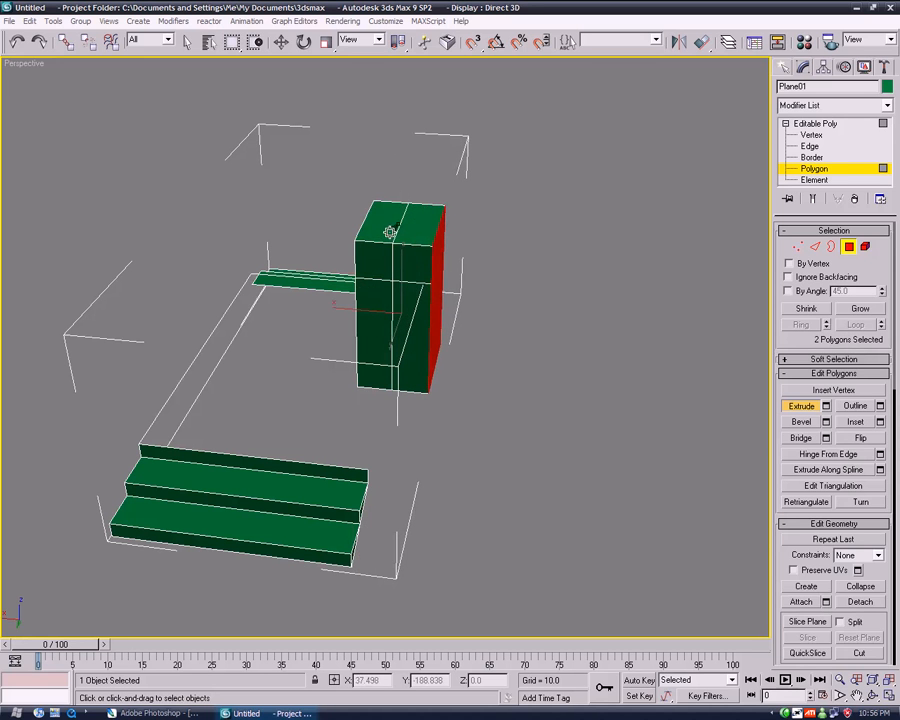
Step: Connect edges across the pillar's top corner and pick its corner vertices
click(812, 148)
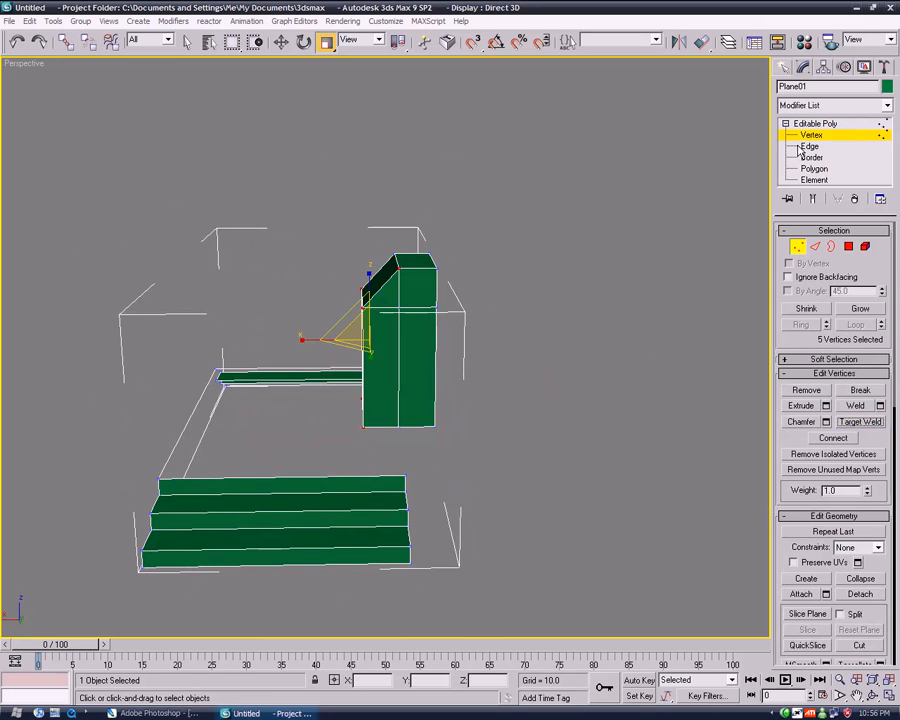
click(810, 147)
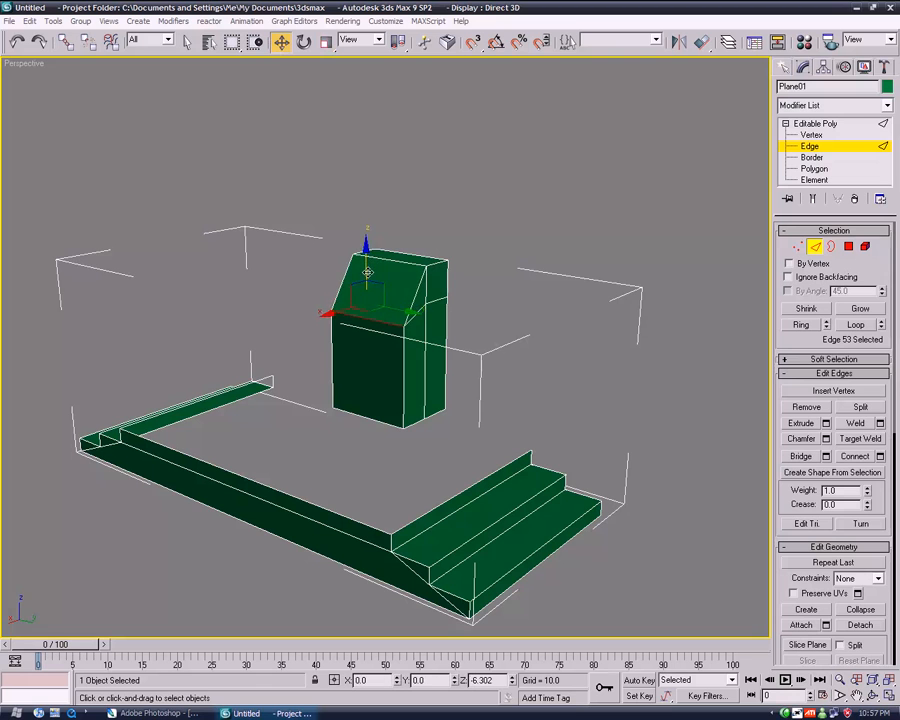
click(808, 135)
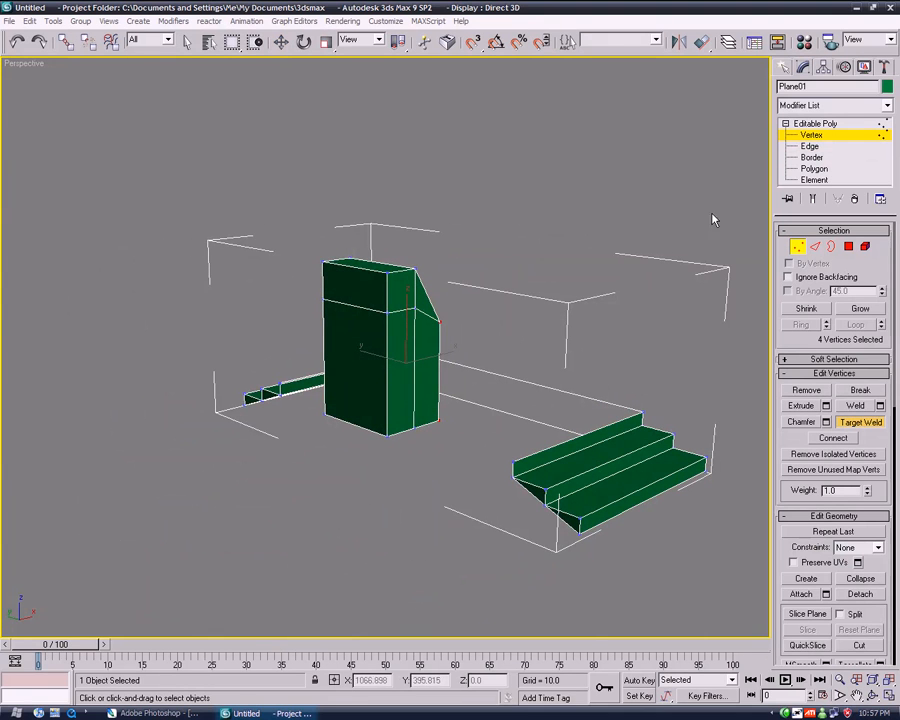
click(808, 148)
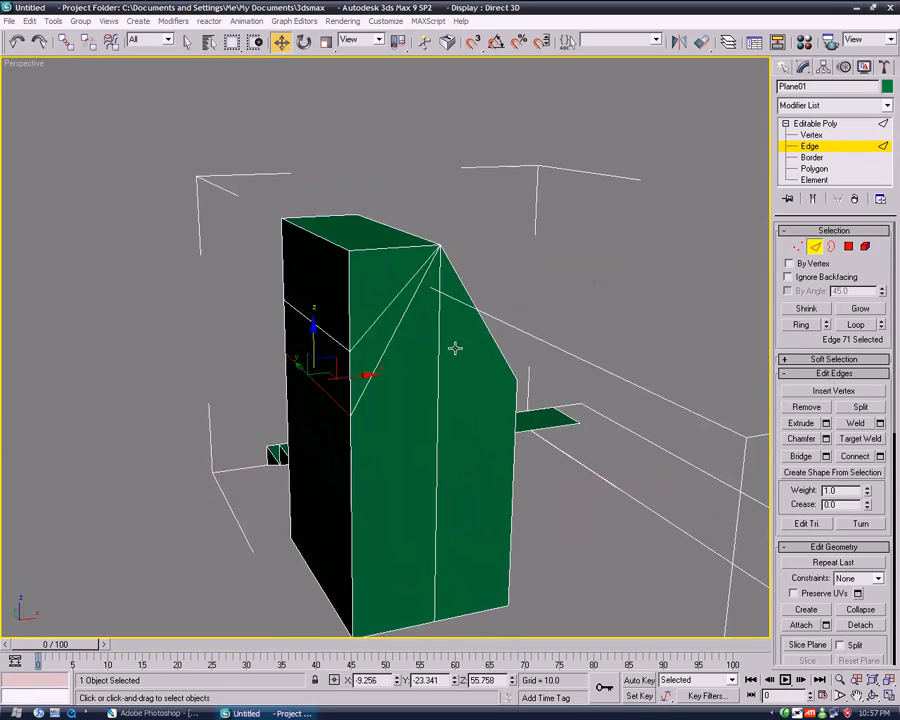
click(803, 135)
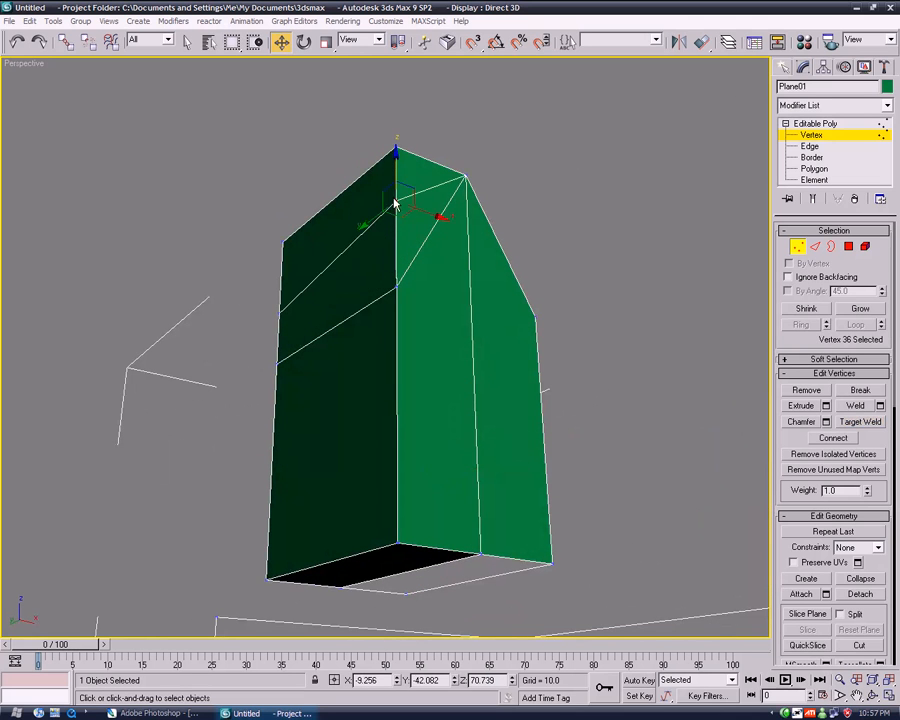
Step: Select the slanted top corner vertices and Weld them into an angled face
drag(395, 205, 365, 330)
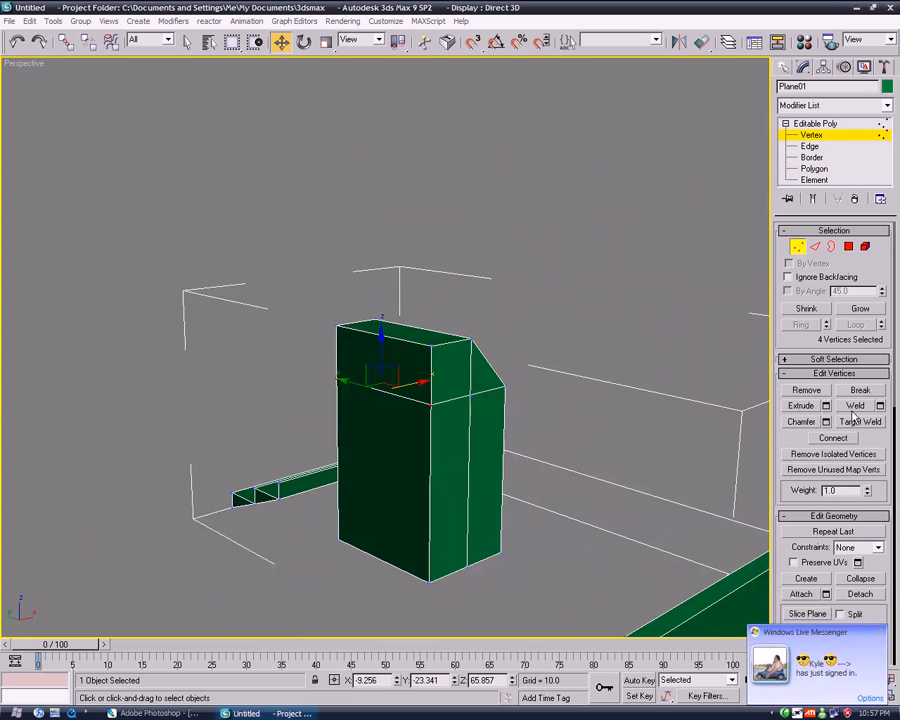
click(838, 406)
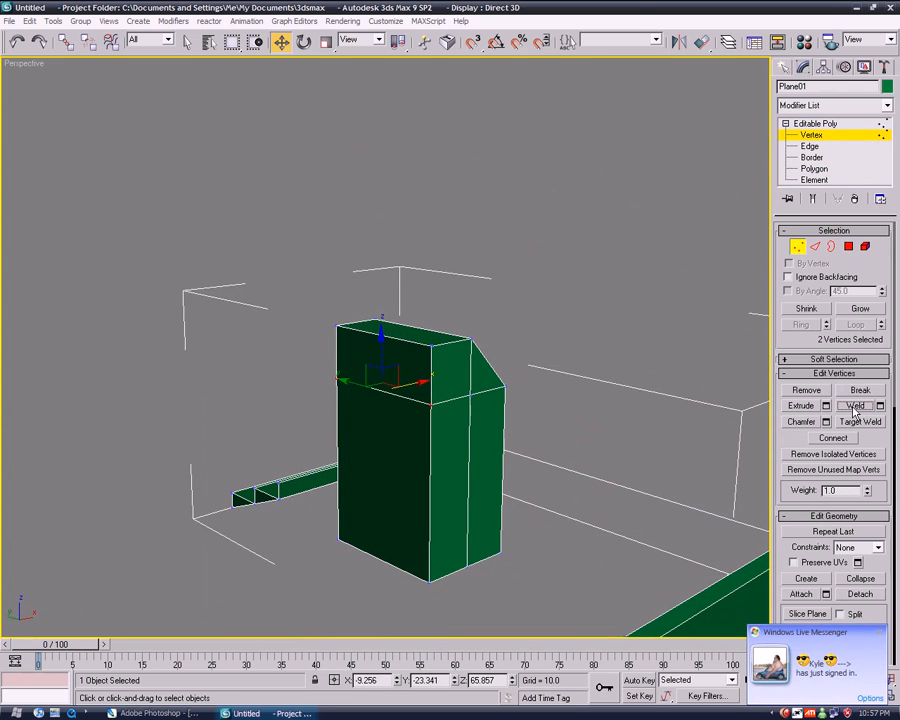
click(798, 146)
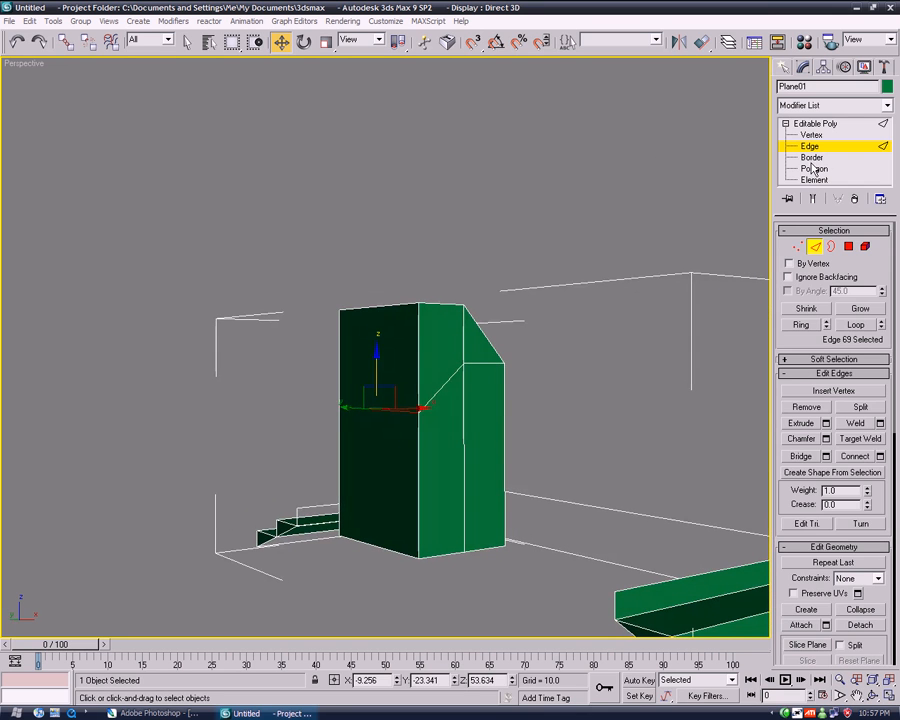
click(815, 158)
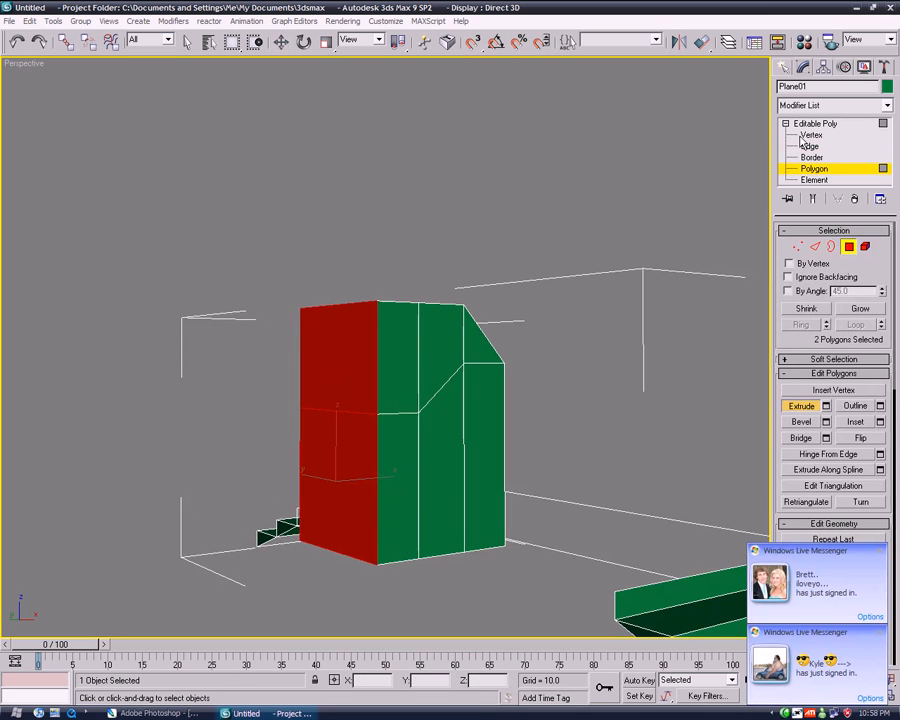
Step: Connect side edges and move vertices to taper the pillar into a pointed peak
click(803, 146)
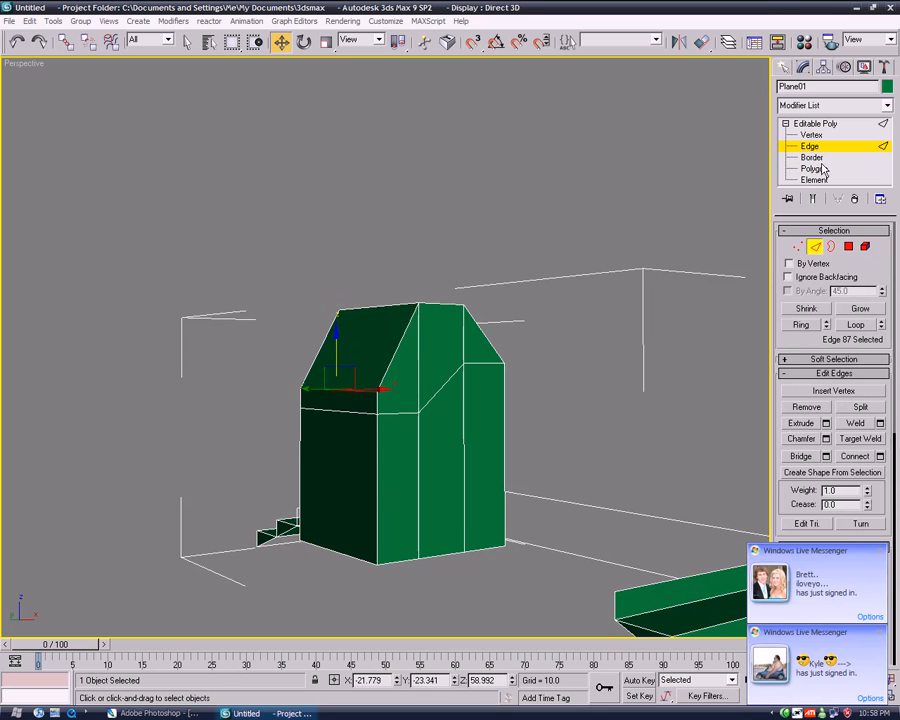
click(807, 132)
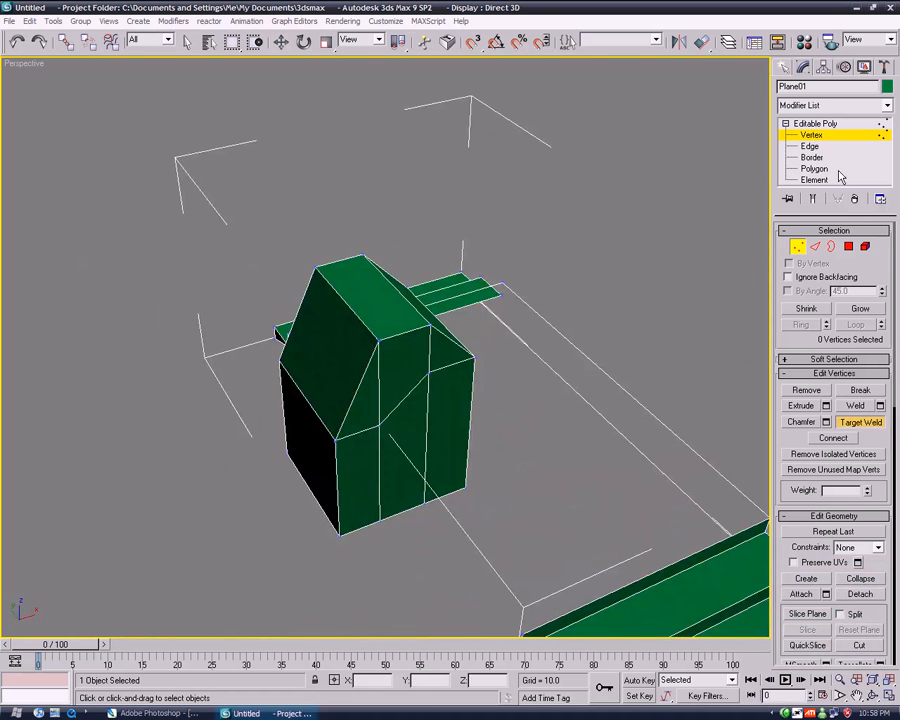
click(805, 168)
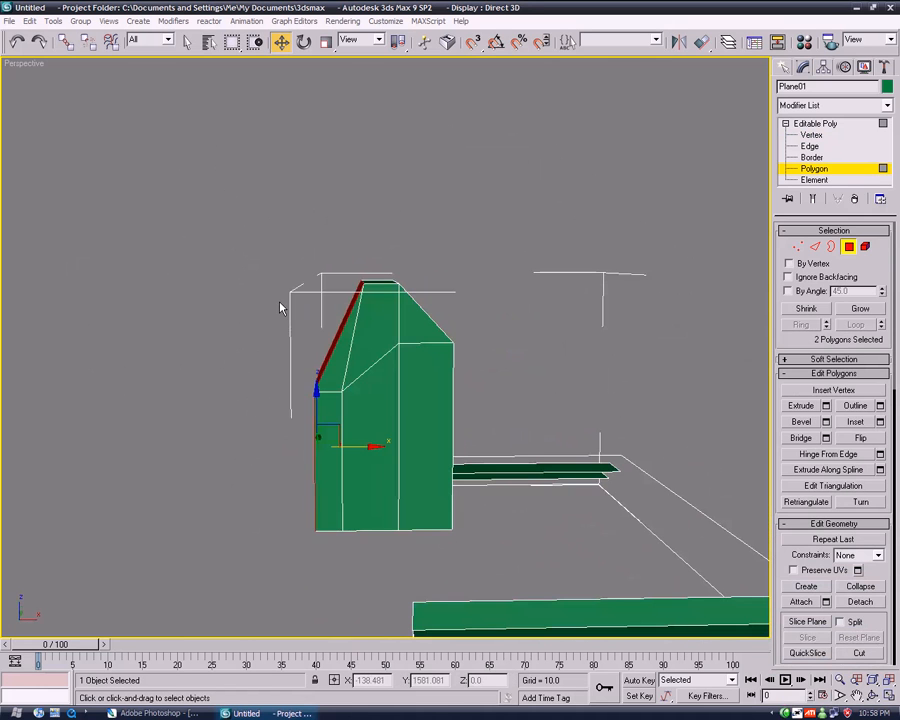
click(806, 135)
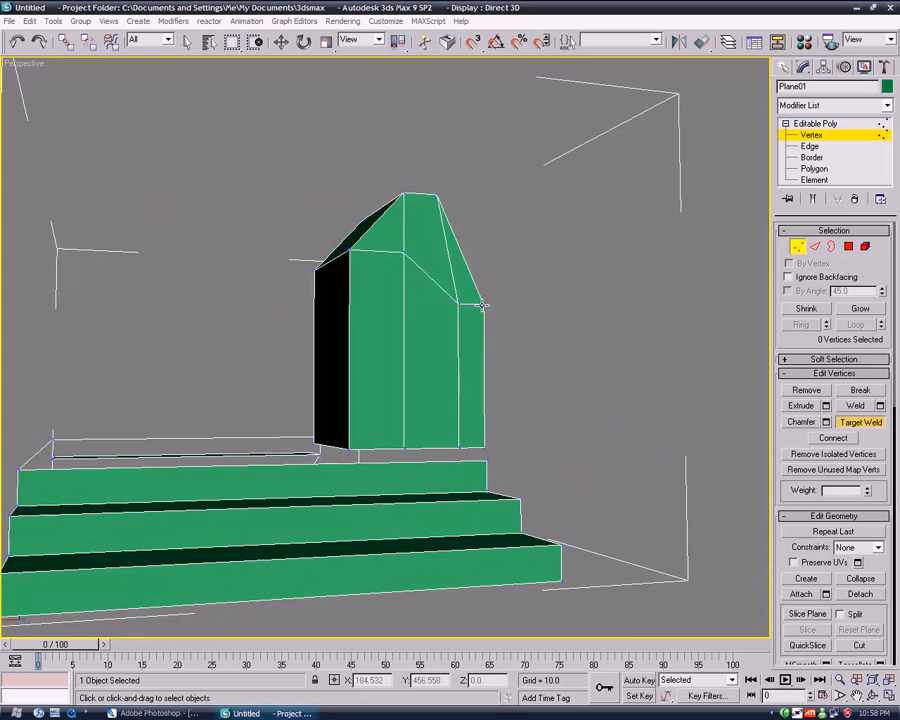
drag(480, 305, 460, 390)
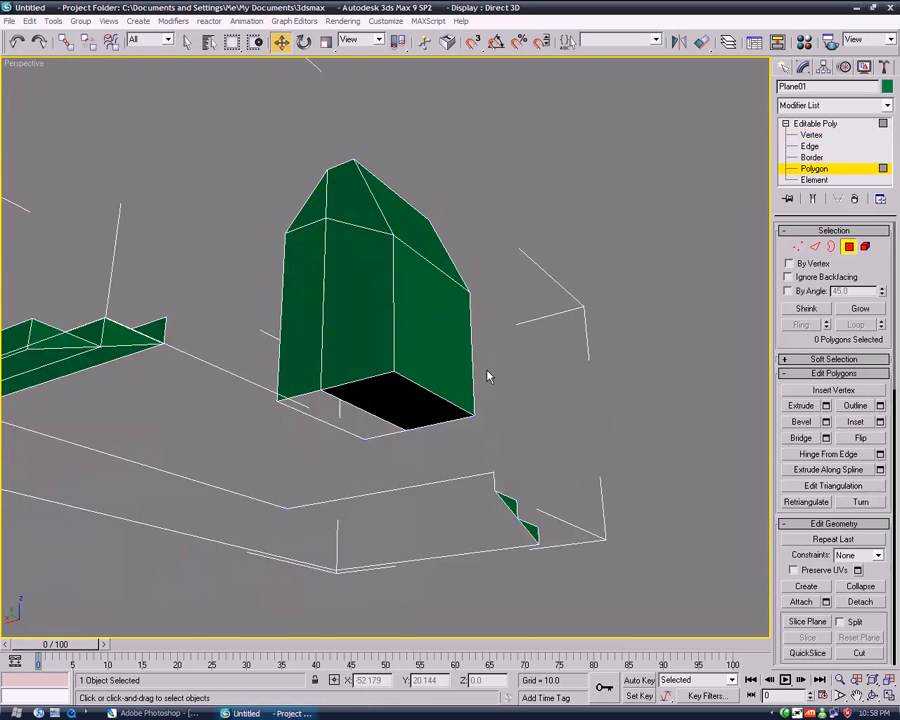
Step: Extrude the pillar's bottom polygon downward to lengthen it
click(801, 406)
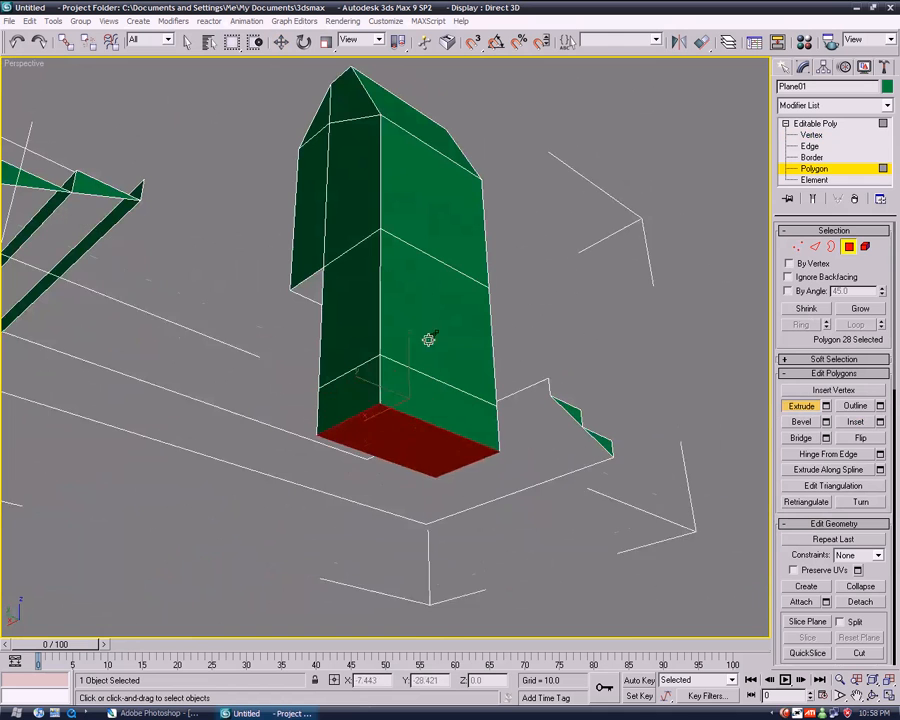
drag(430, 340, 383, 378)
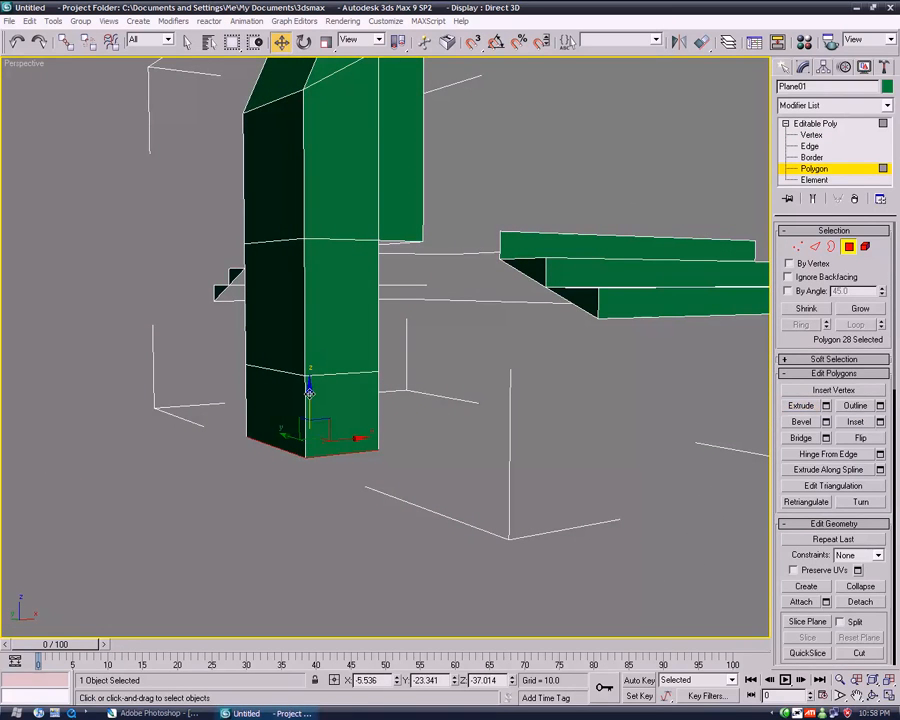
click(811, 135)
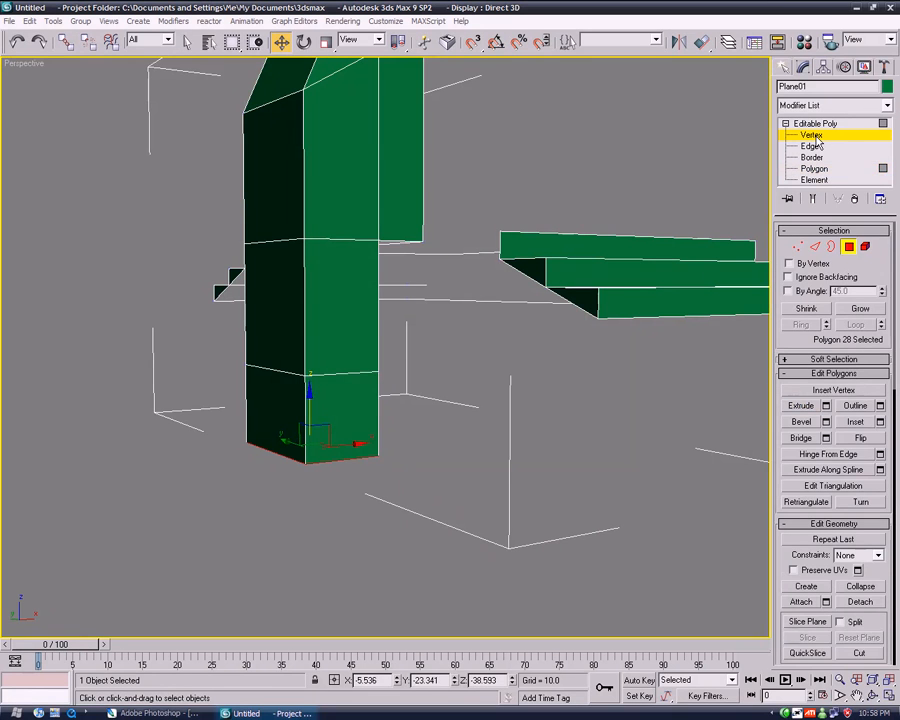
Step: Extrude the lower side polygons outward into a flared base and select its side faces
click(811, 135)
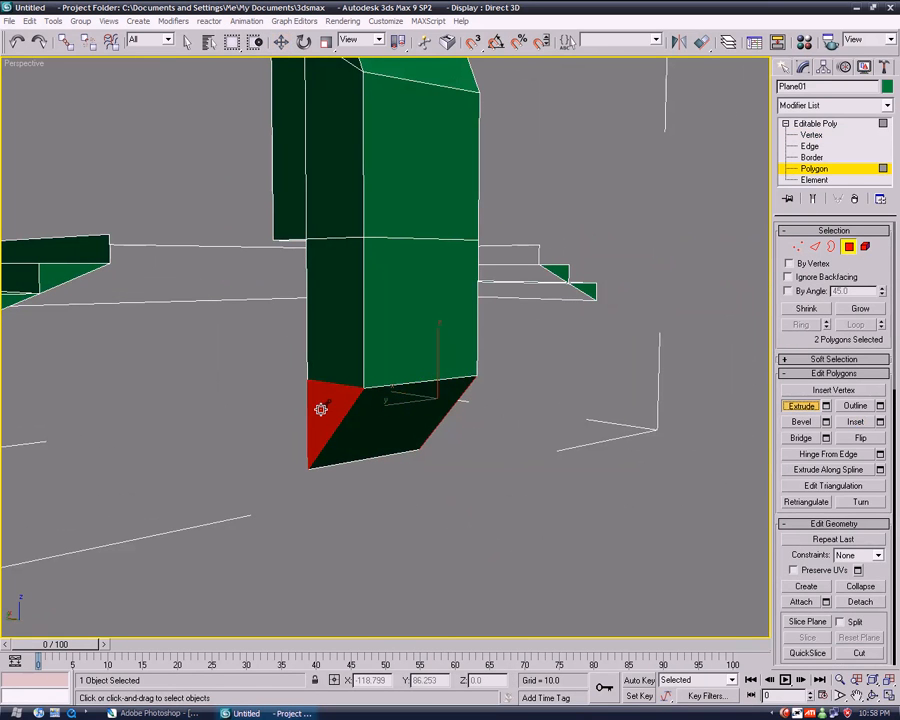
drag(321, 410, 358, 418)
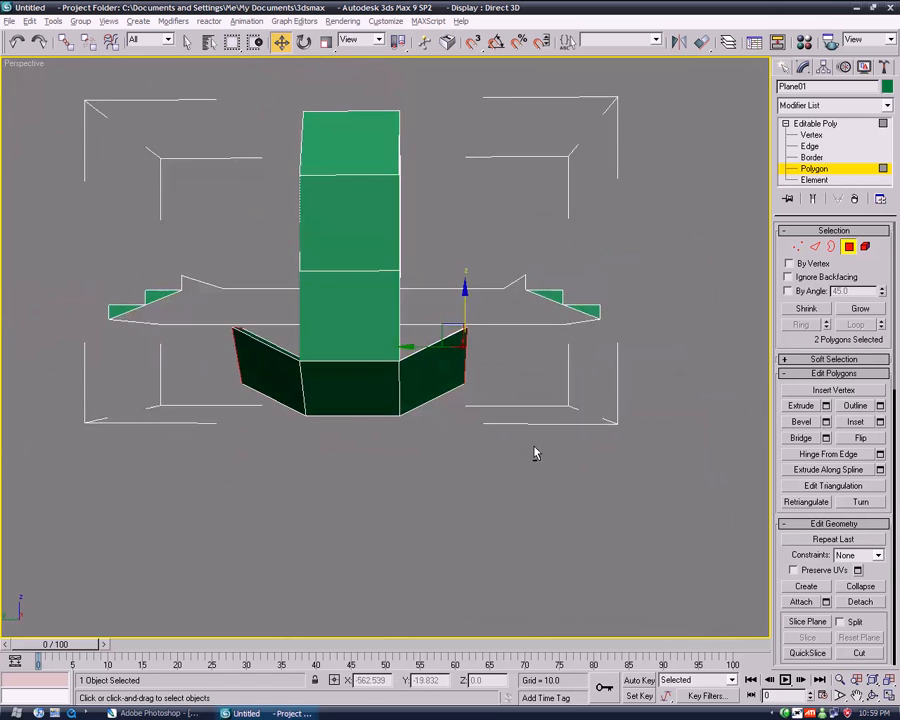
drag(535, 453, 490, 490)
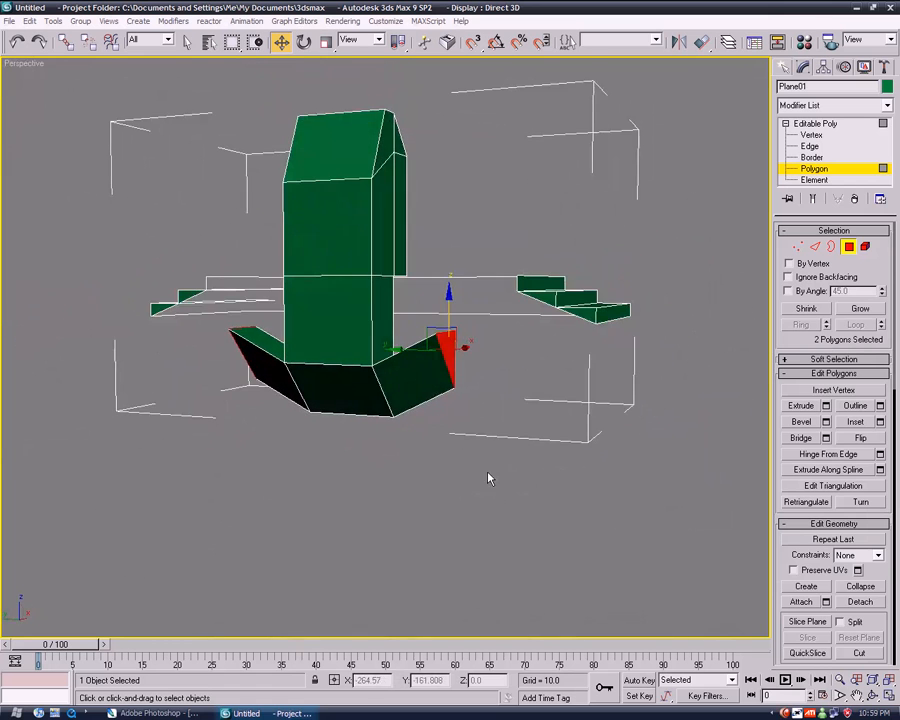
drag(490, 478, 465, 470)
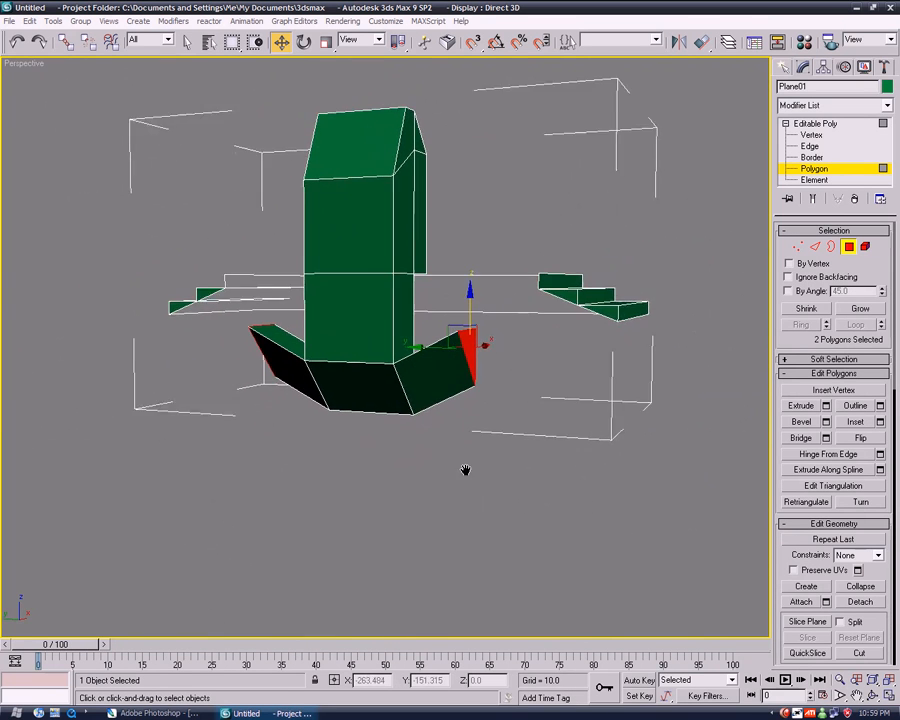
drag(465, 470, 560, 465)
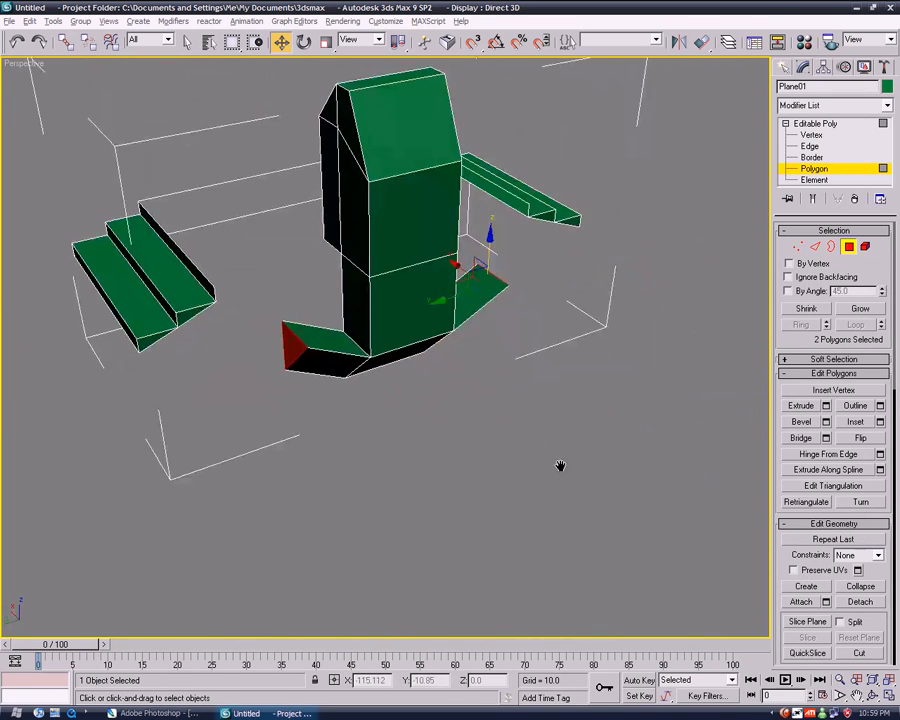
drag(560, 465, 505, 265)
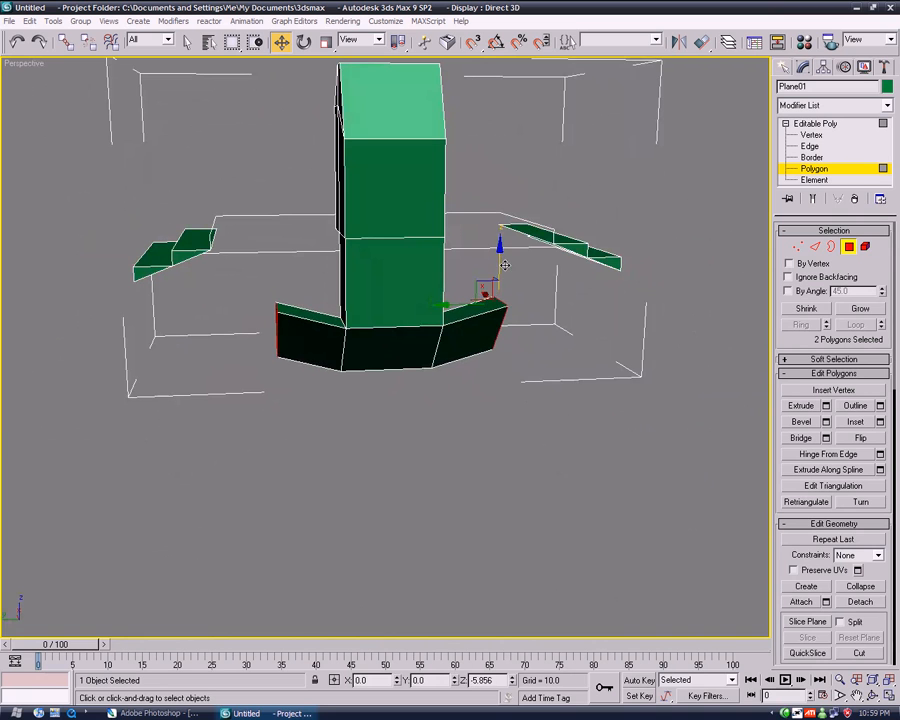
drag(500, 265, 500, 290)
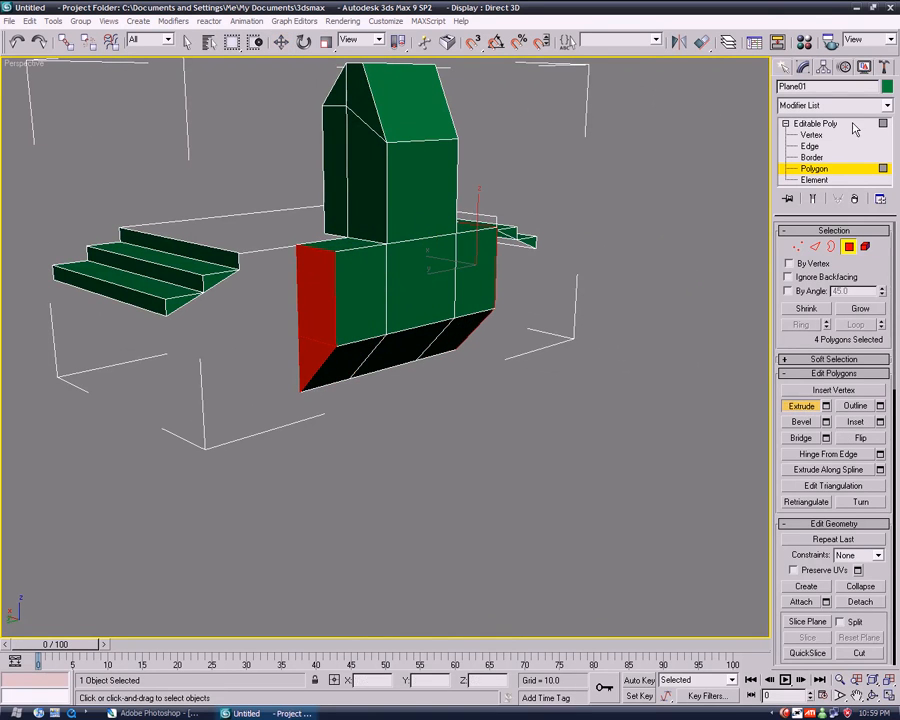
Step: Weld the base corner vertices so the skirt's sides slope outward toward the bottom
click(811, 135)
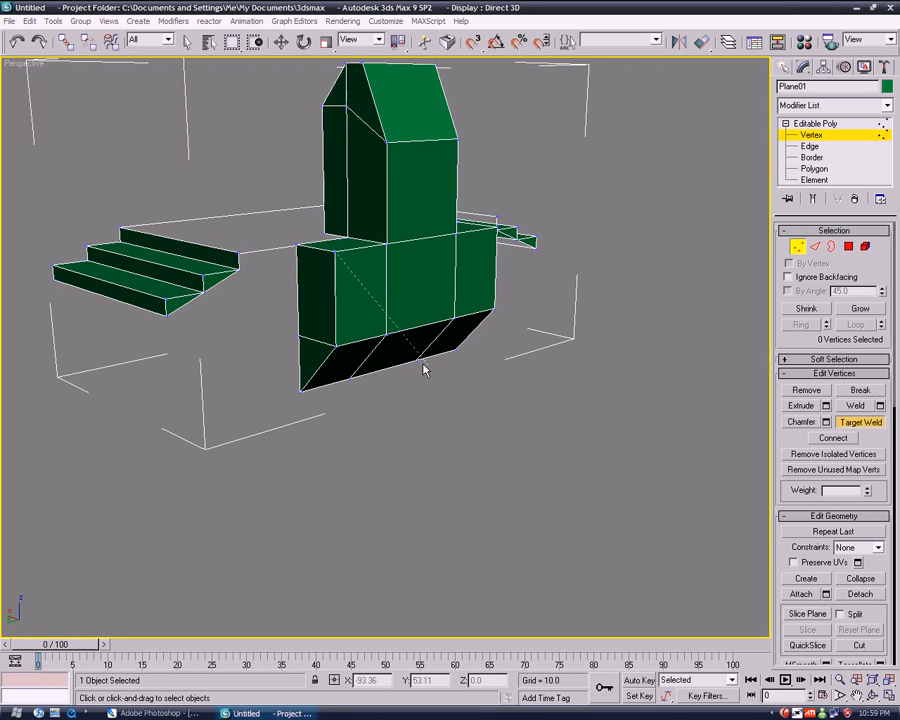
click(814, 168)
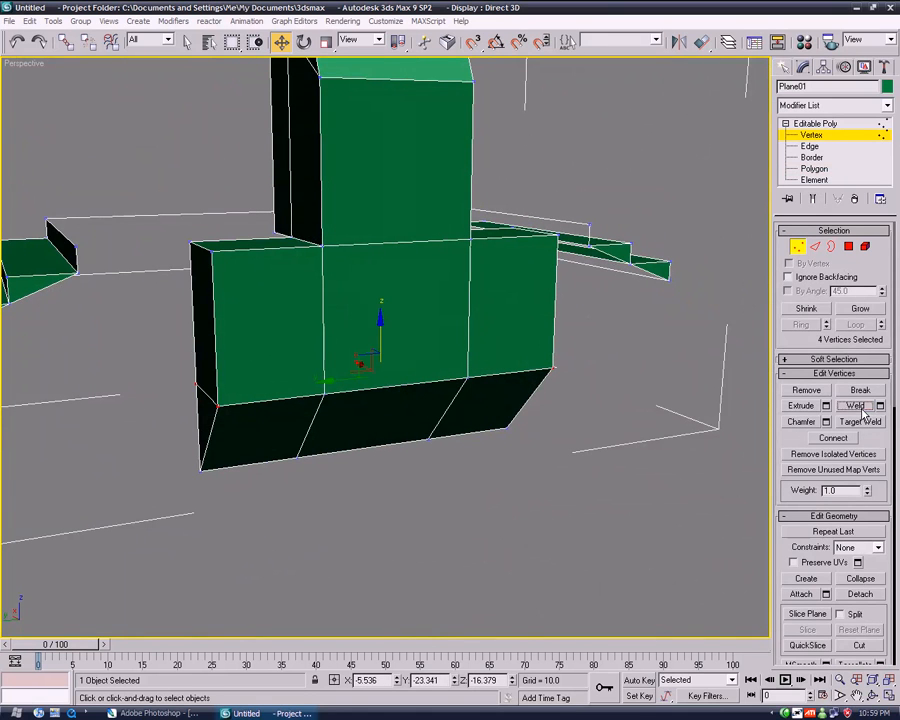
click(861, 422)
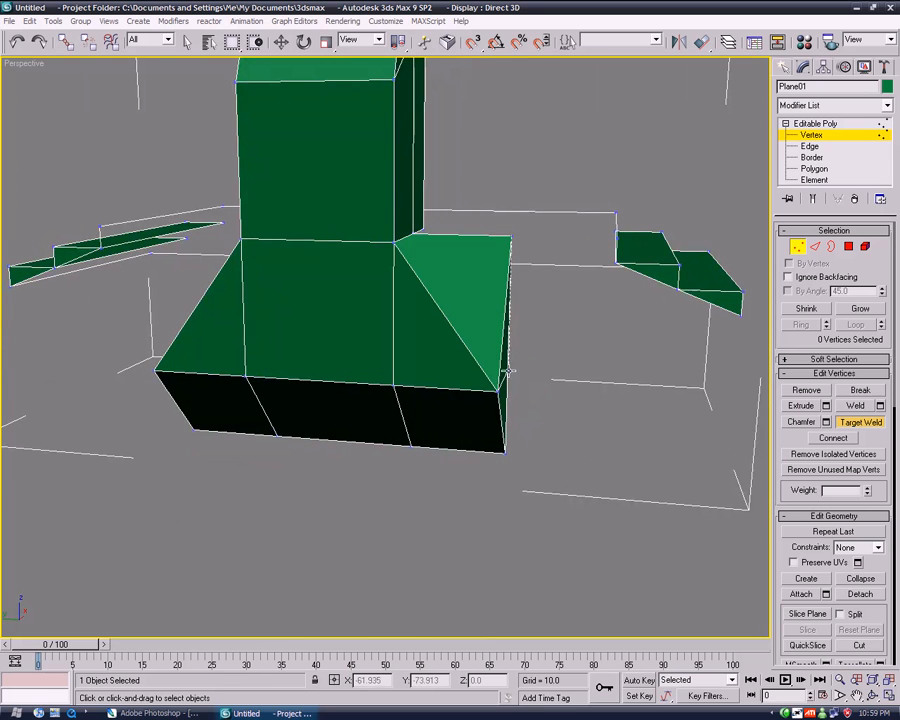
click(809, 170)
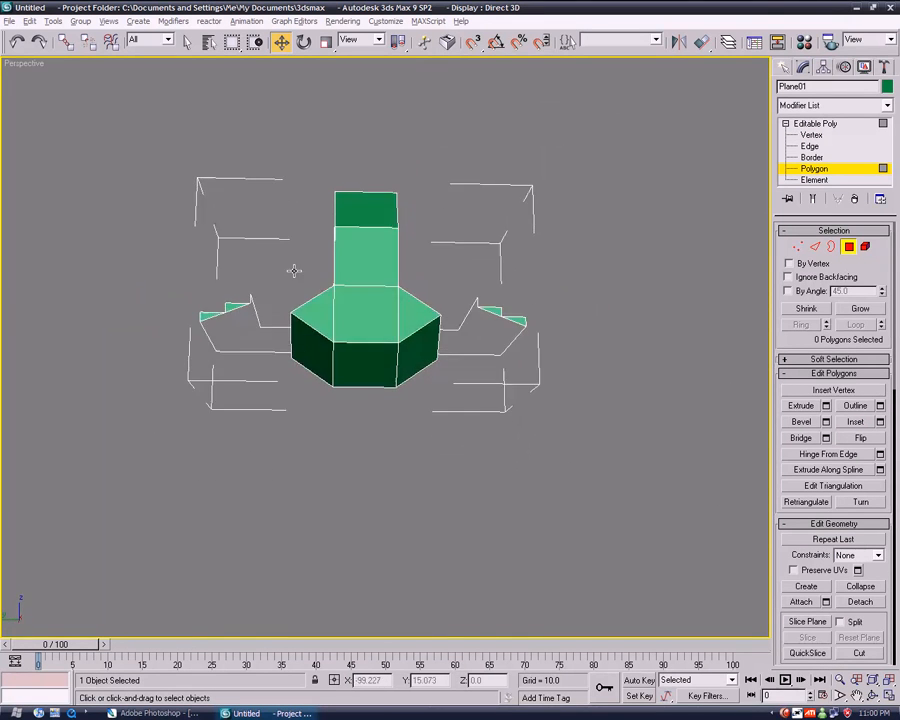
click(803, 132)
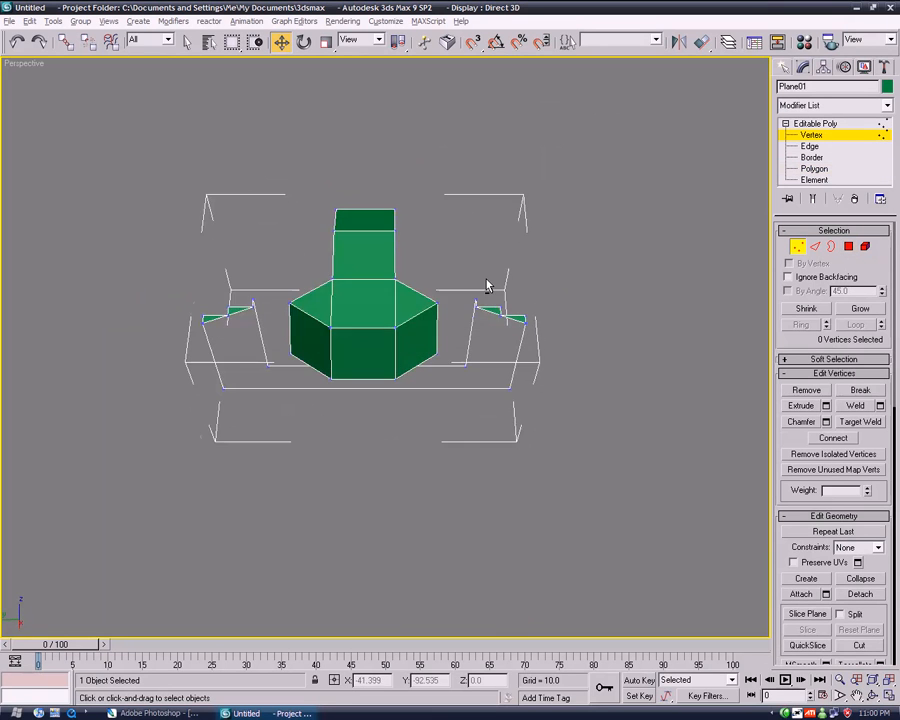